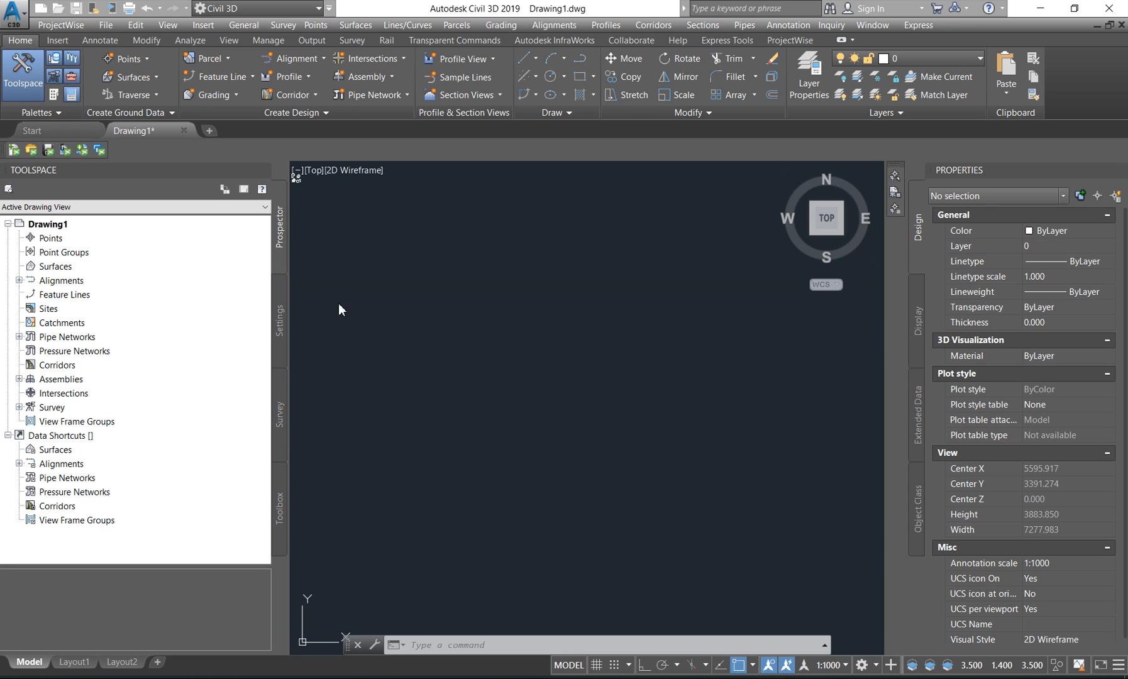
mouse_move(24, 81)
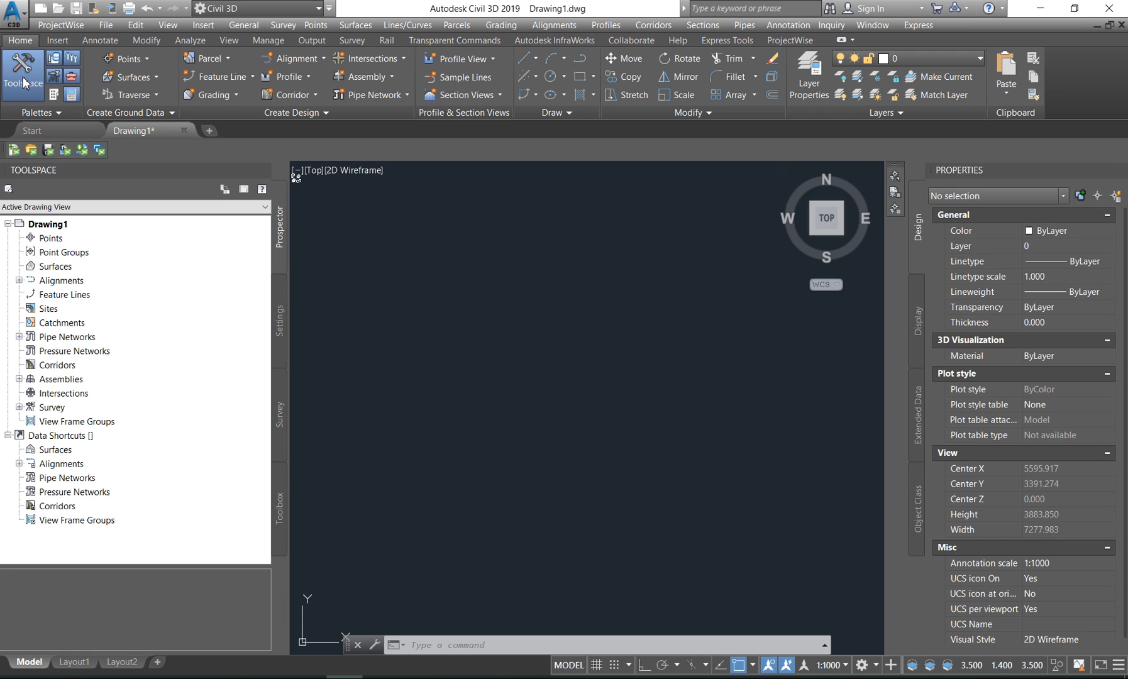
- Hide the Toolspace and Properties palettes, then bring both back
click(22, 74)
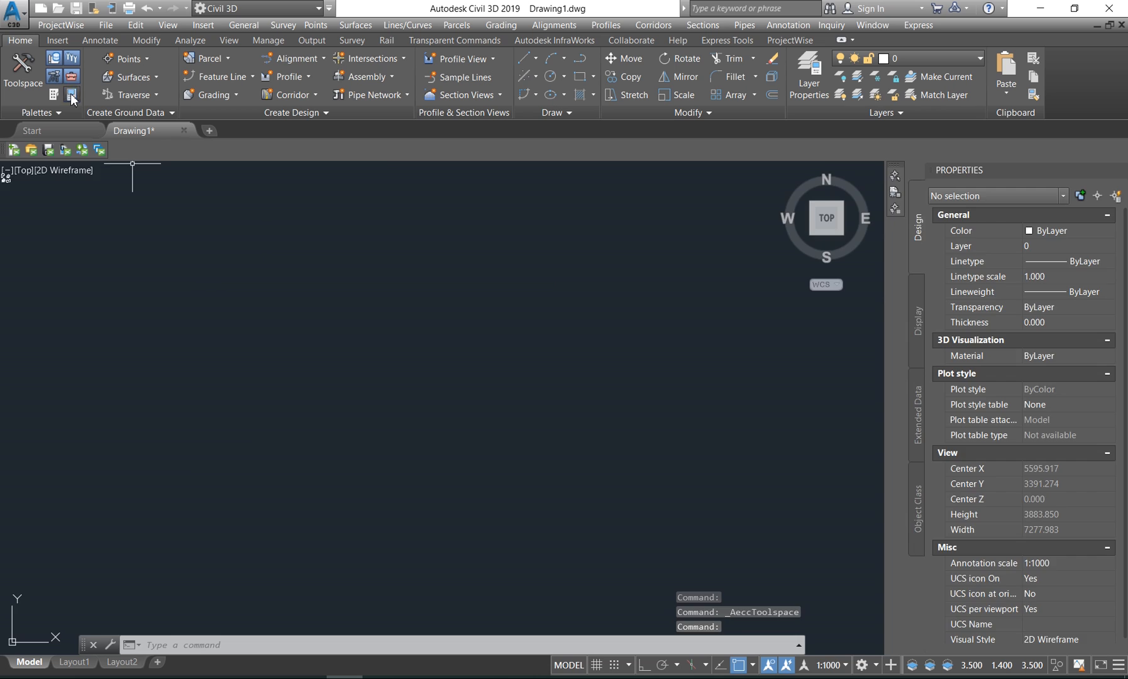
click(70, 94)
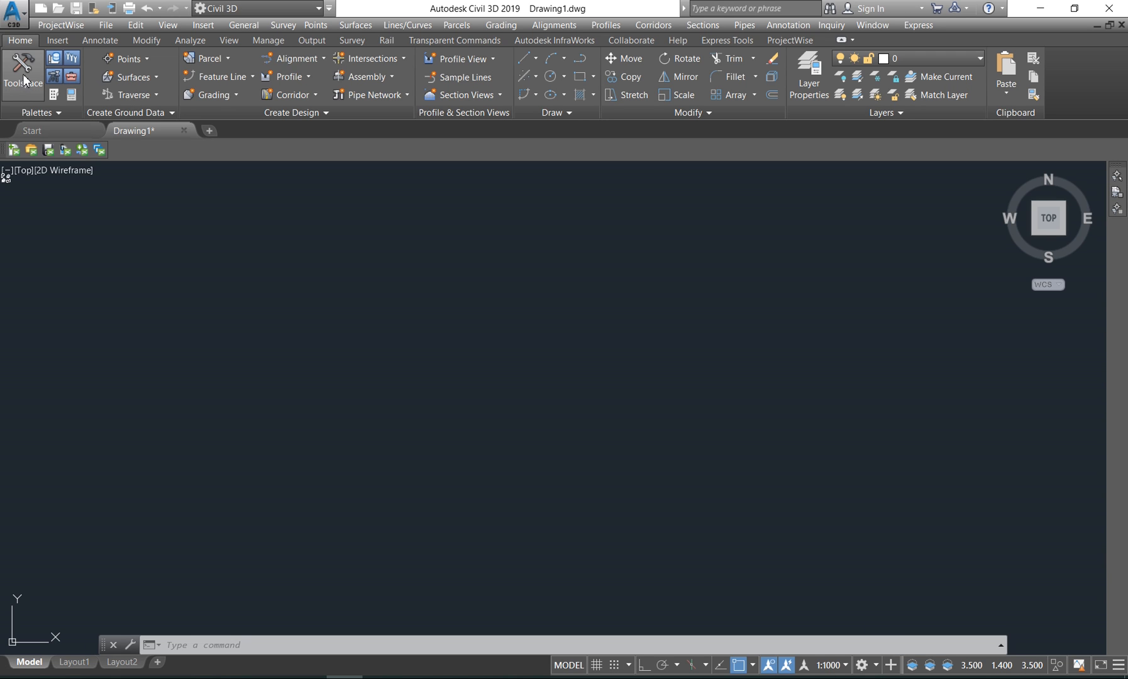
click(22, 68)
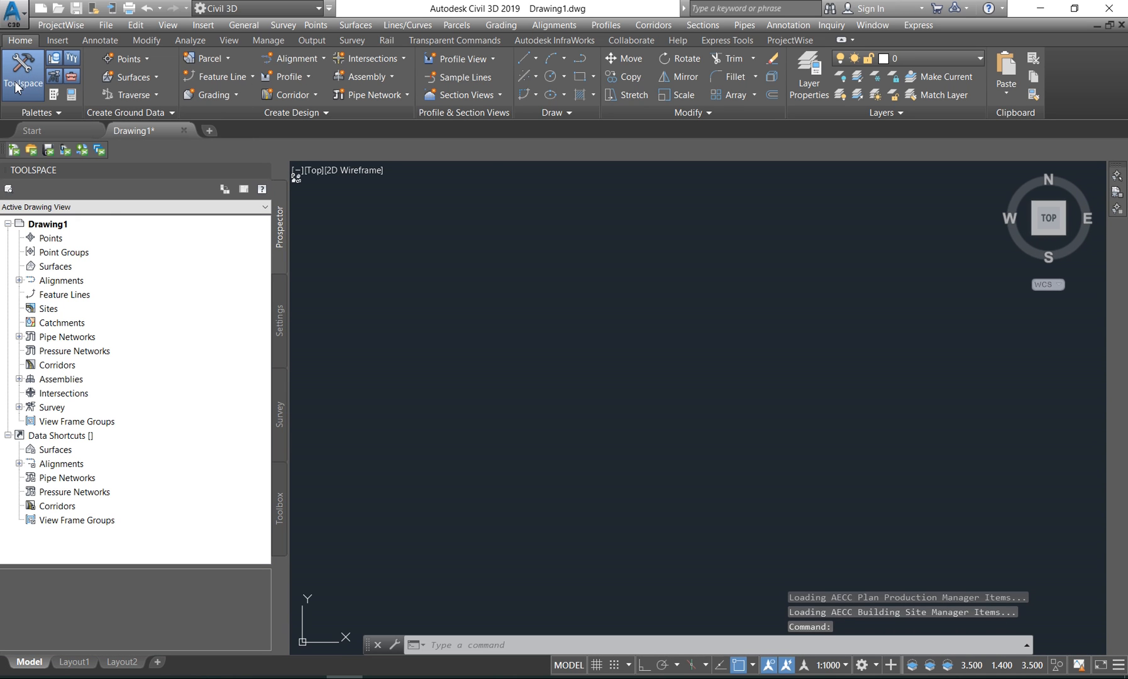
mouse_move(72, 94)
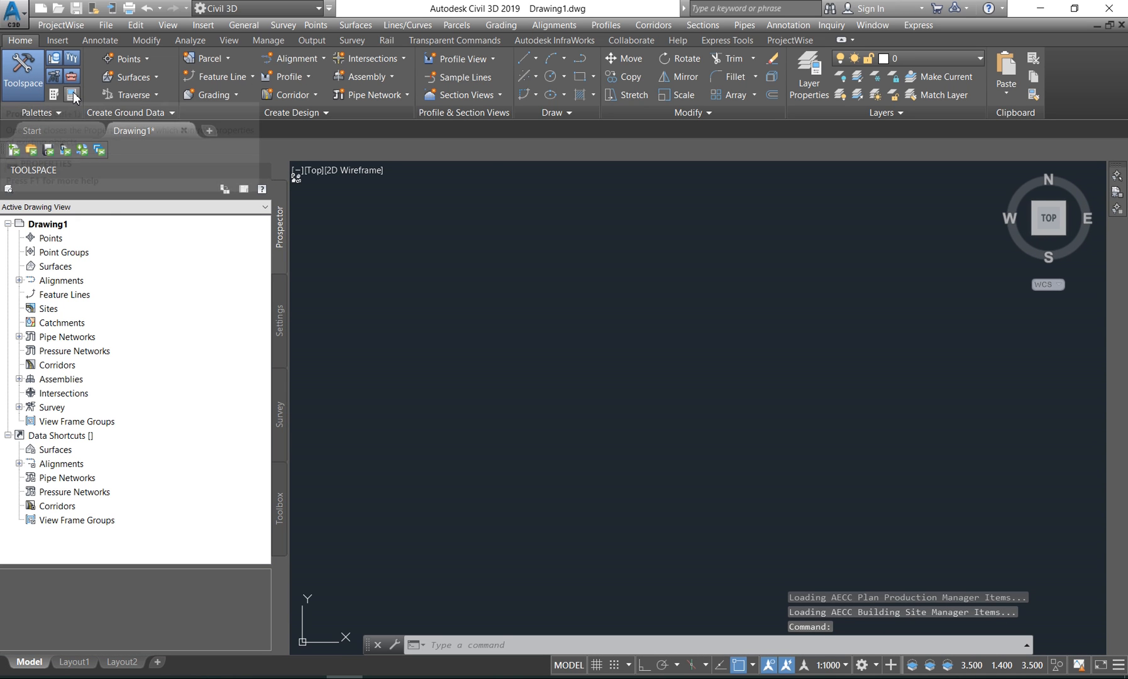
click(72, 95)
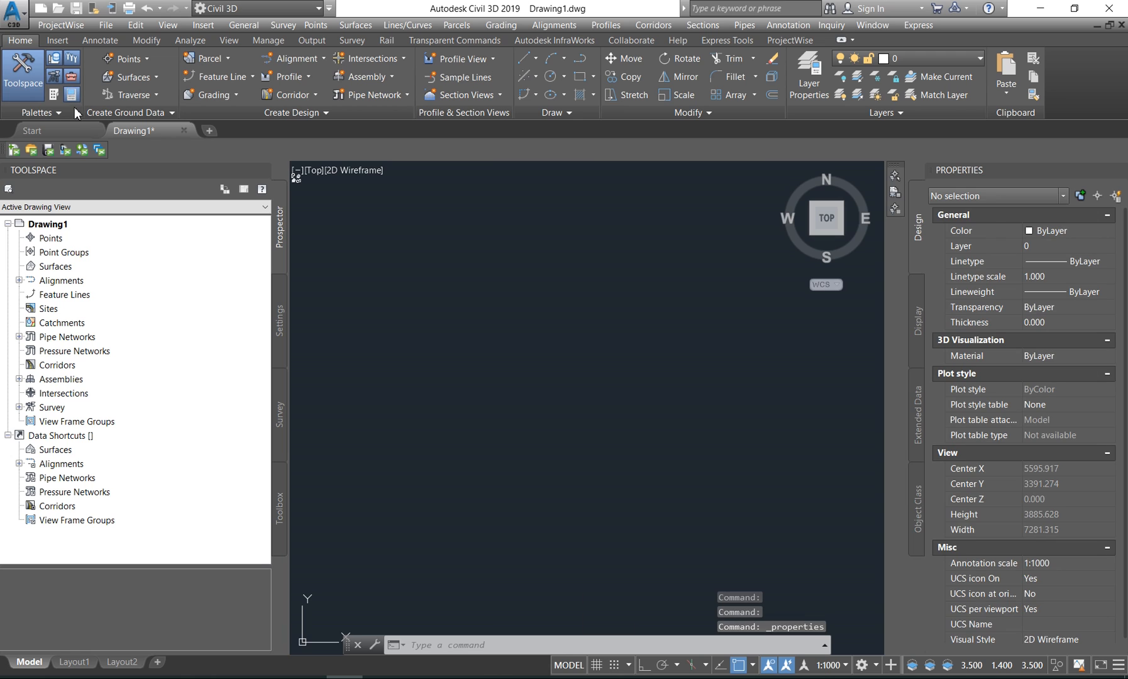
mouse_move(134, 149)
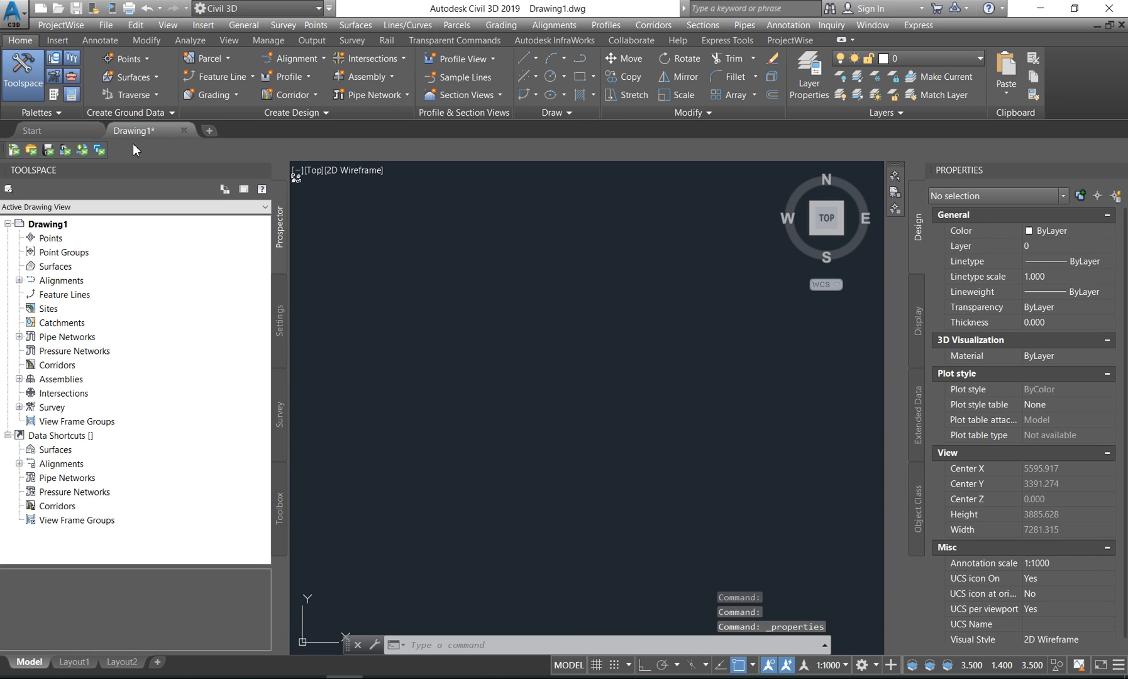
mouse_move(90, 279)
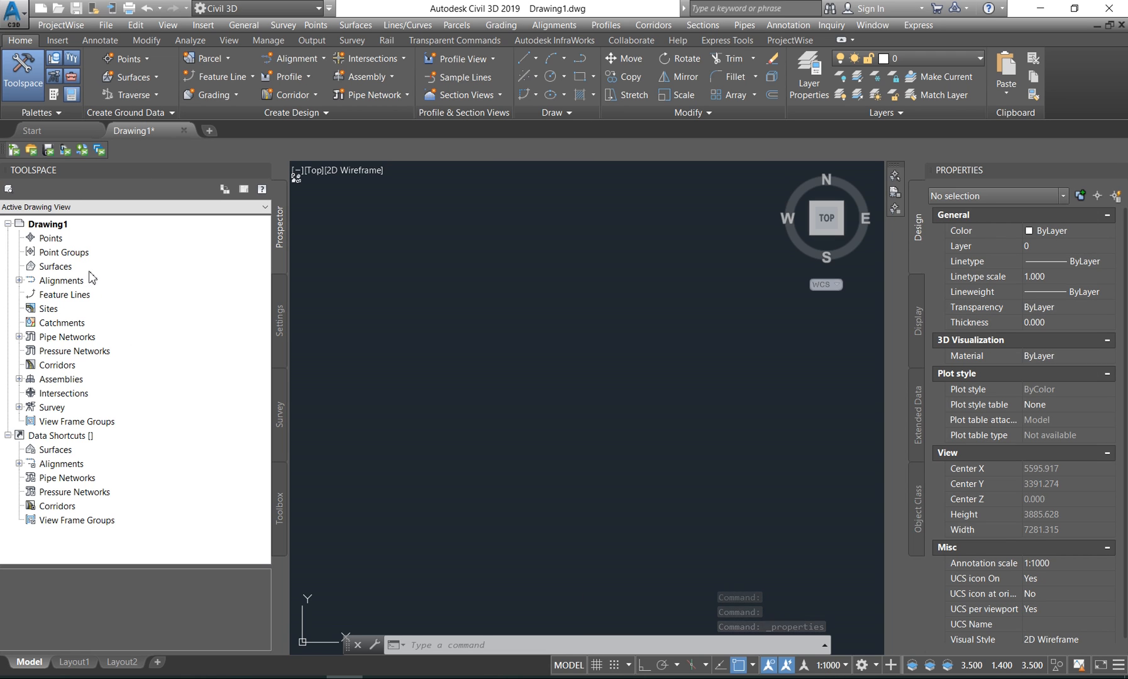
mouse_move(63, 253)
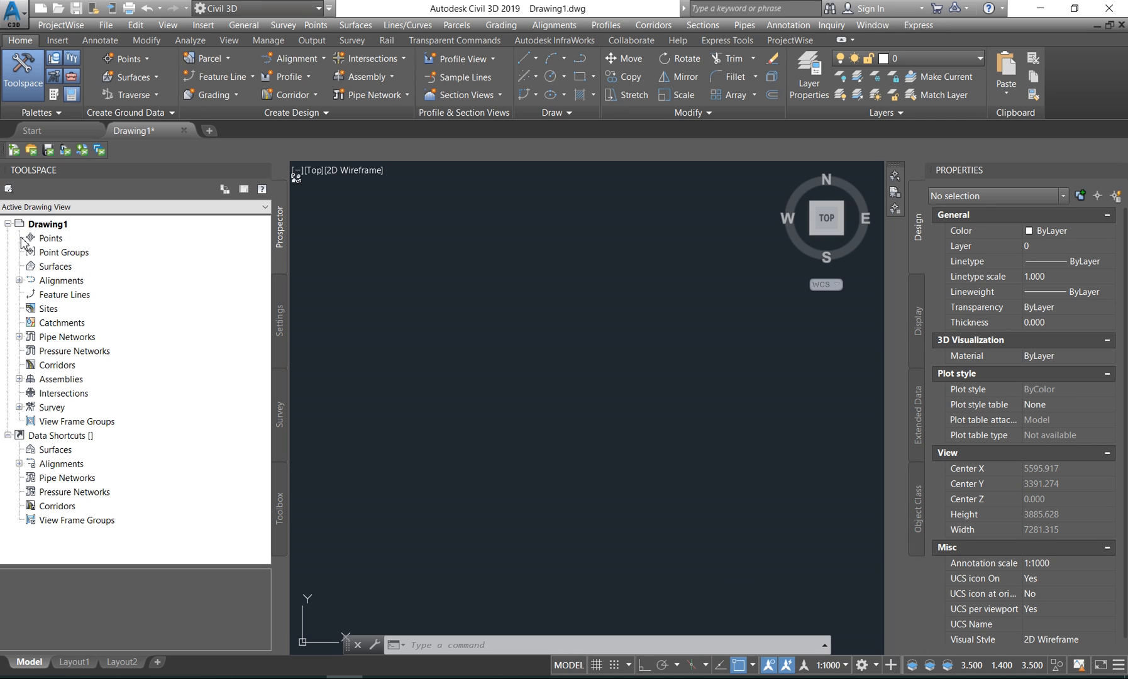
mouse_move(29, 344)
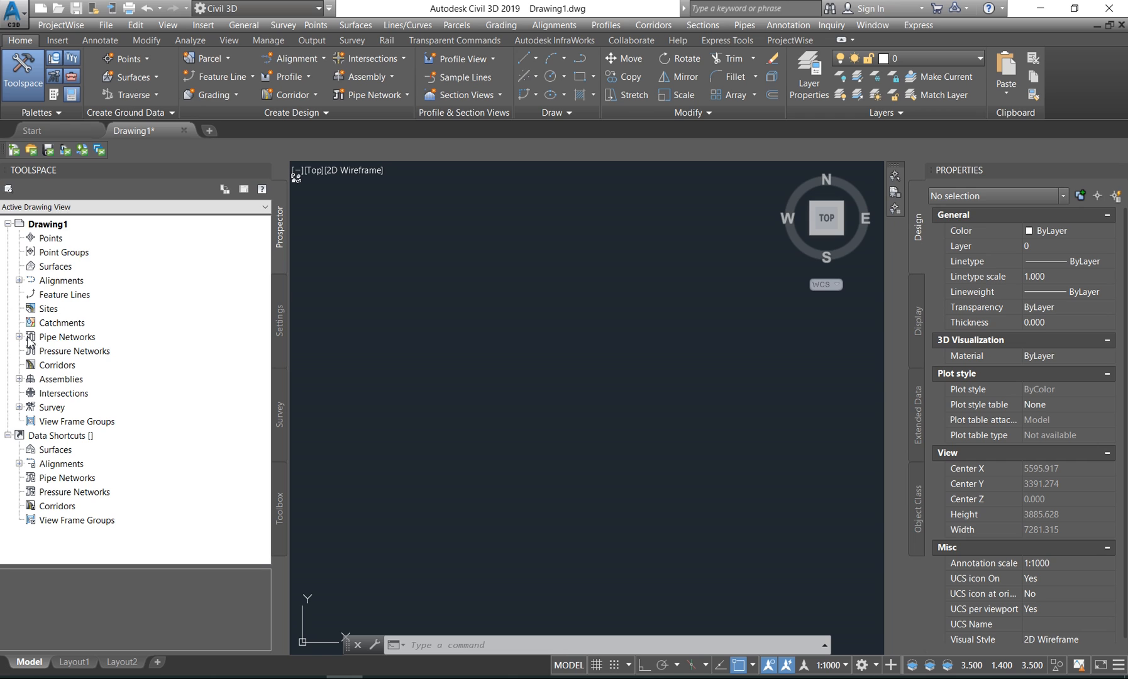
mouse_move(91, 290)
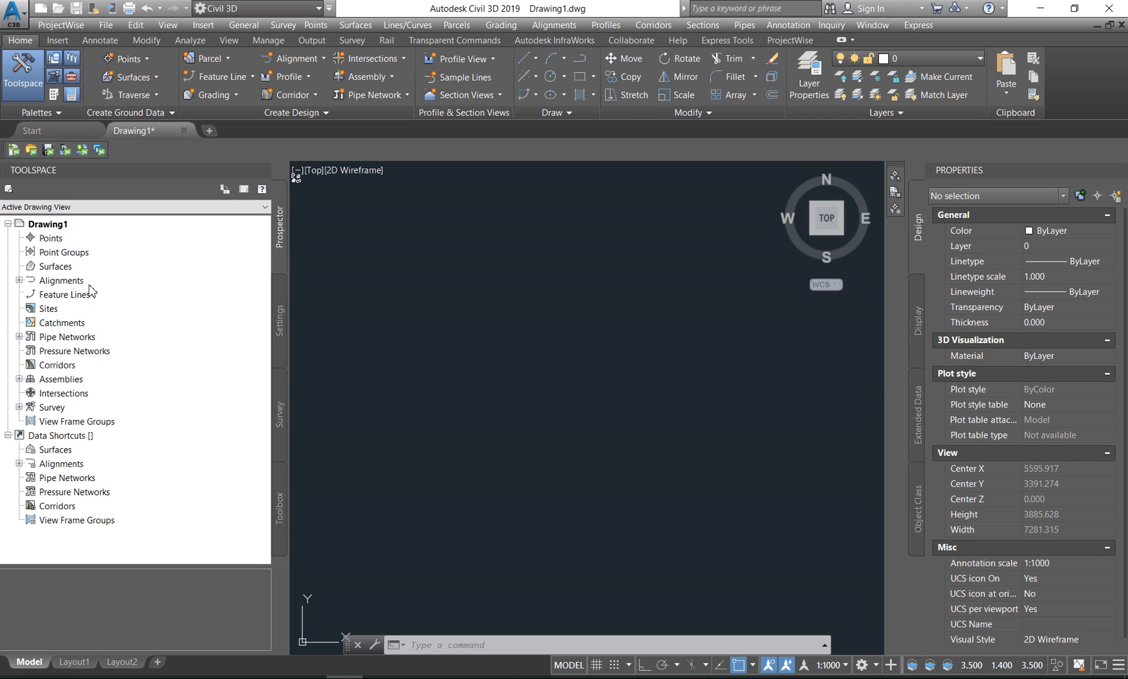
mouse_move(68, 393)
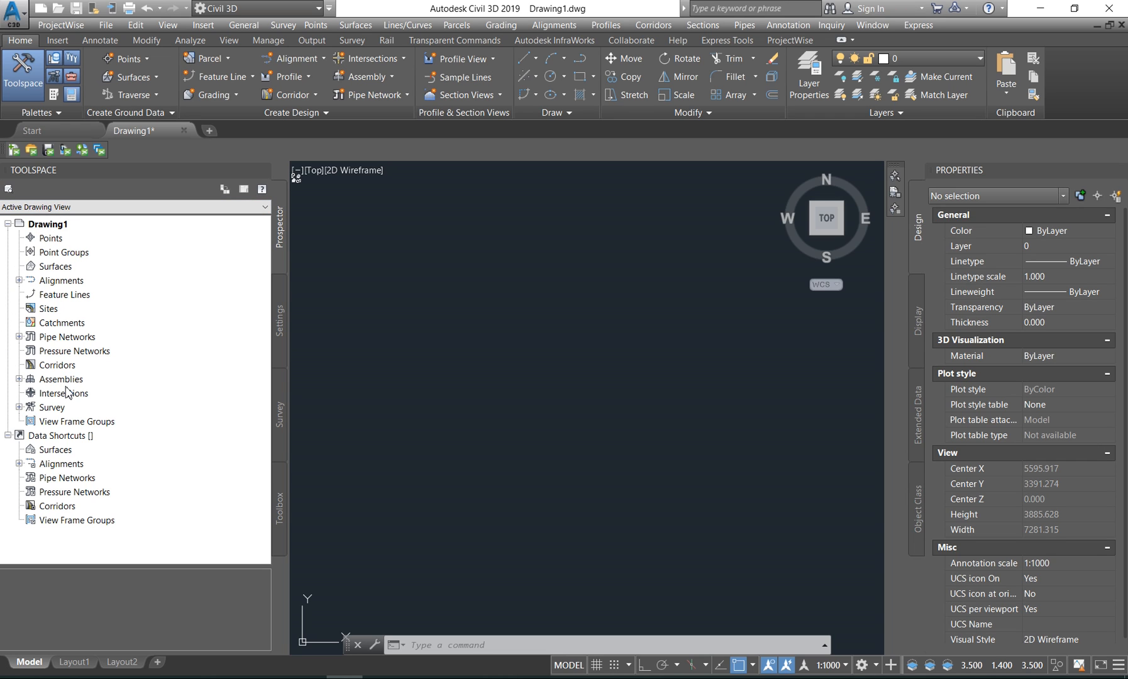
mouse_move(69, 337)
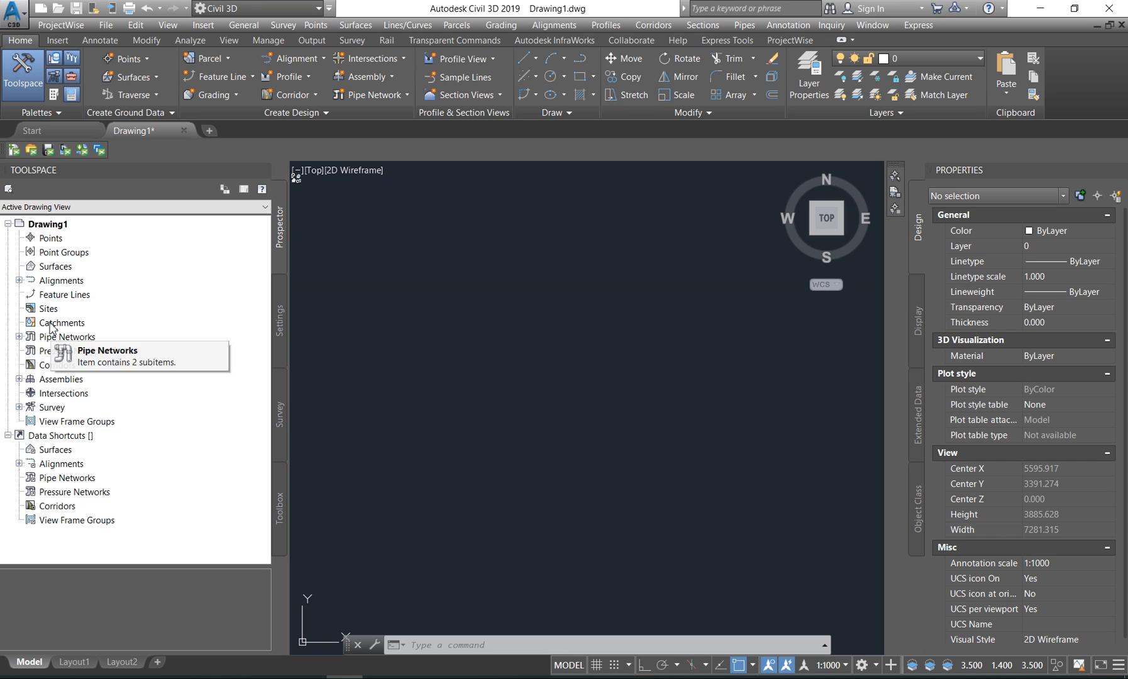
mouse_move(62, 295)
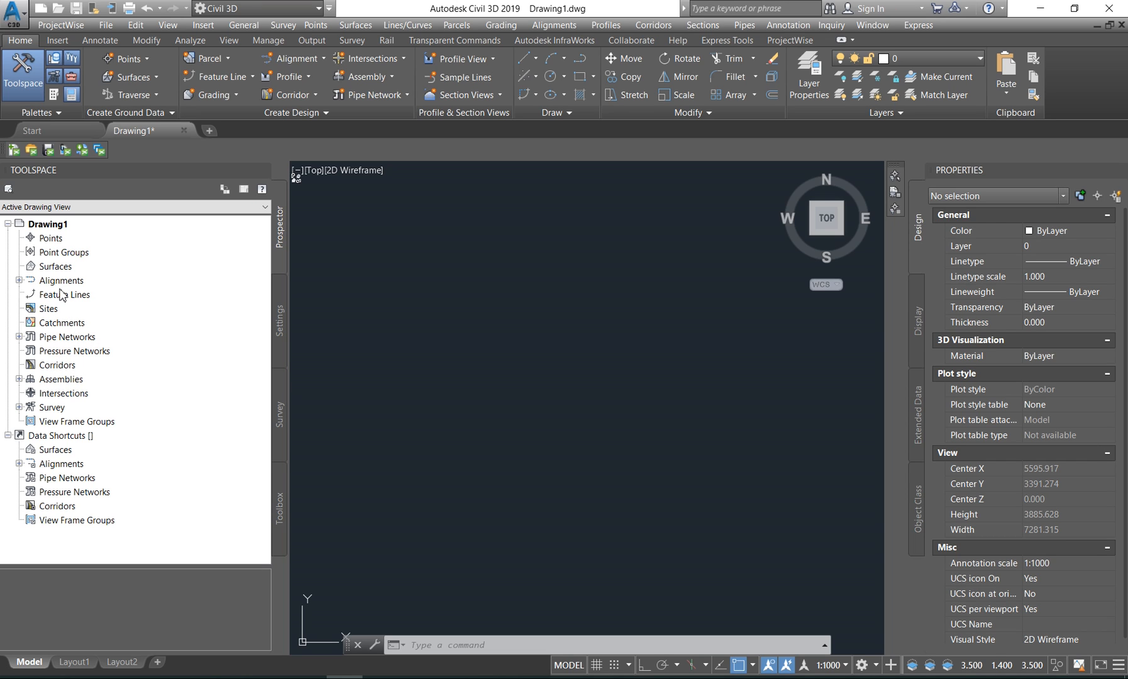
mouse_move(31, 424)
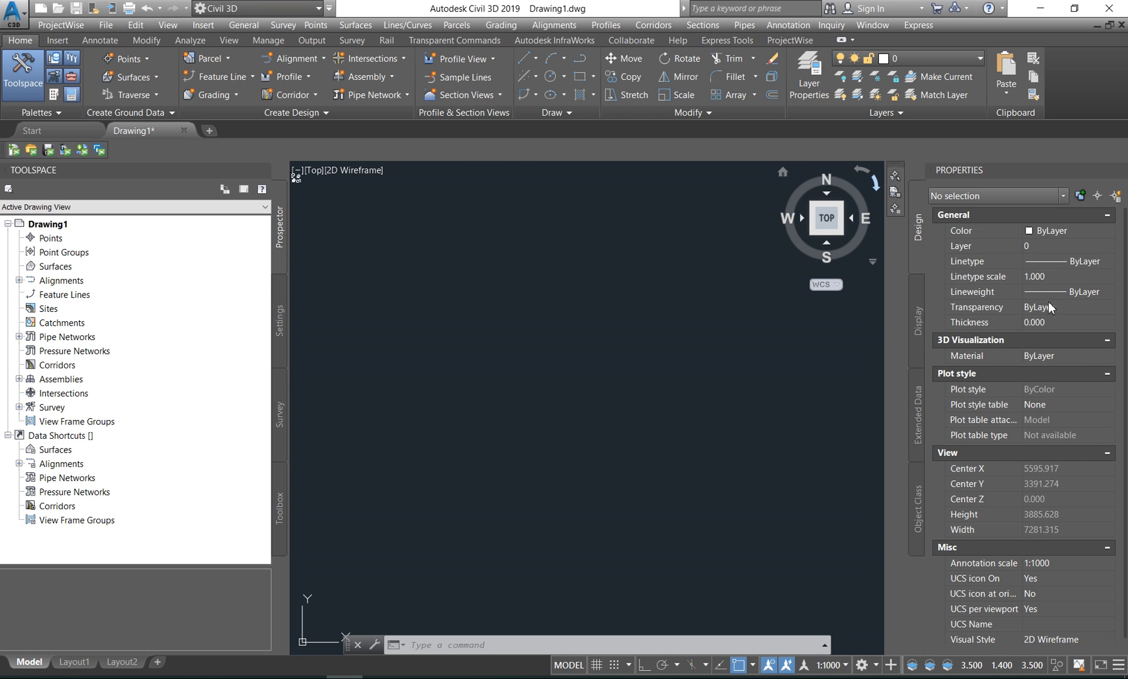
mouse_move(568, 255)
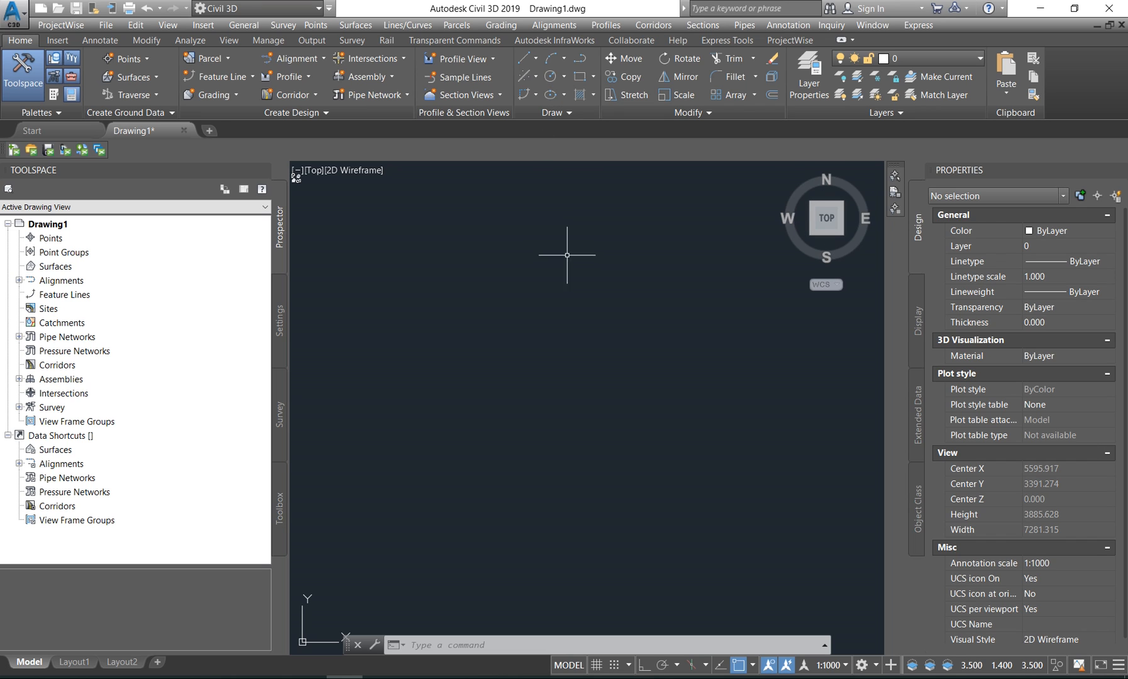
- Draw a circle in the upper-left area by picking its centre and radius point
click(525, 316)
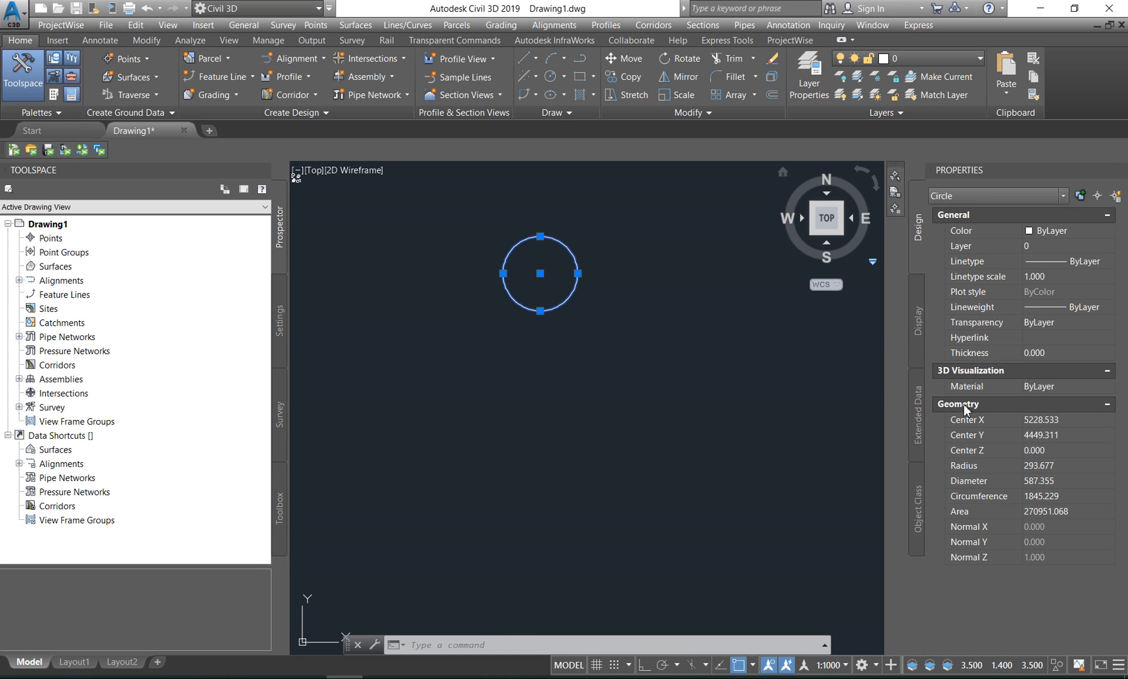
mouse_move(488, 290)
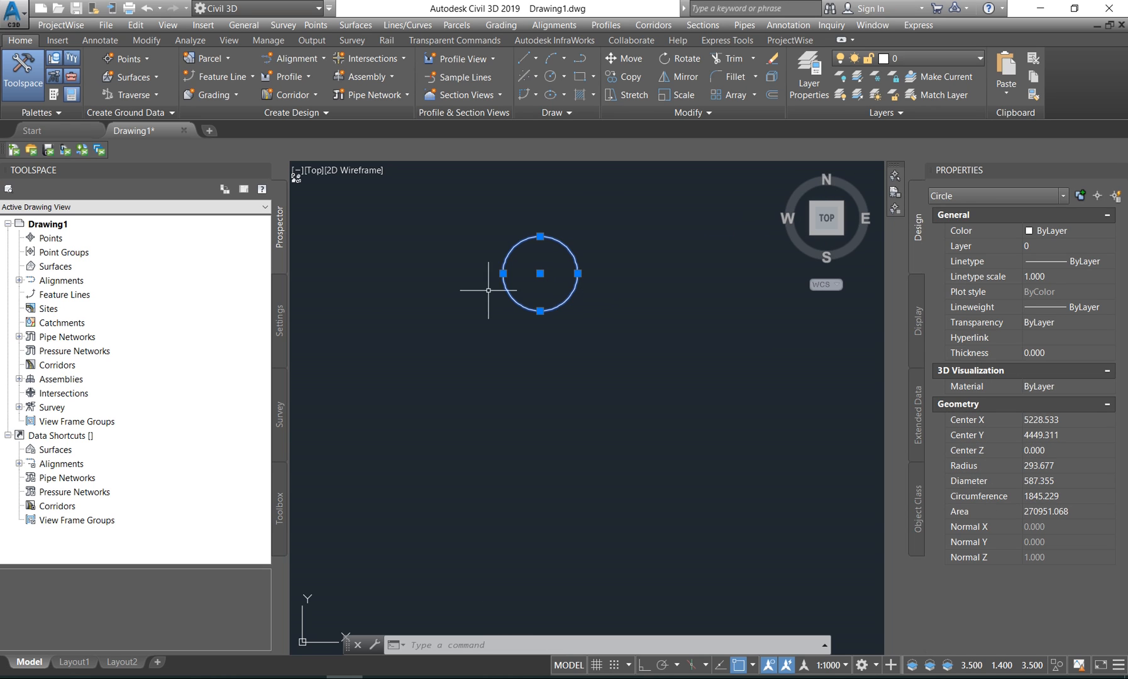
mouse_move(24, 74)
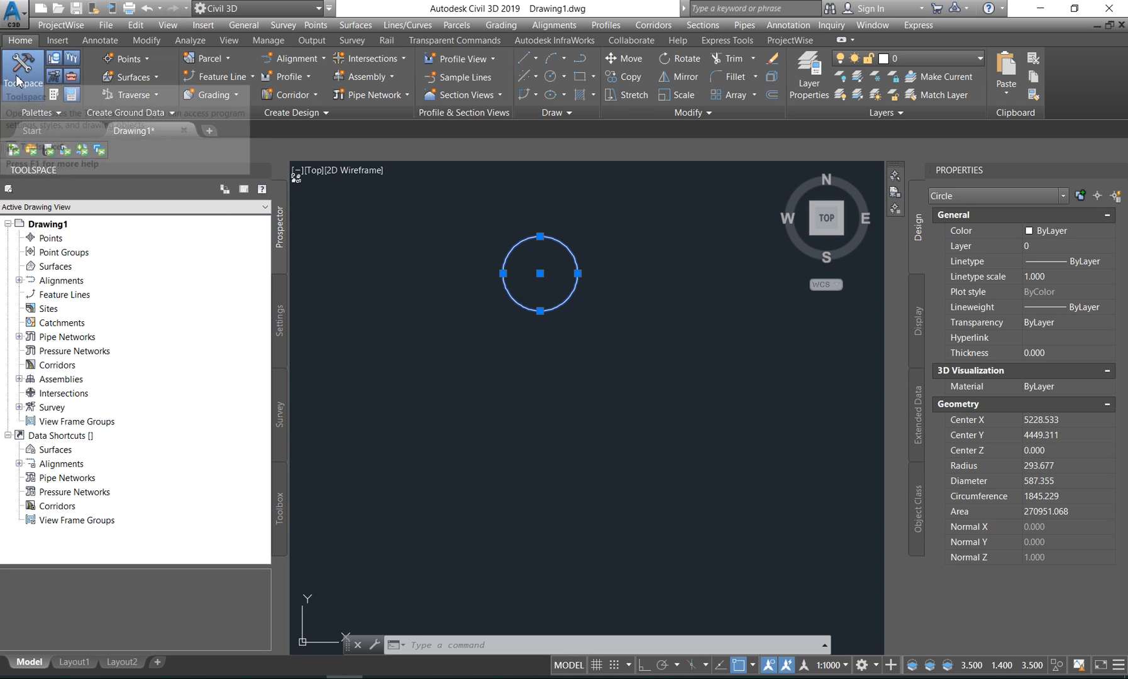
mouse_move(71, 95)
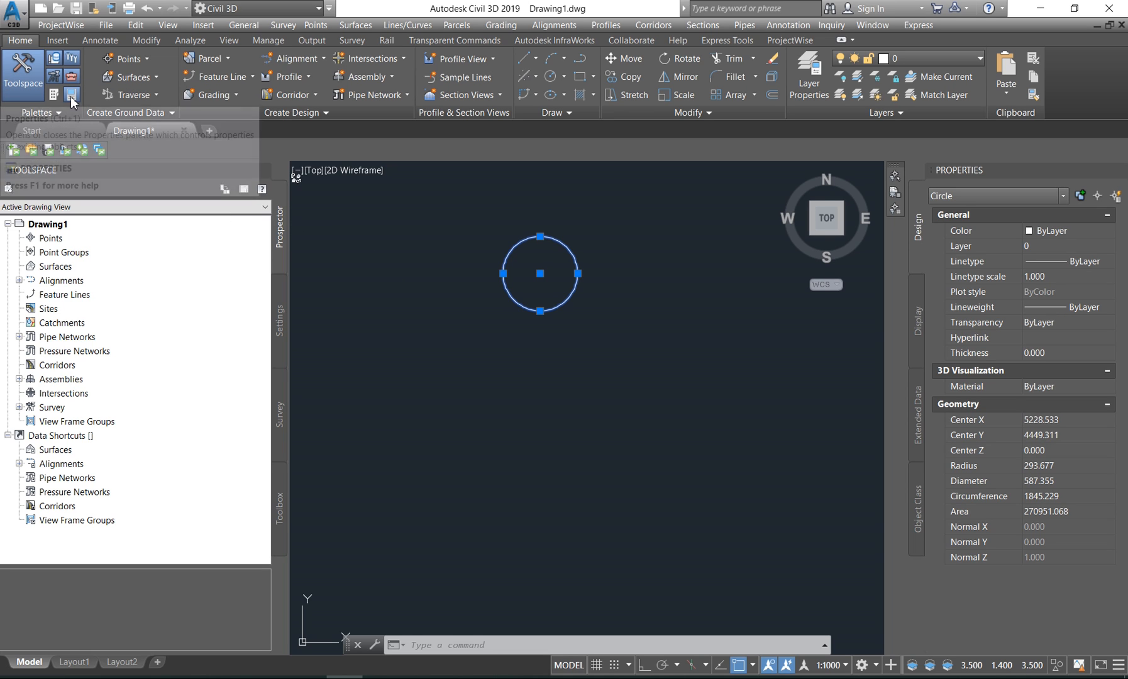
click(570, 290)
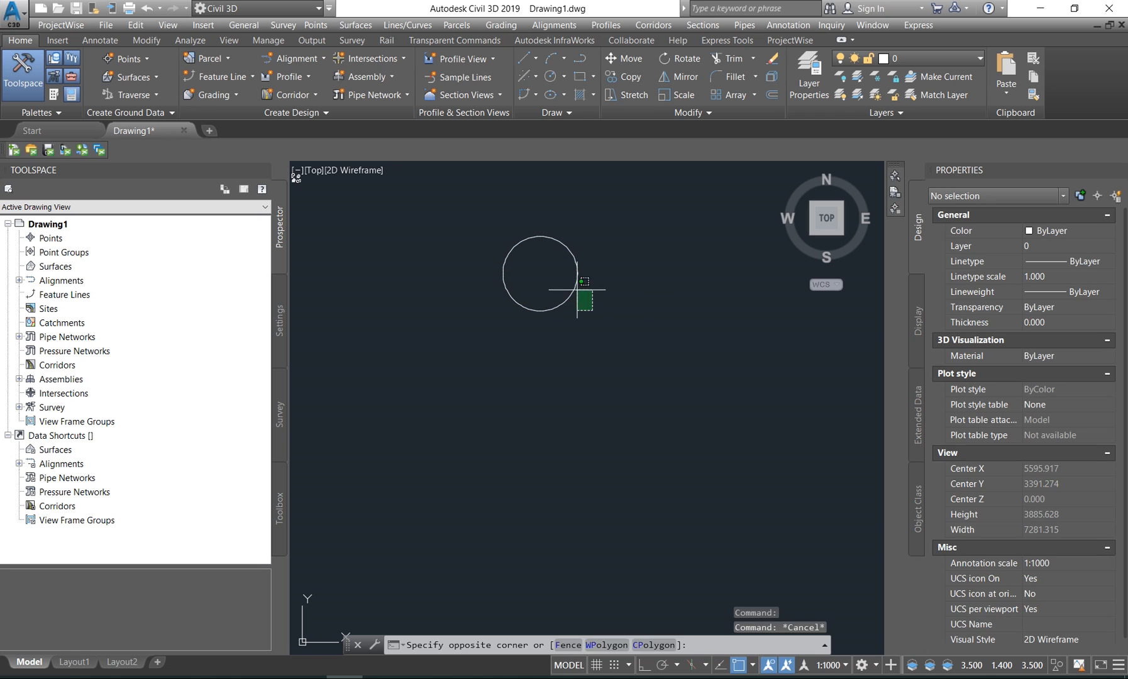
- Select the circle and erase it, leaving the drawing empty
click(540, 289)
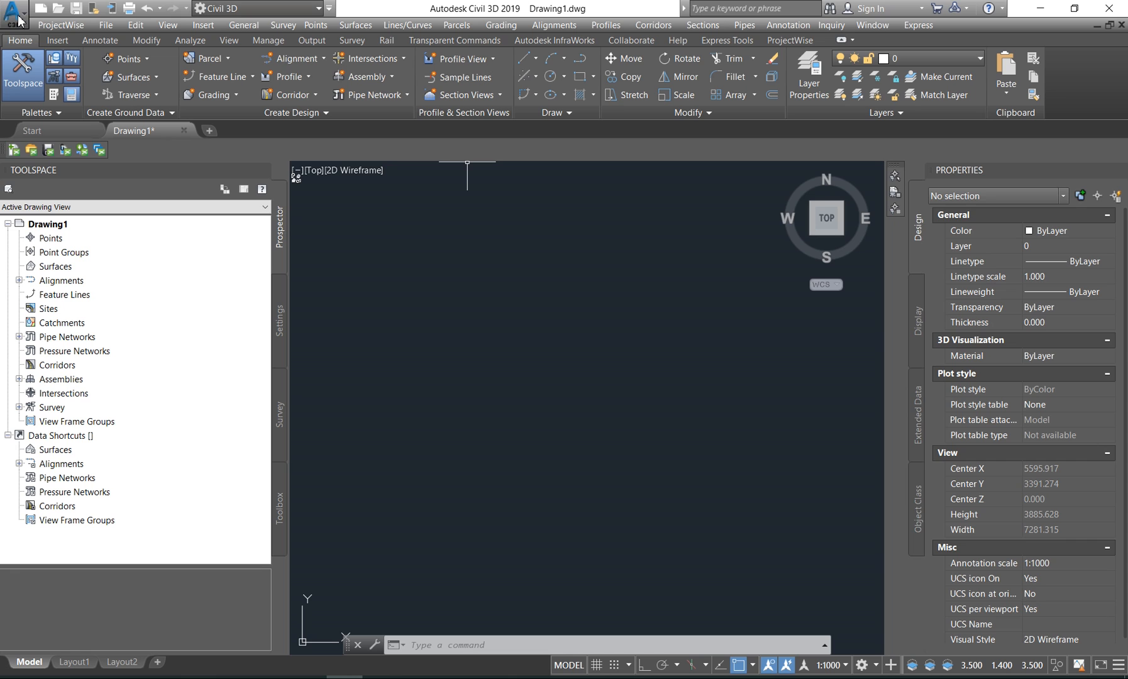
click(13, 11)
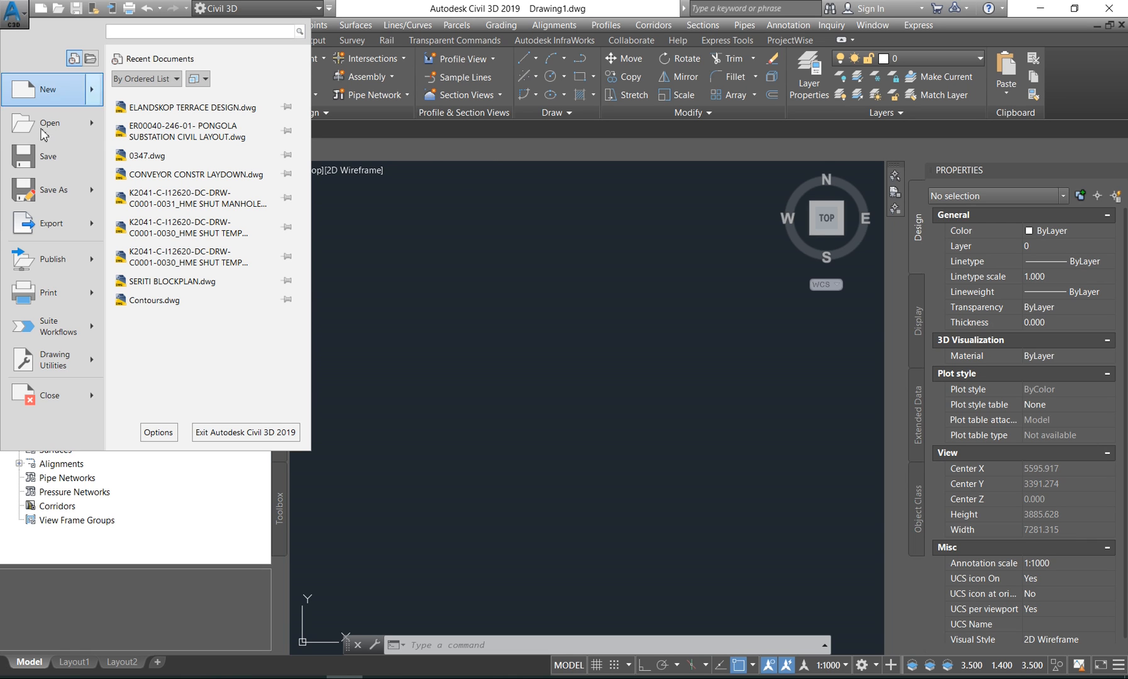
mouse_move(50, 223)
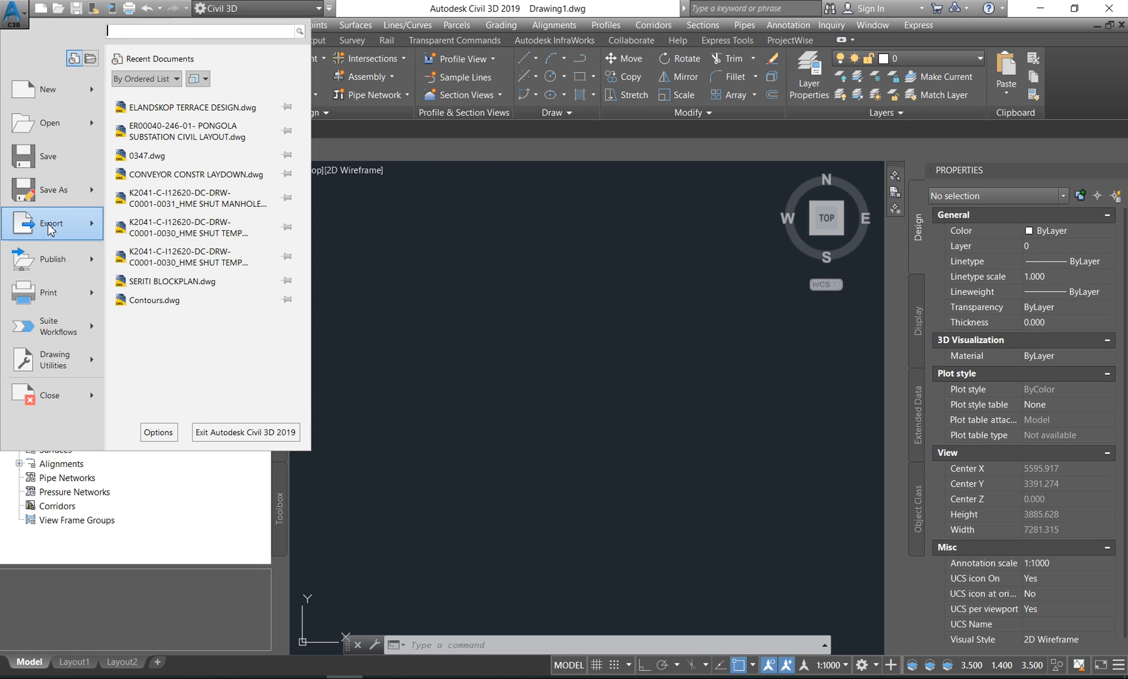
click(52, 224)
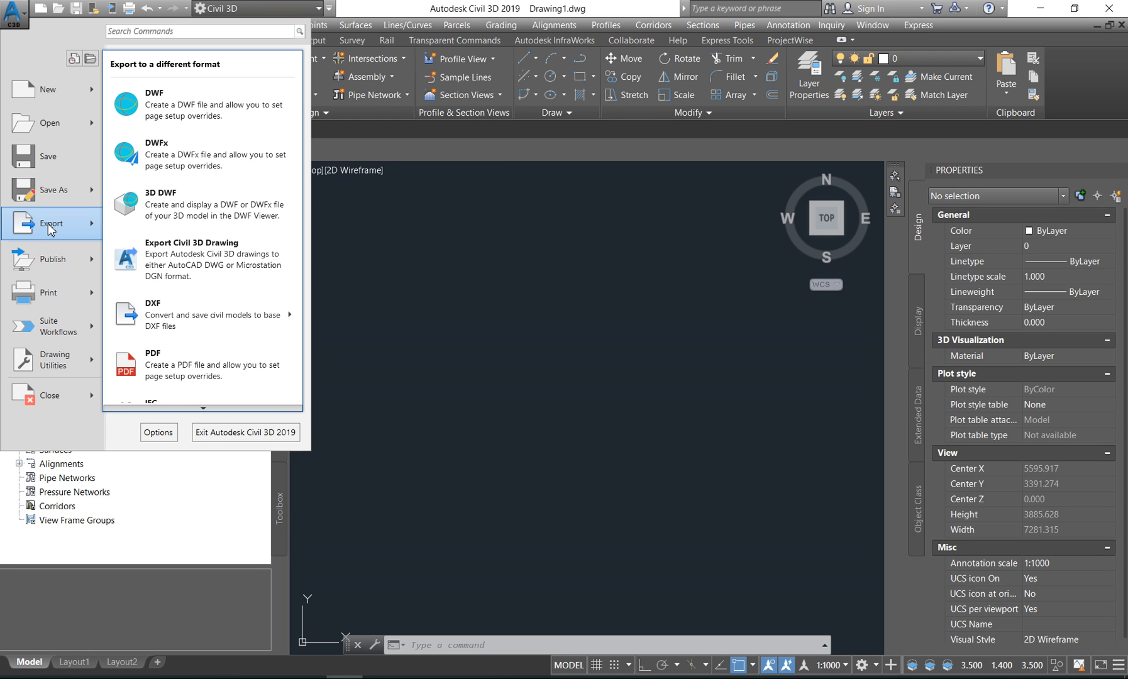
mouse_move(214, 181)
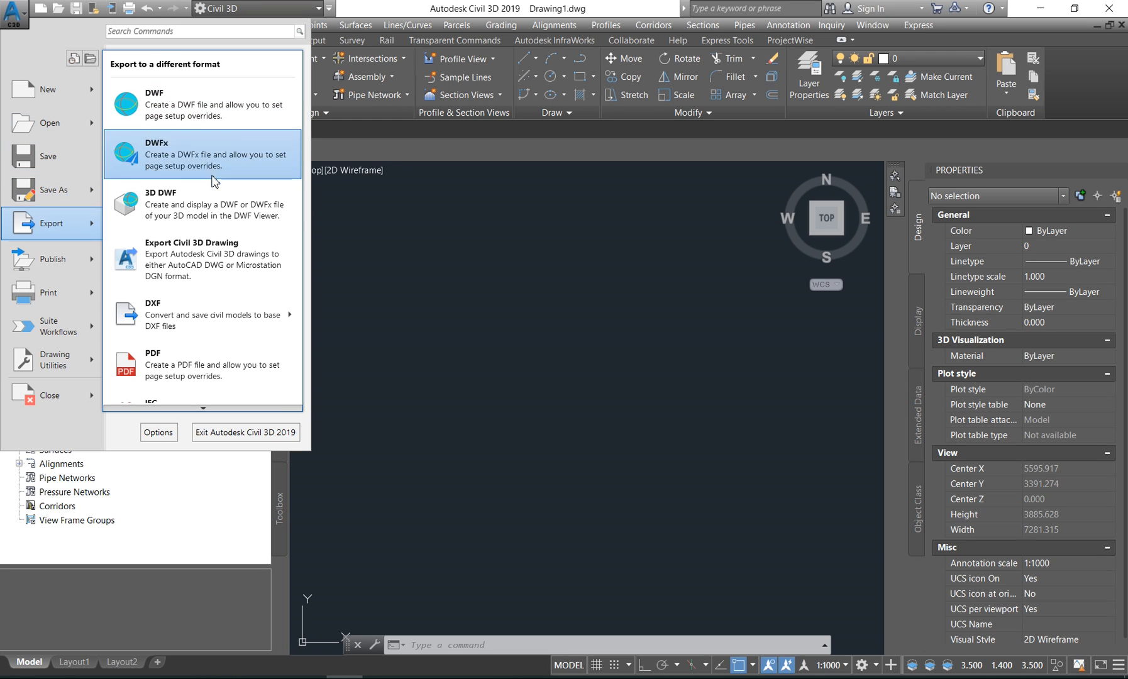
mouse_move(209, 314)
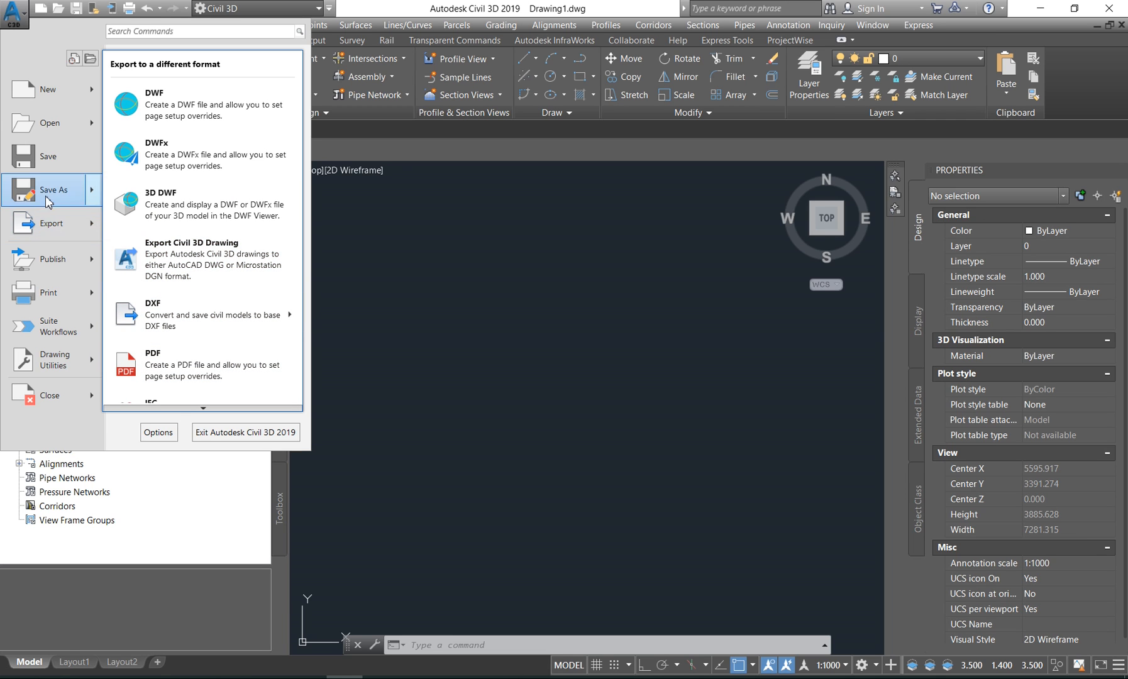
click(51, 259)
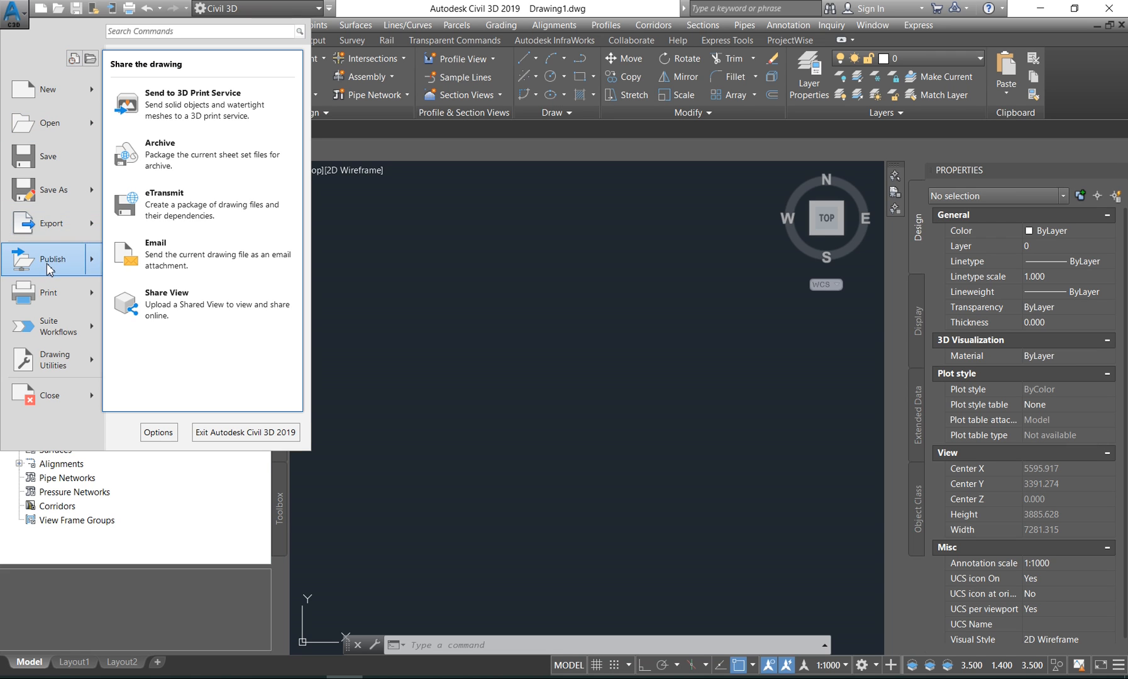
click(51, 224)
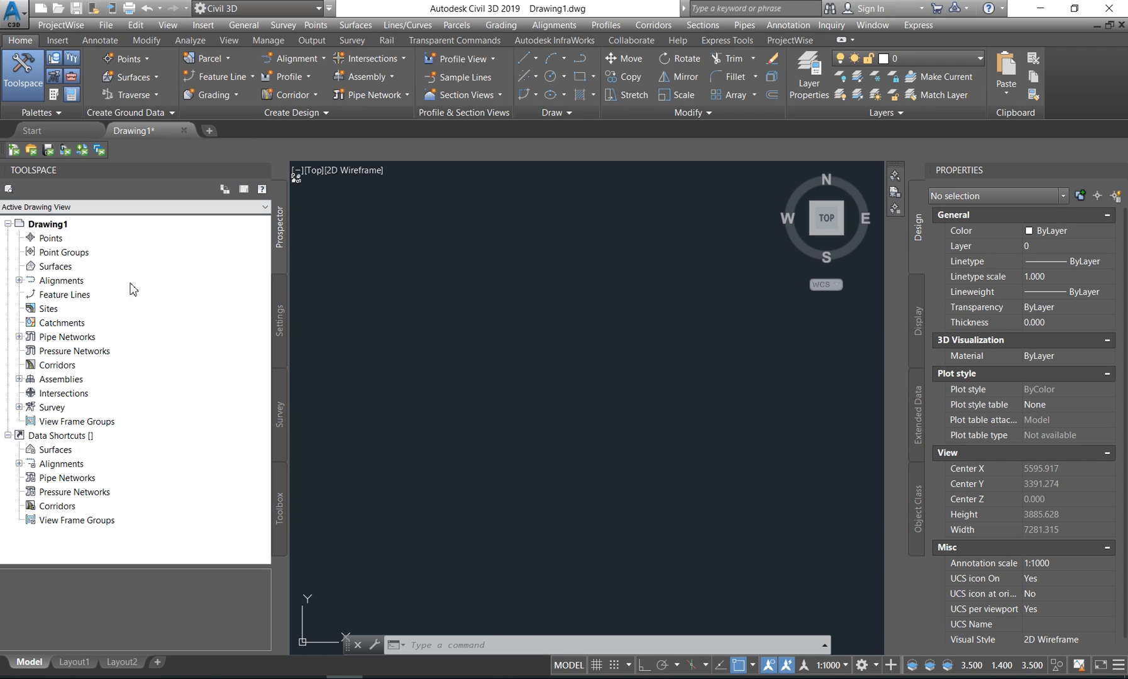
mouse_move(284, 241)
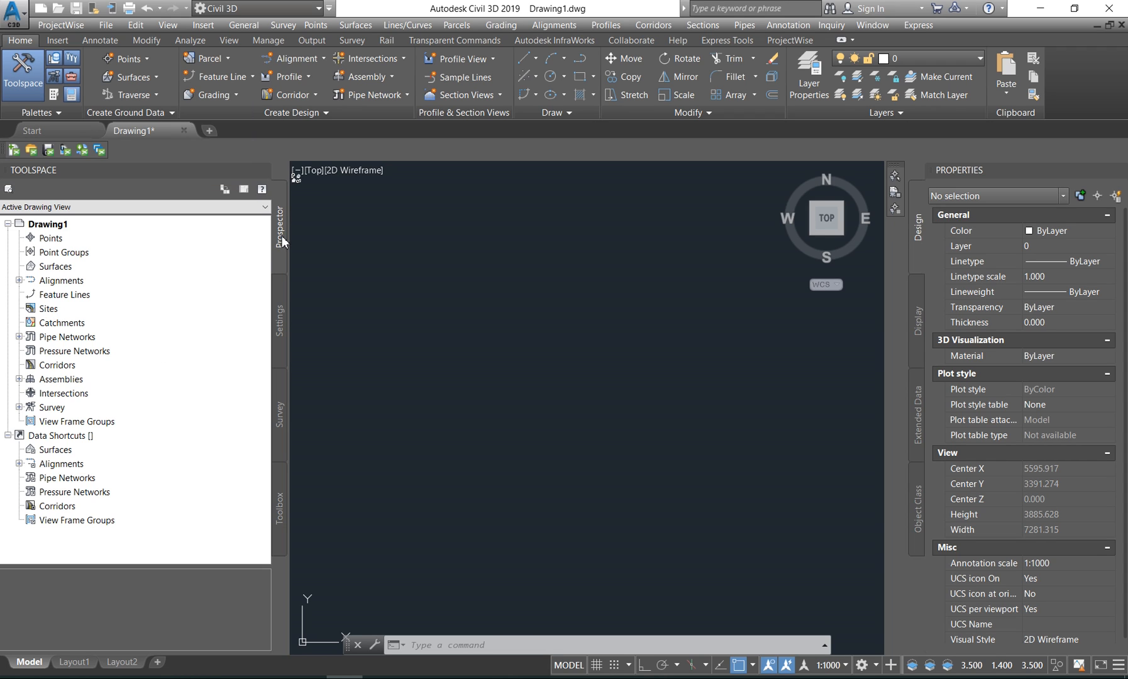
mouse_move(54, 64)
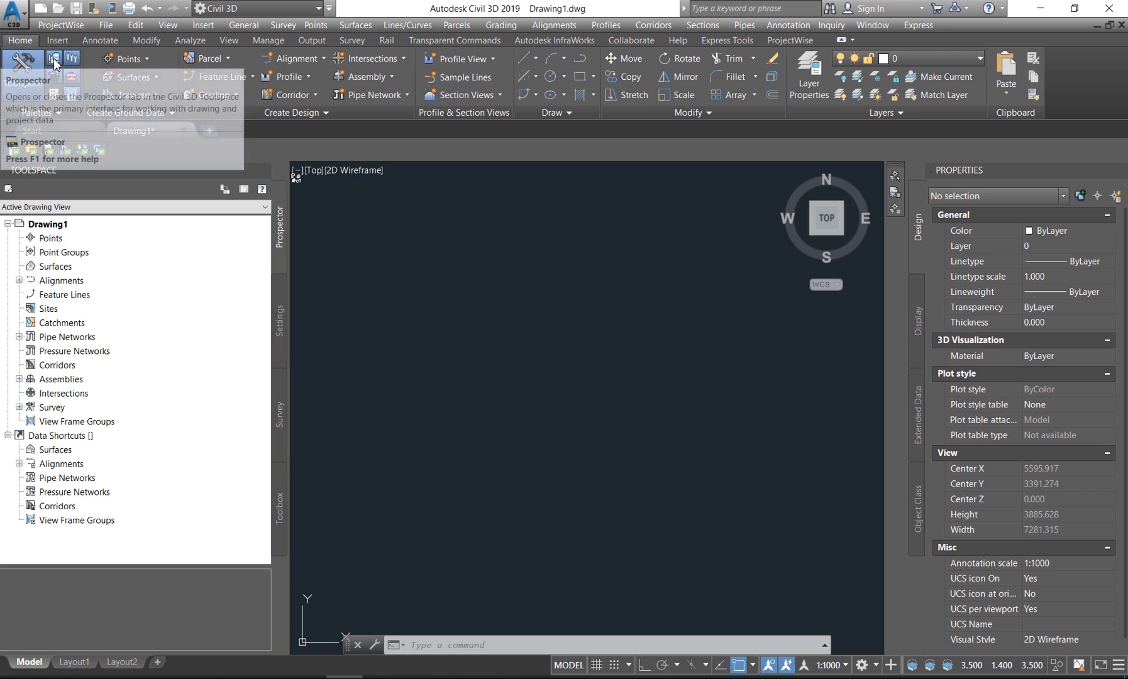
click(54, 66)
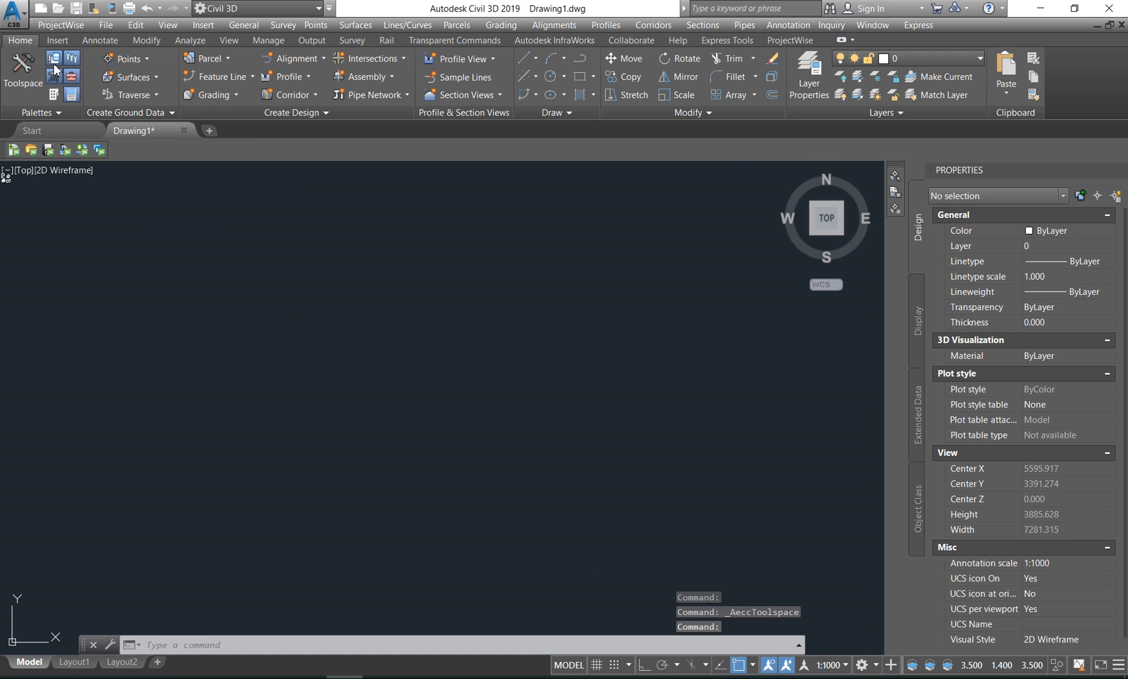
mouse_move(75, 97)
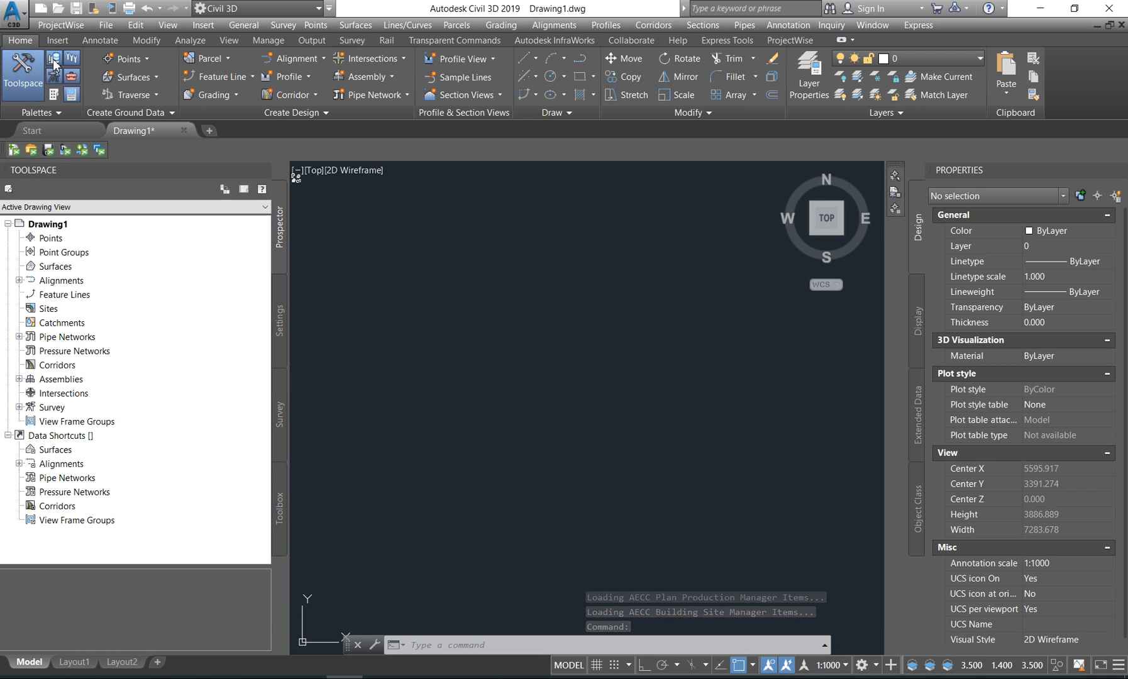
mouse_move(280, 333)
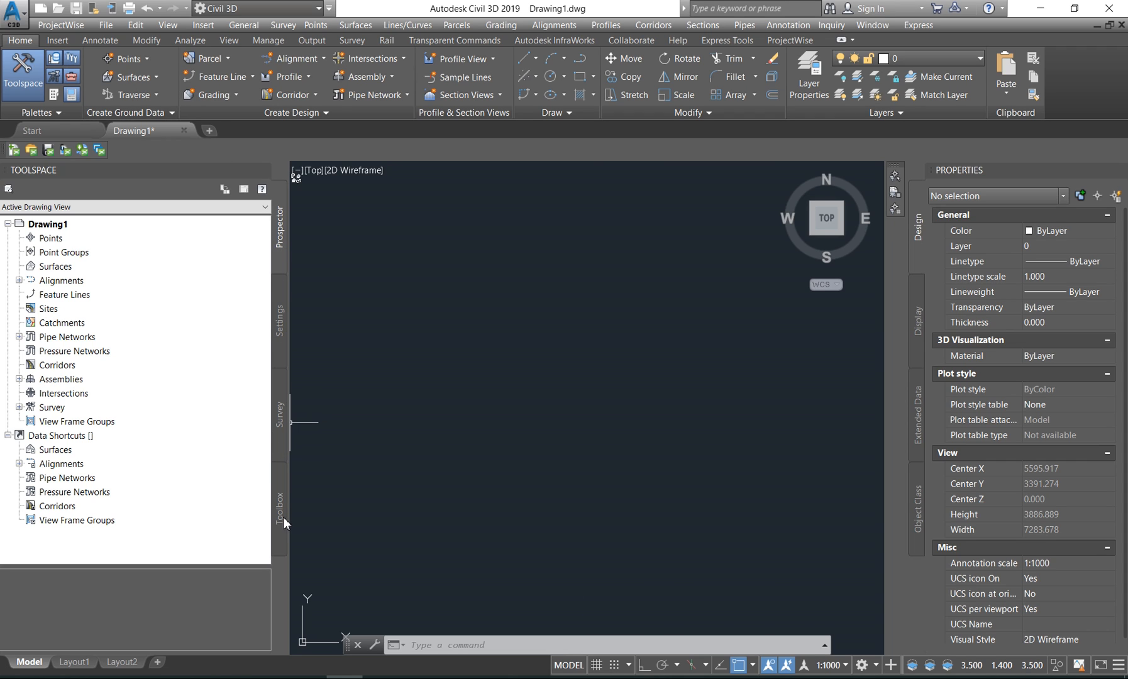
mouse_move(282, 242)
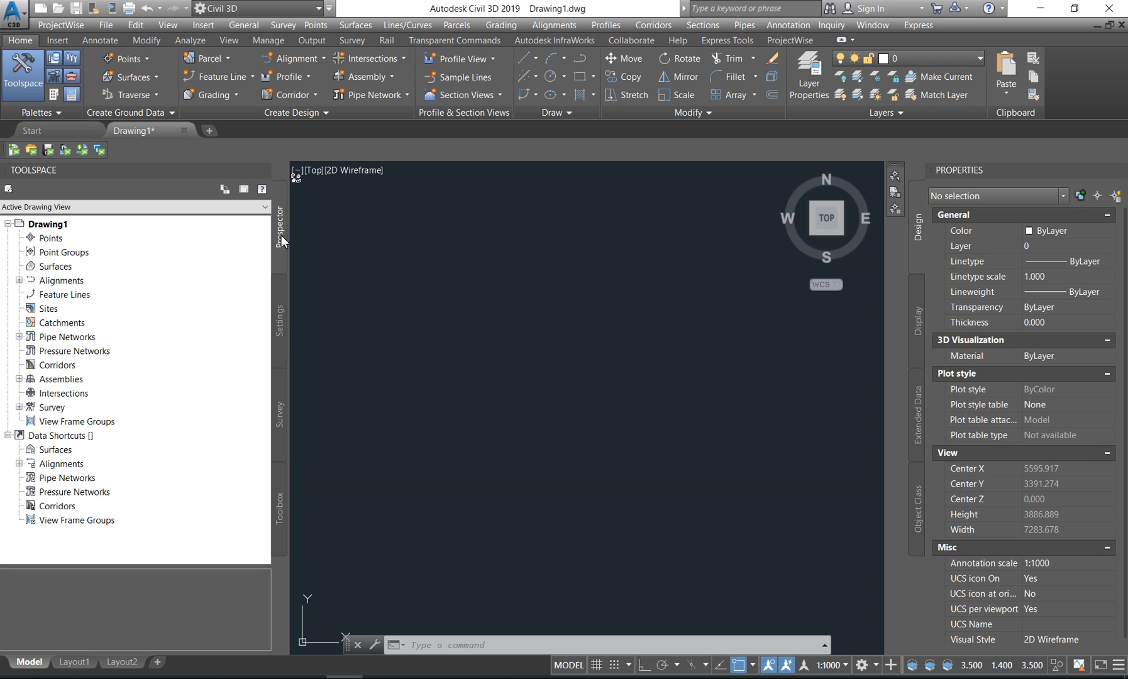
mouse_move(68, 431)
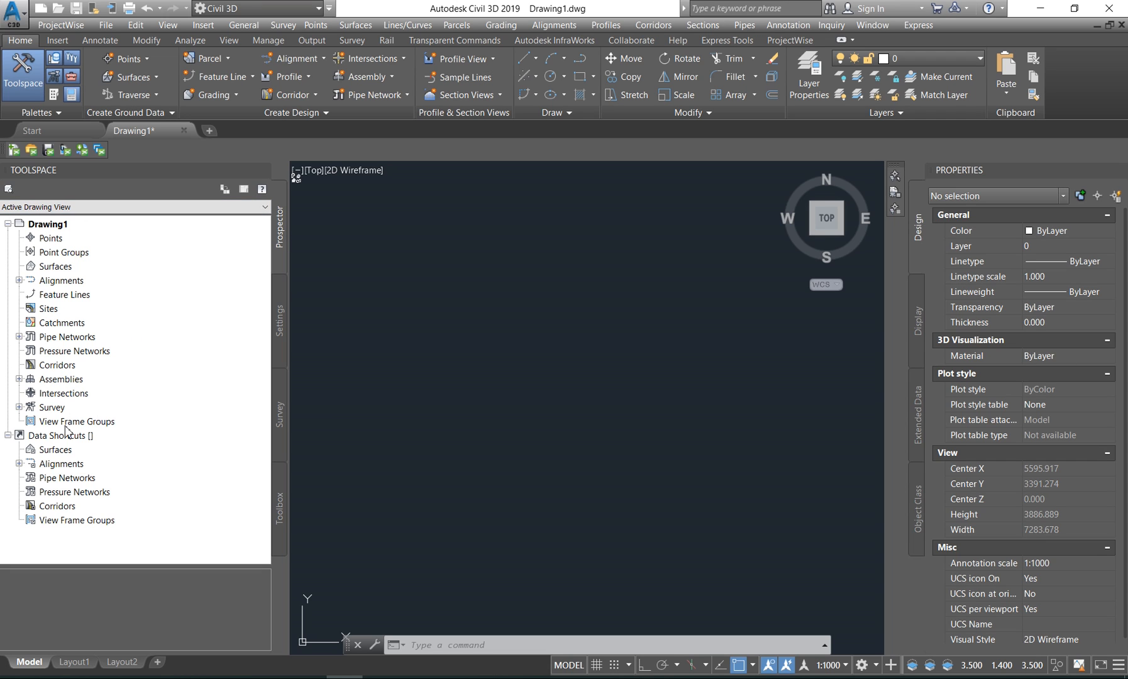
mouse_move(292, 311)
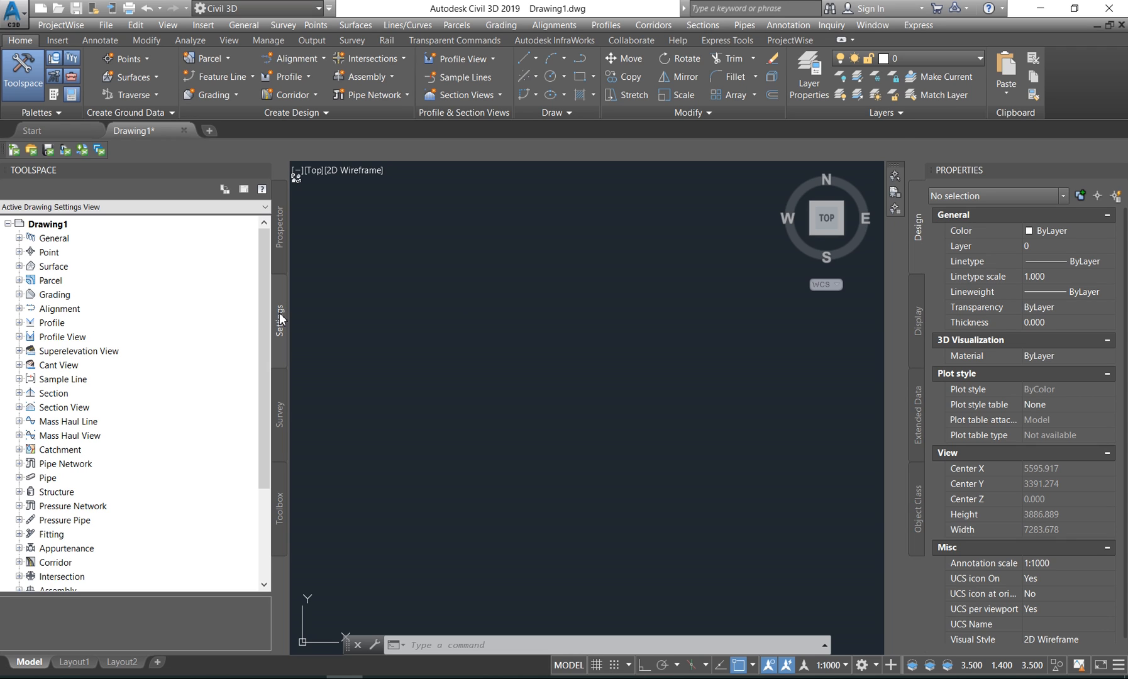
mouse_move(4, 494)
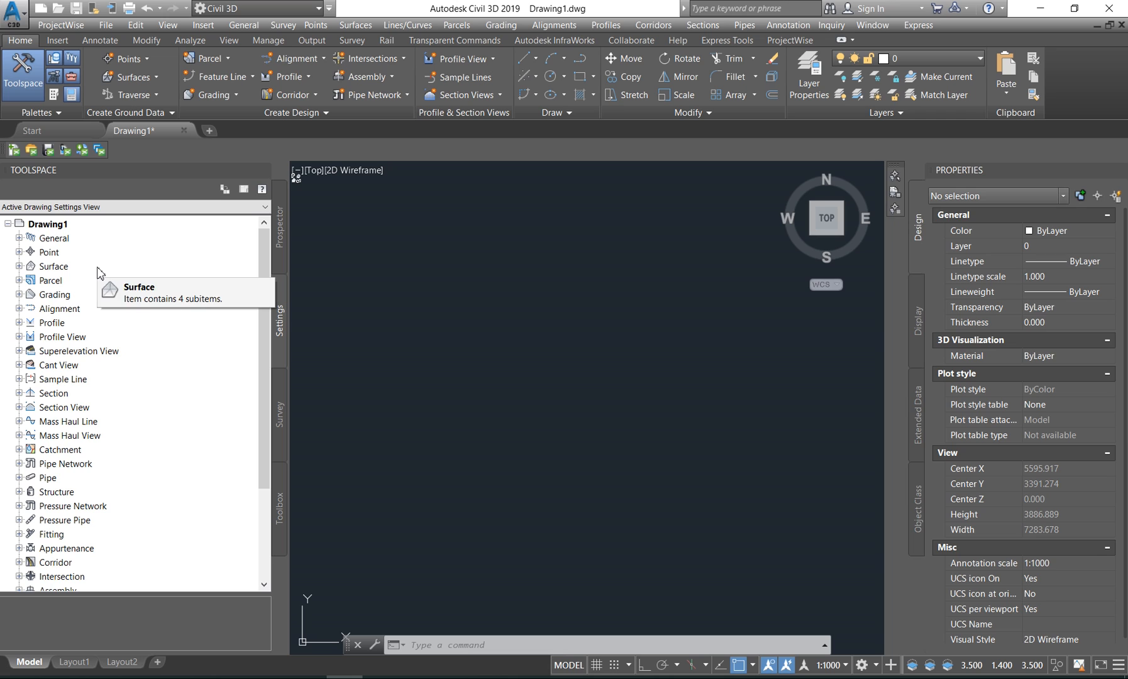
mouse_move(27, 278)
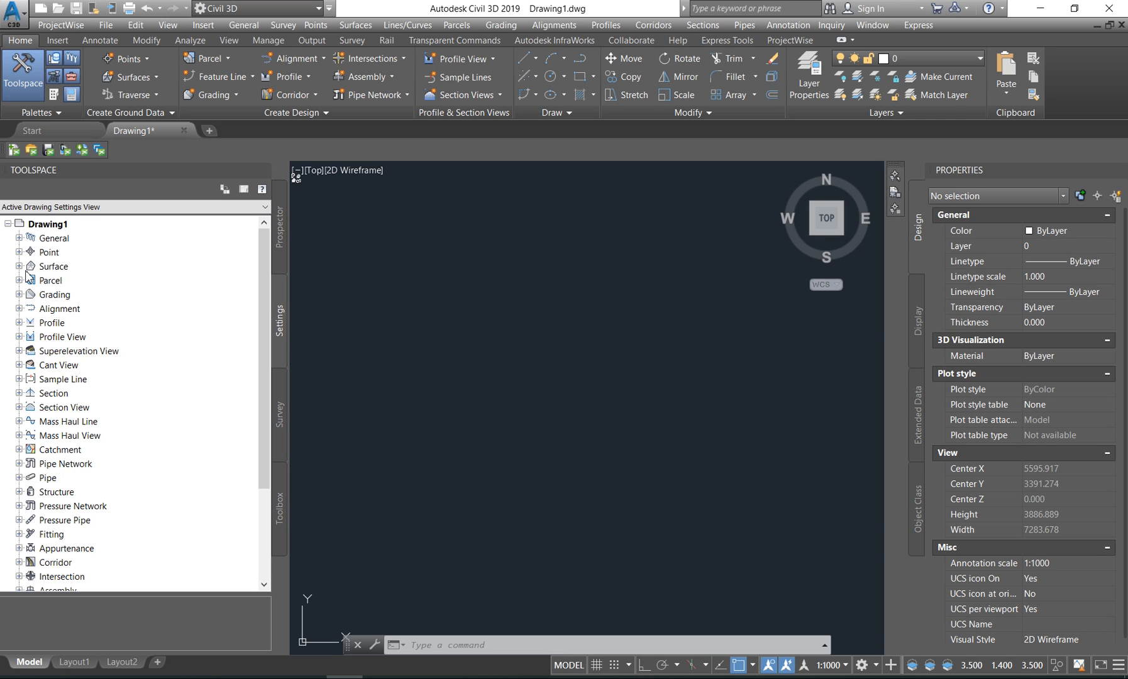
- Expand and collapse the Surface category in the Settings tree
click(20, 266)
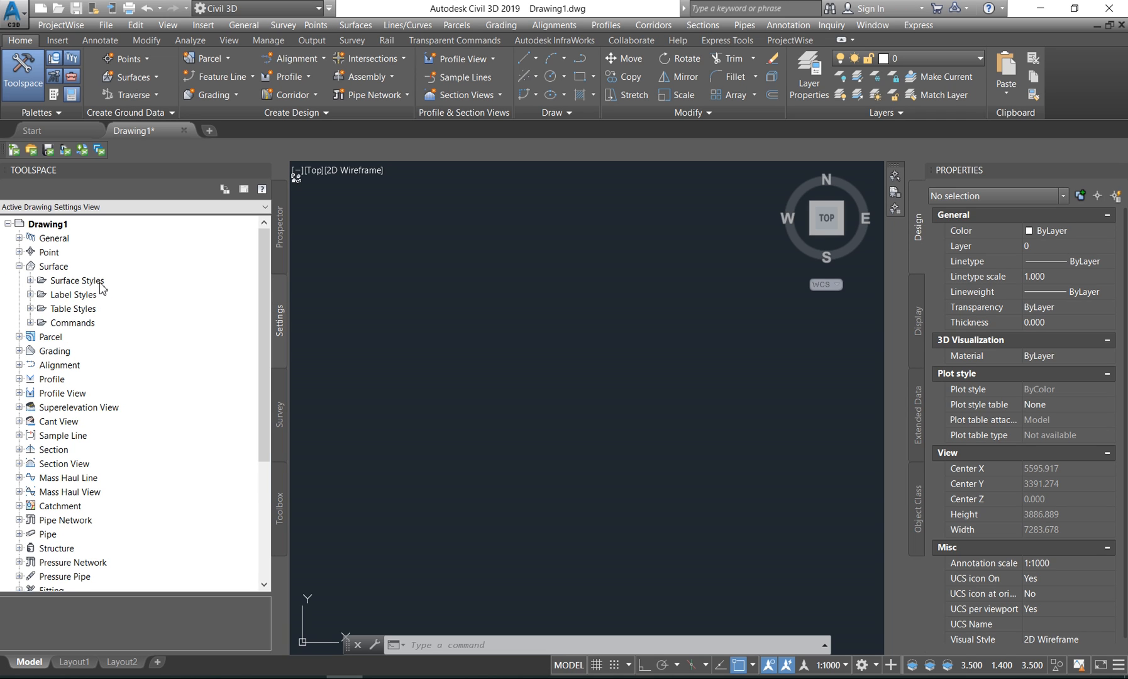
mouse_move(78, 337)
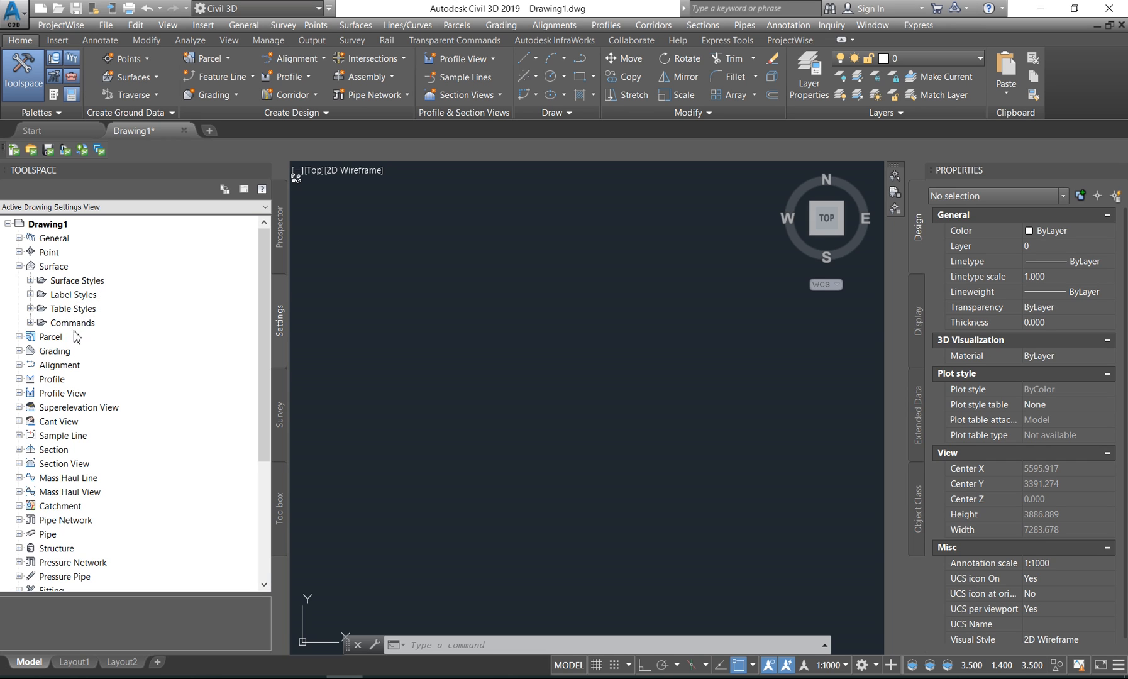
click(20, 351)
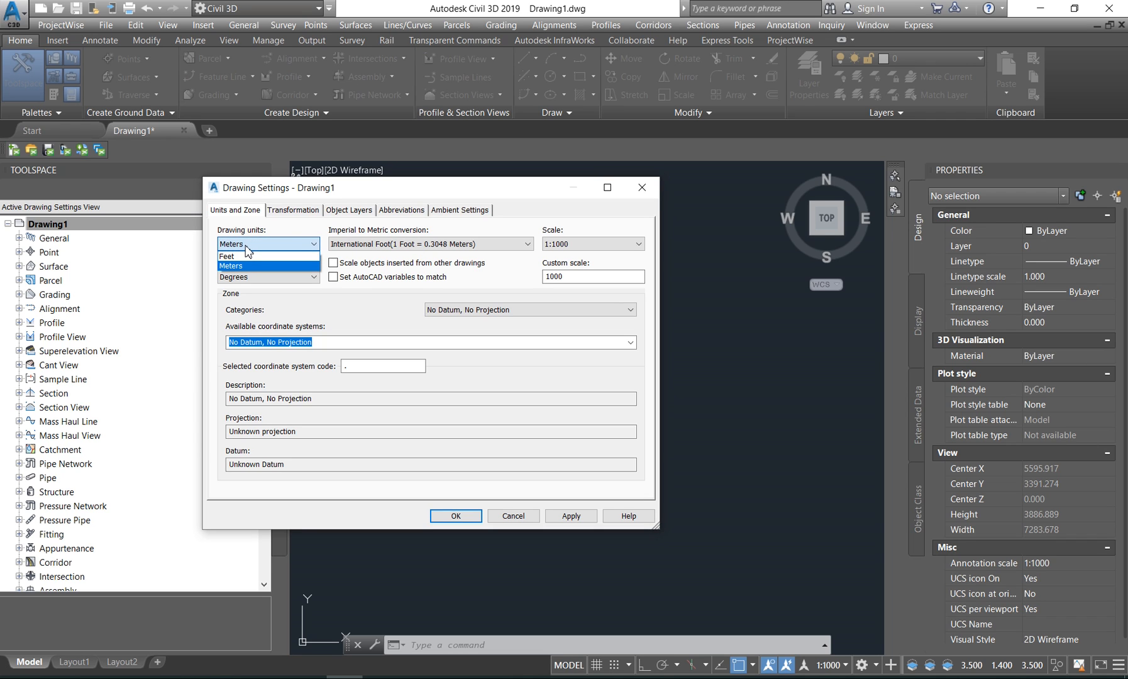
- Keep Meters, choose Republic of South Africa and the Lo 29 Survey Grid WGS84 system
click(261, 266)
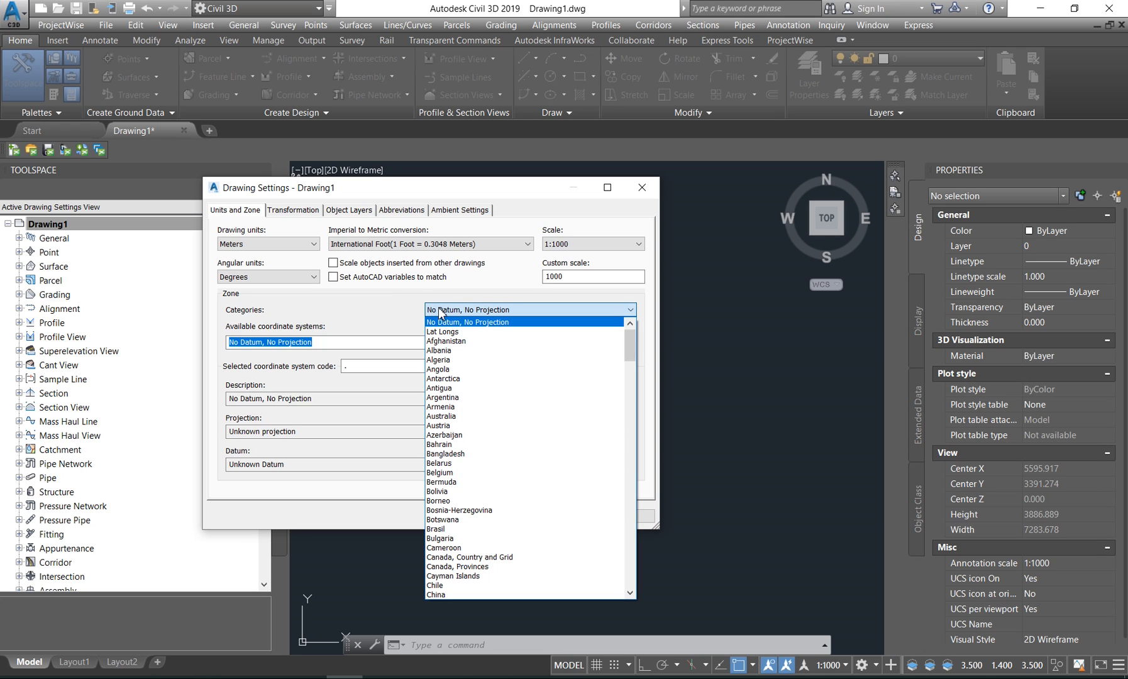
click(467, 594)
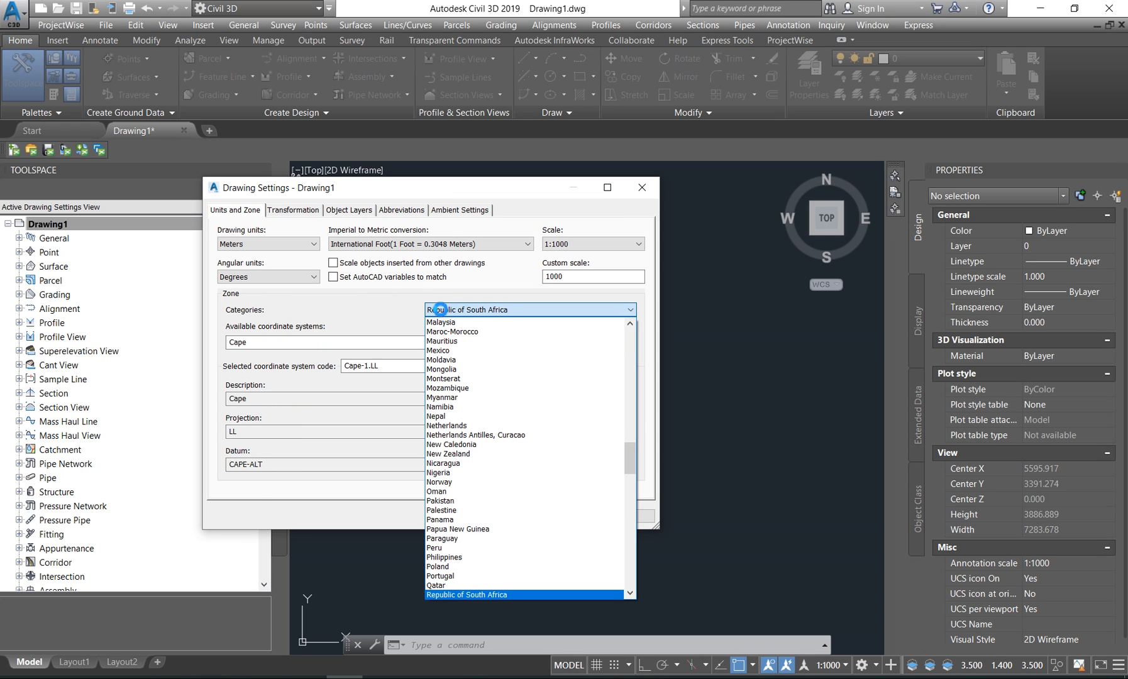
mouse_move(458, 602)
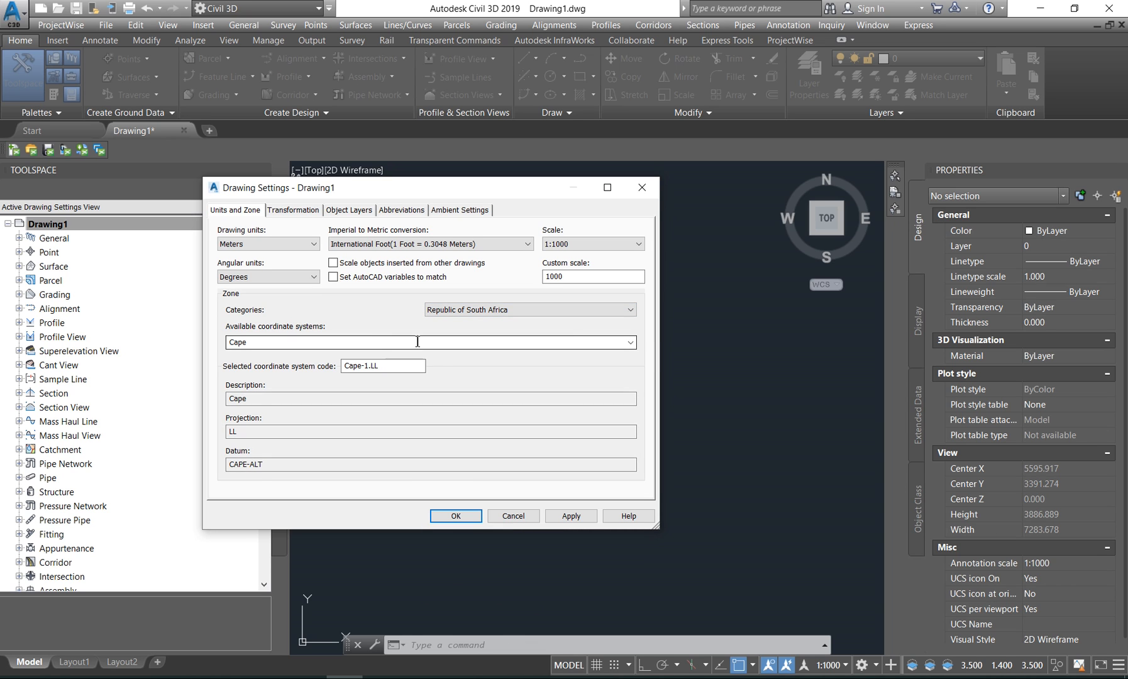
click(629, 342)
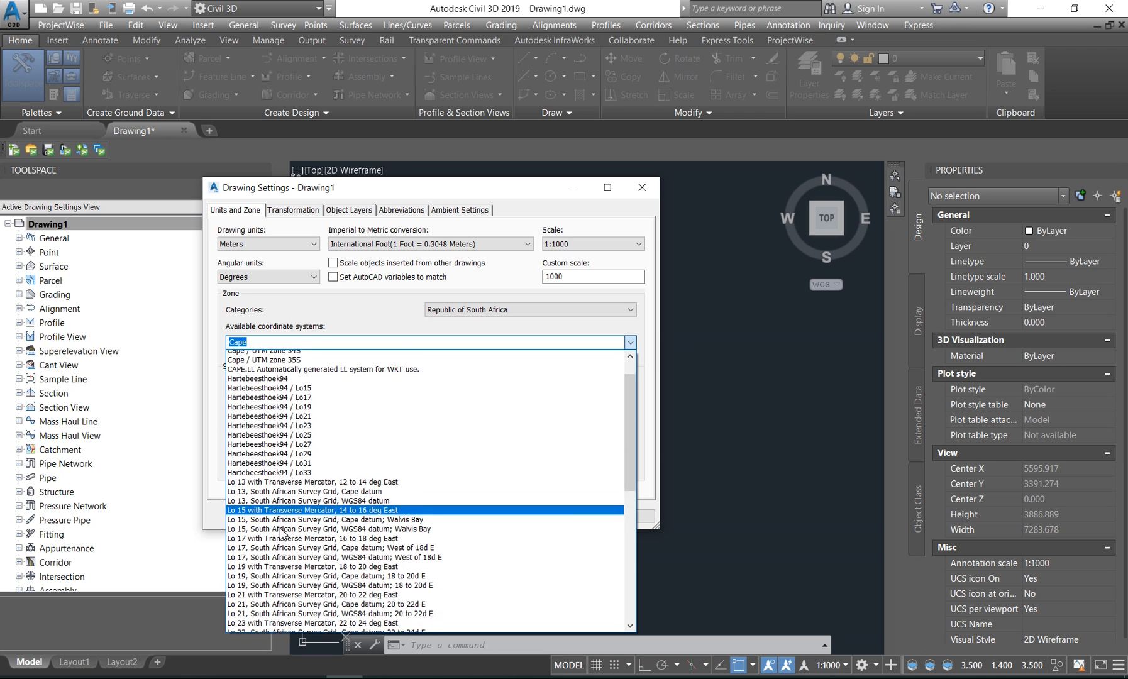
scroll(down, 3)
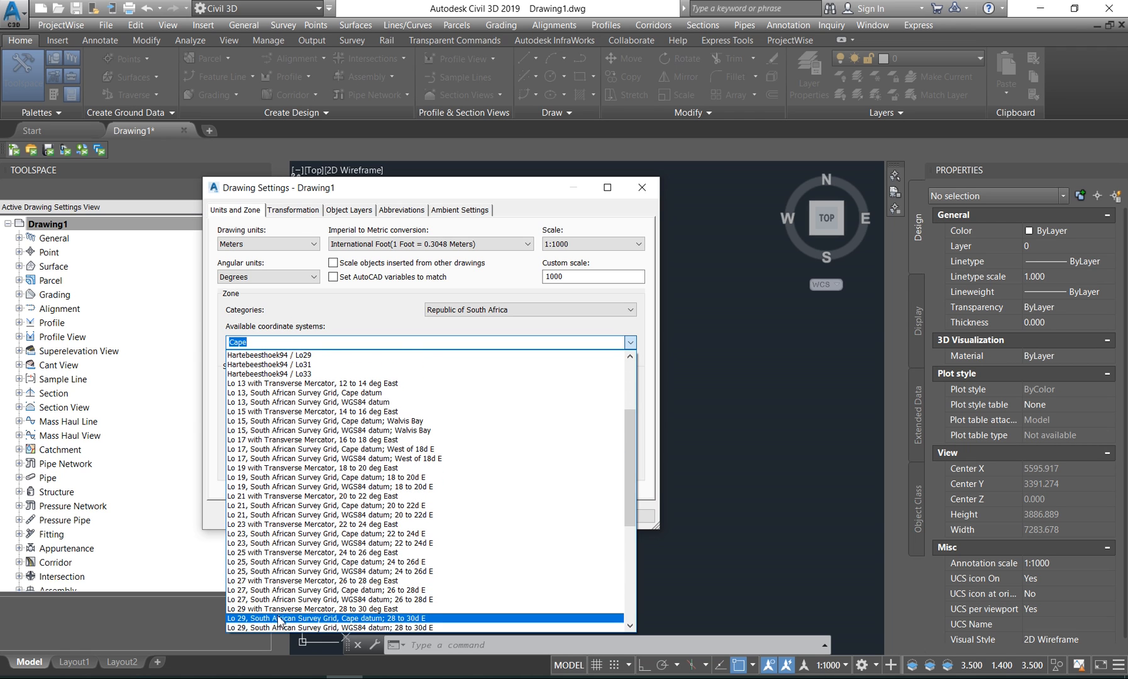
click(360, 629)
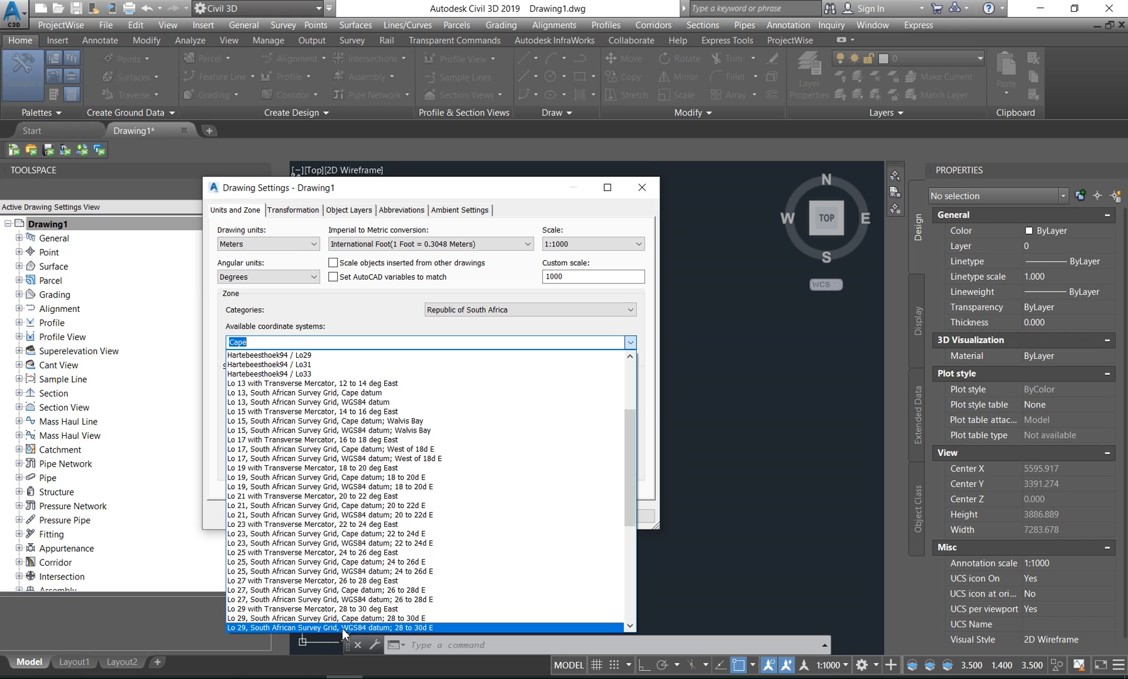
mouse_move(361, 636)
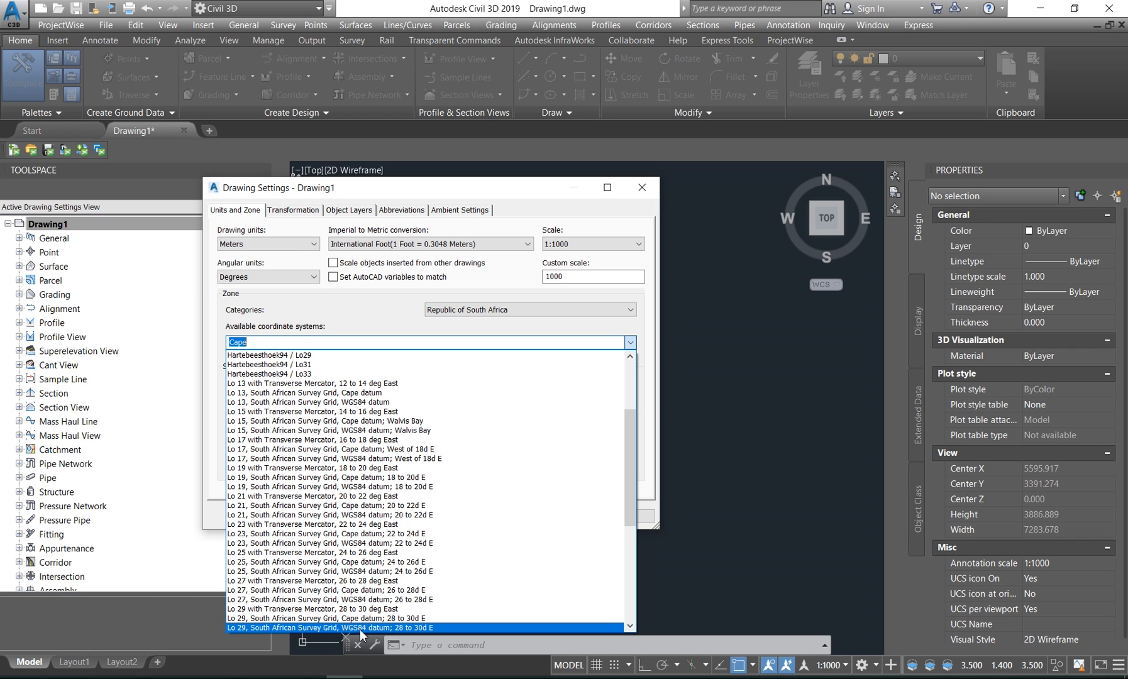
click(329, 628)
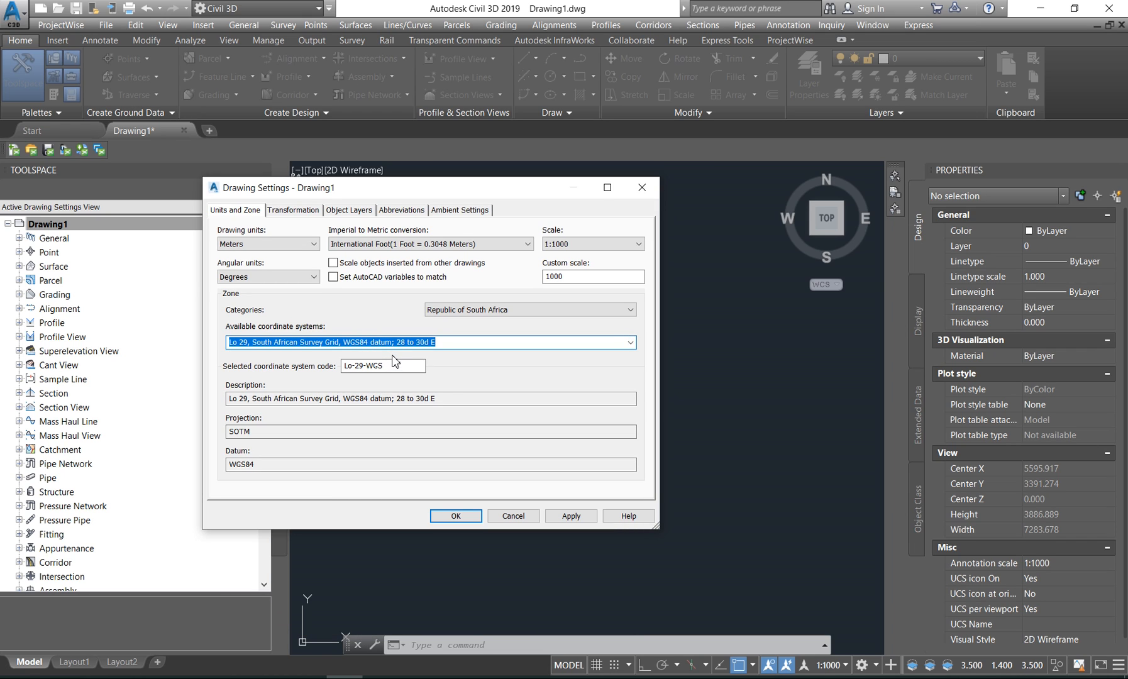
mouse_move(468, 320)
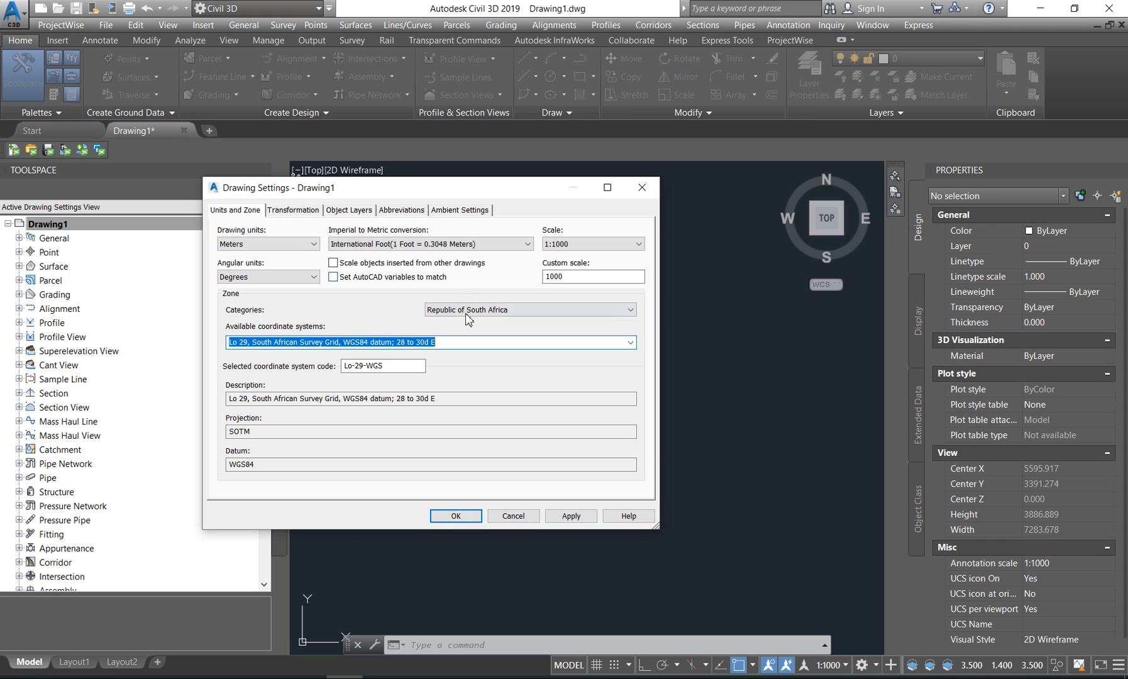
- Confirm the Drawing Settings so the Lo 29 WGS84 zone is applied
click(454, 516)
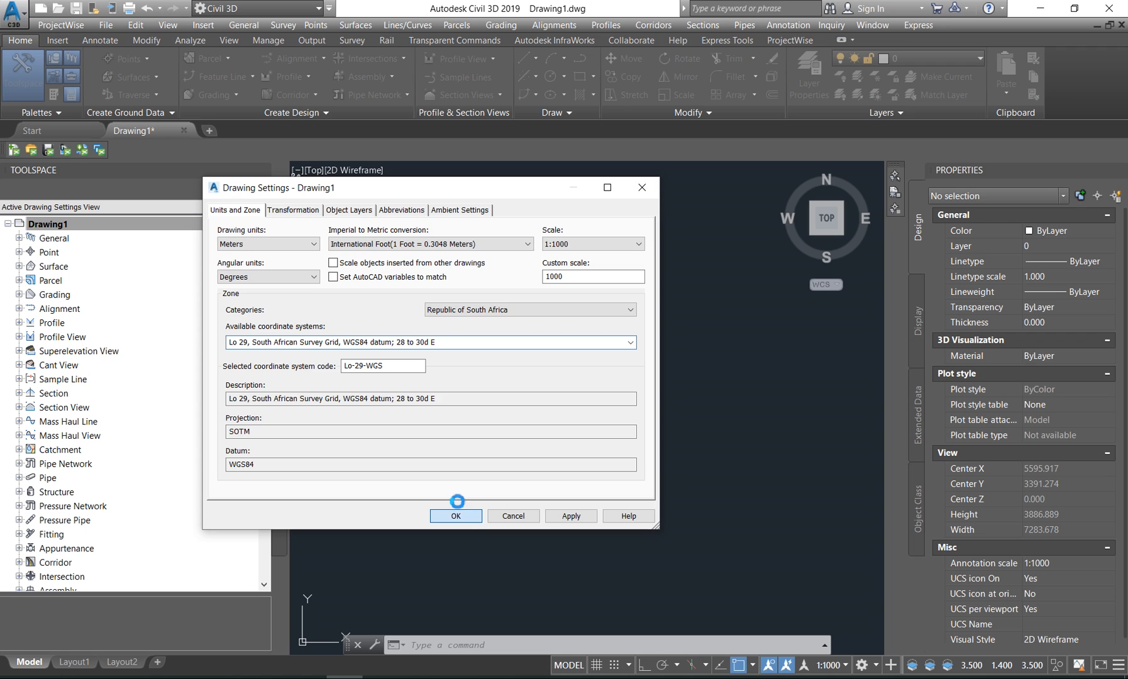
click(455, 516)
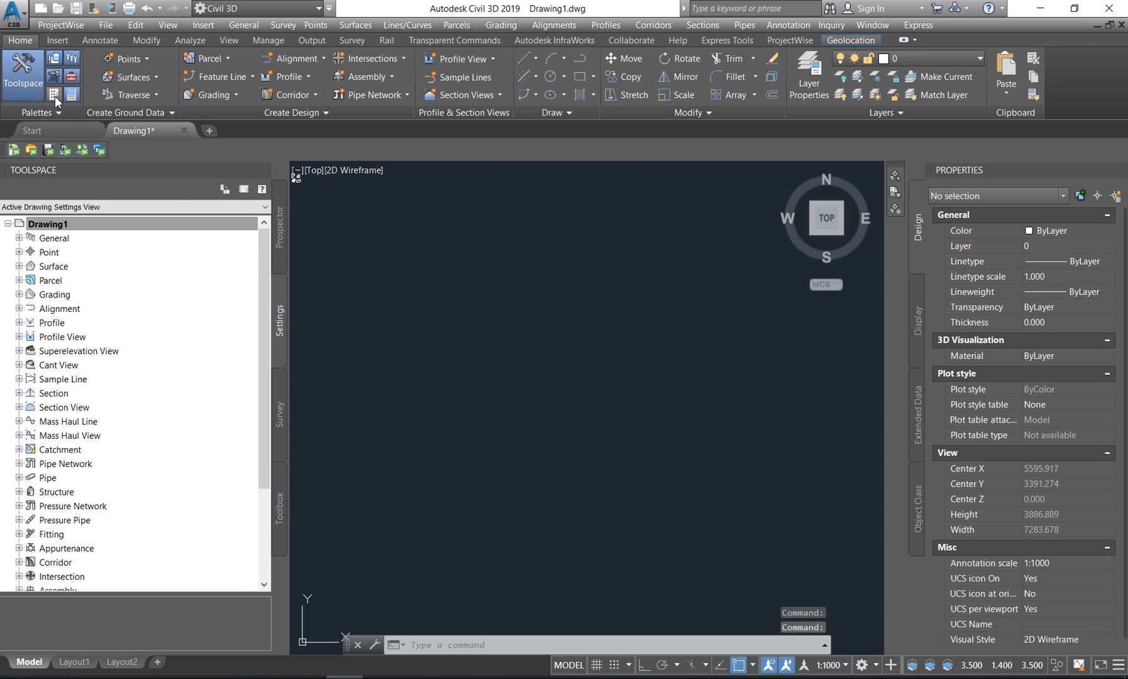
- Browse the Retaining Walls, Lanes and Curbs tabs of the metric subassemblies palette
click(54, 75)
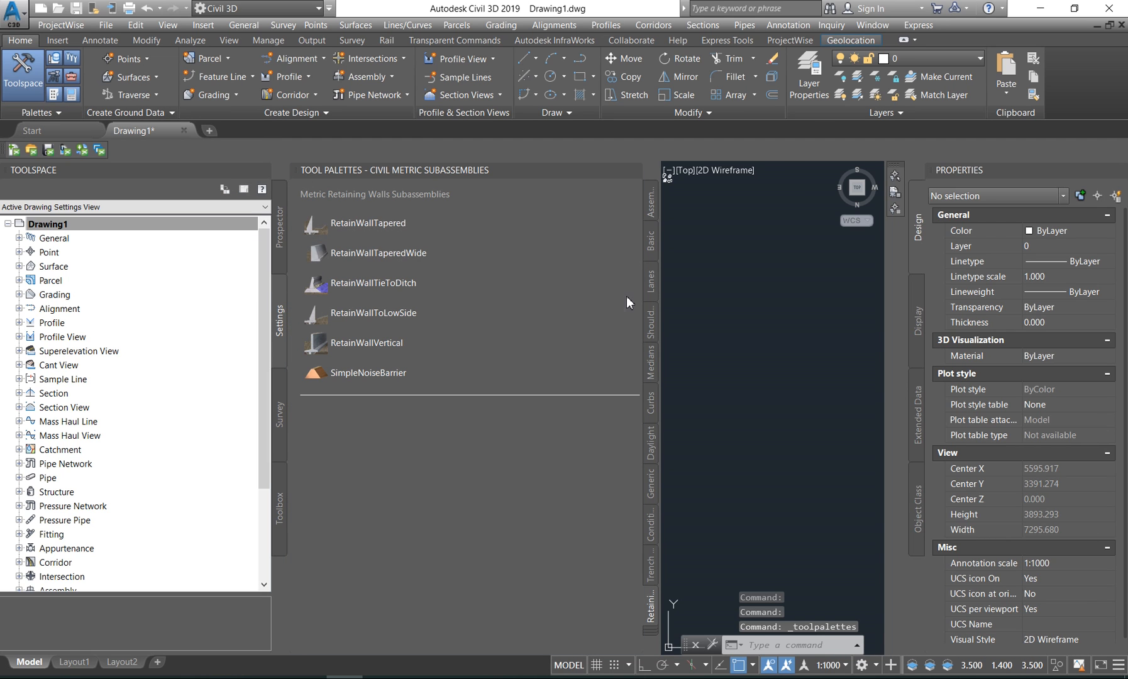
mouse_move(374, 283)
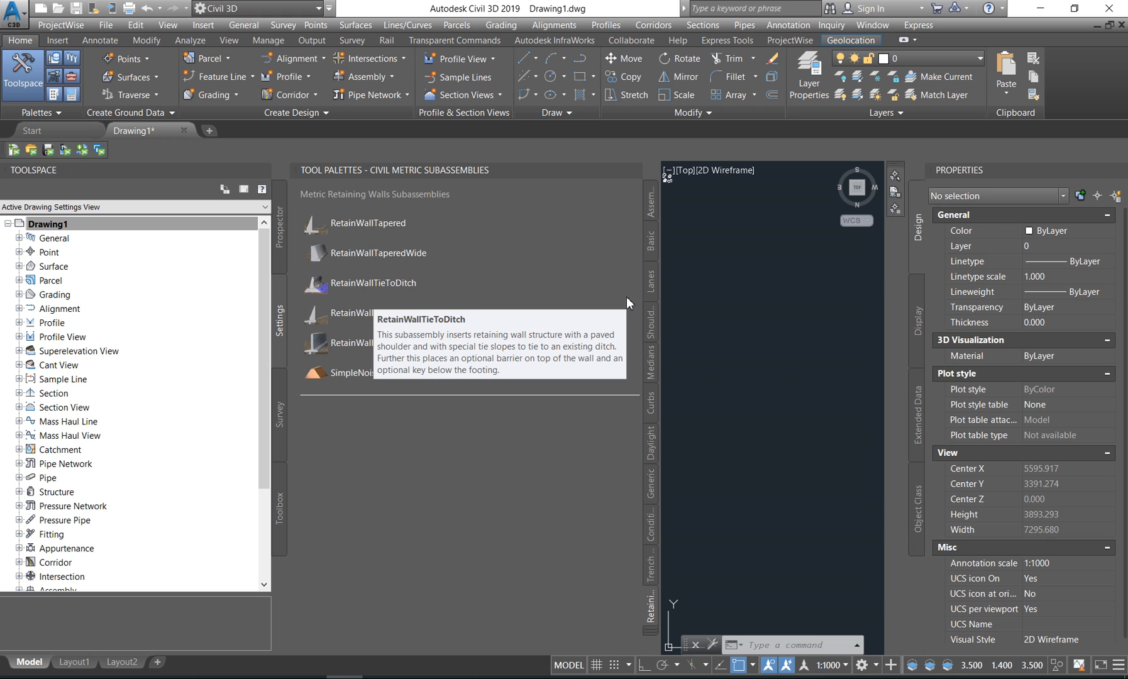
mouse_move(655, 357)
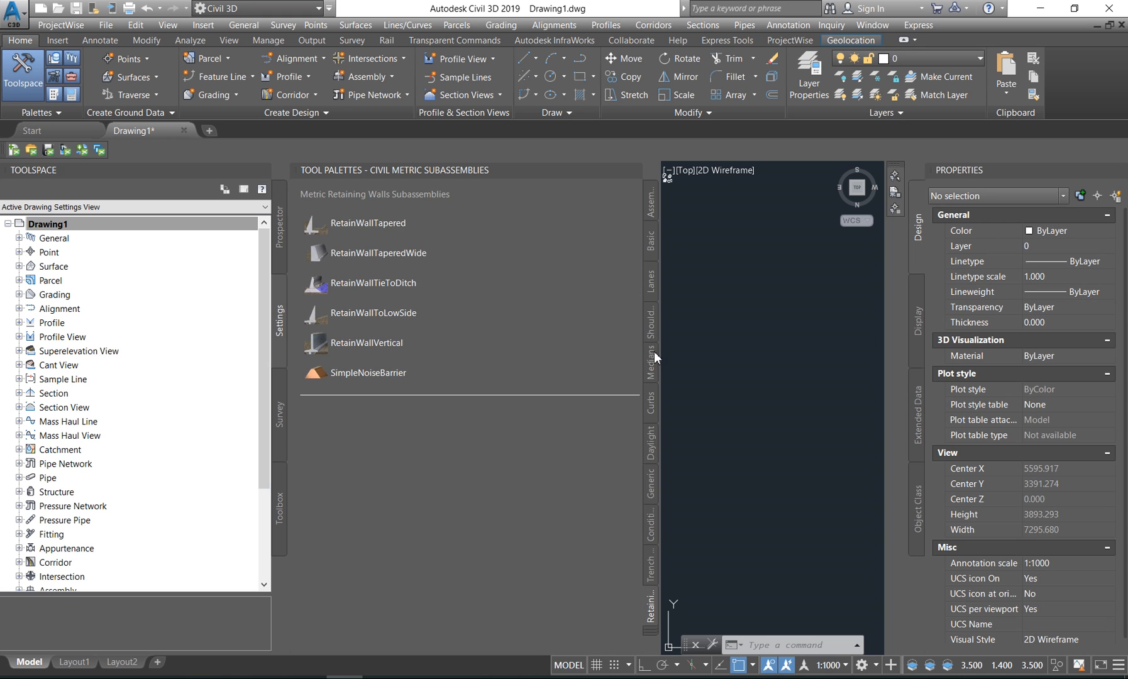
mouse_move(651, 418)
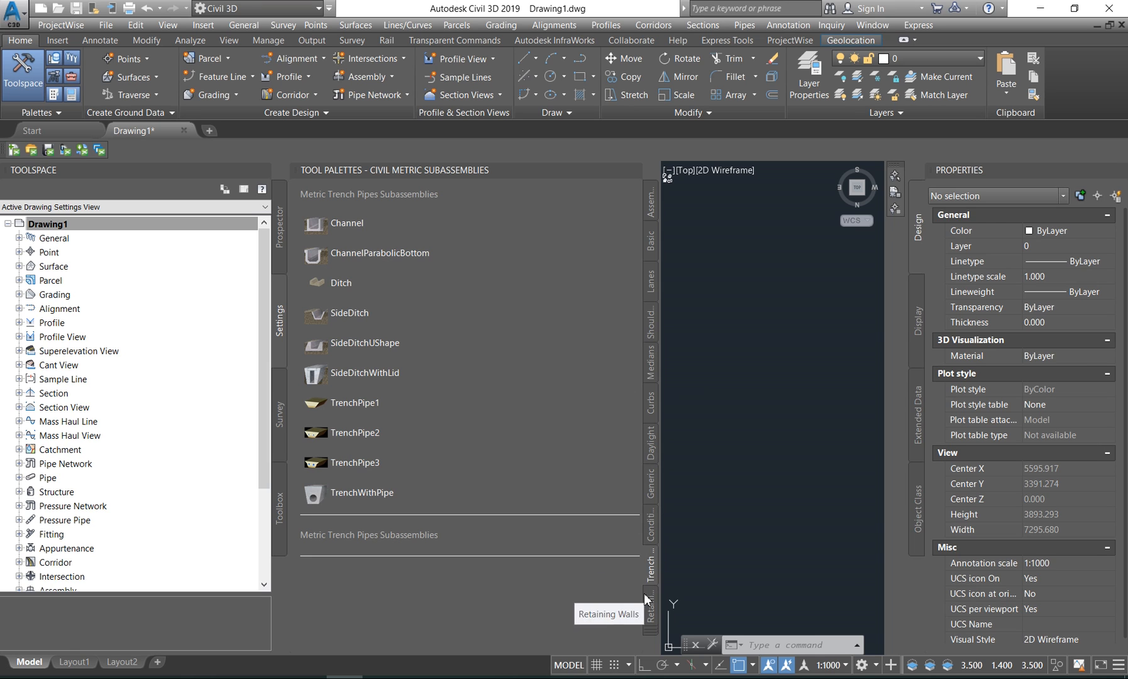
click(649, 597)
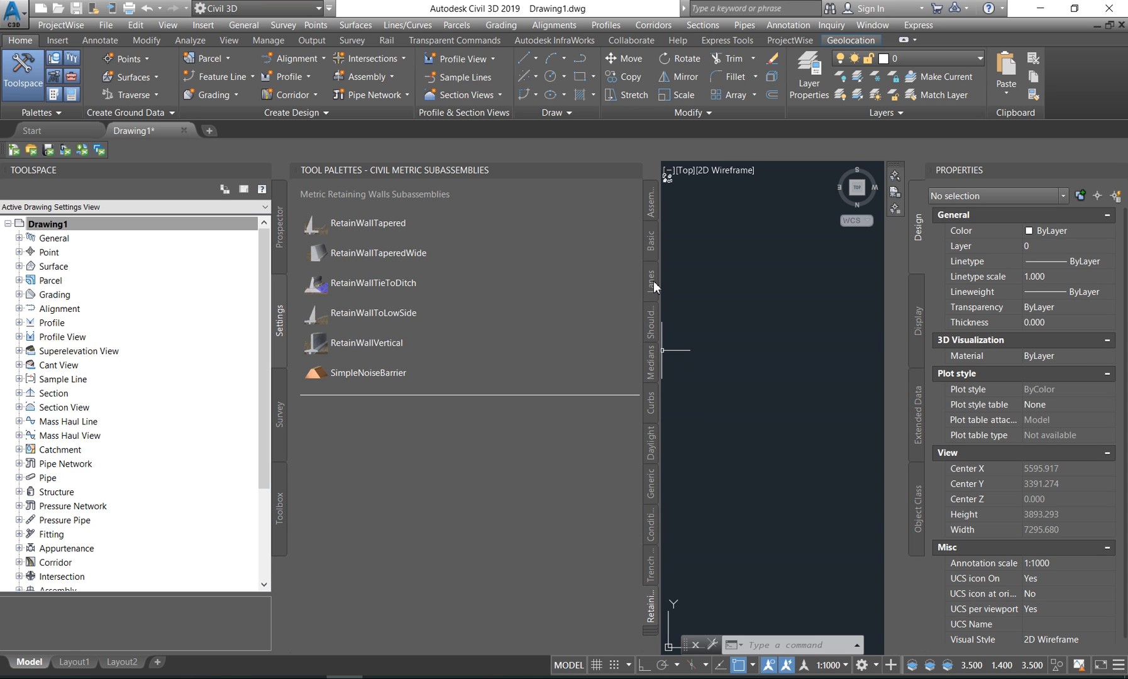
click(649, 280)
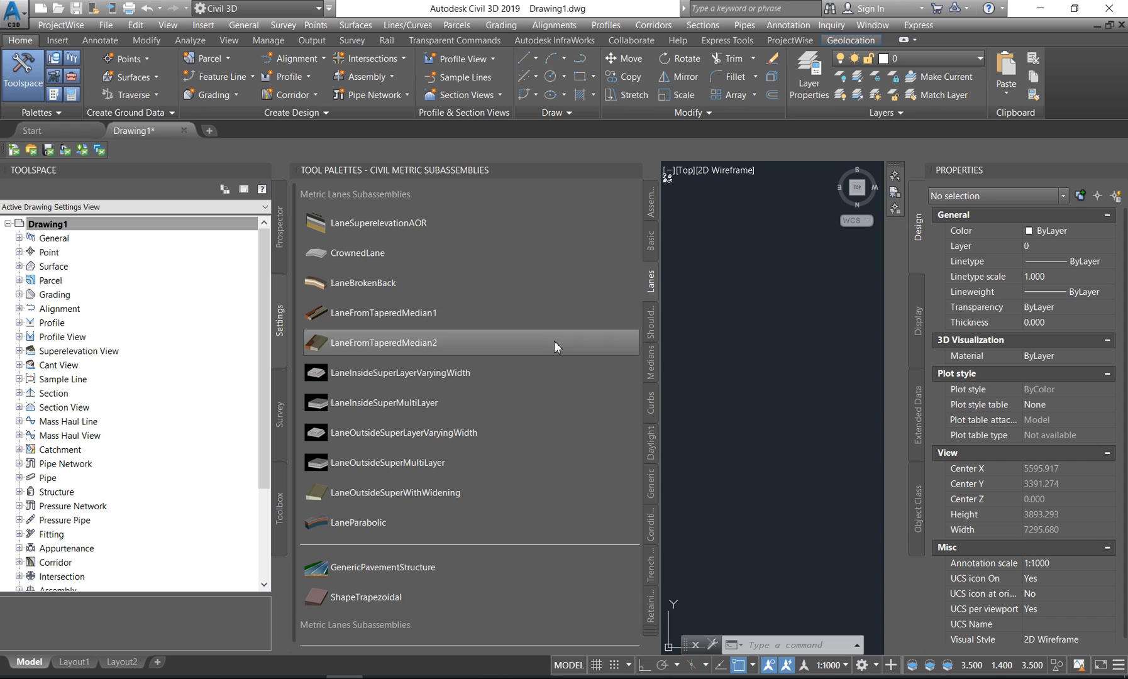
mouse_move(660, 416)
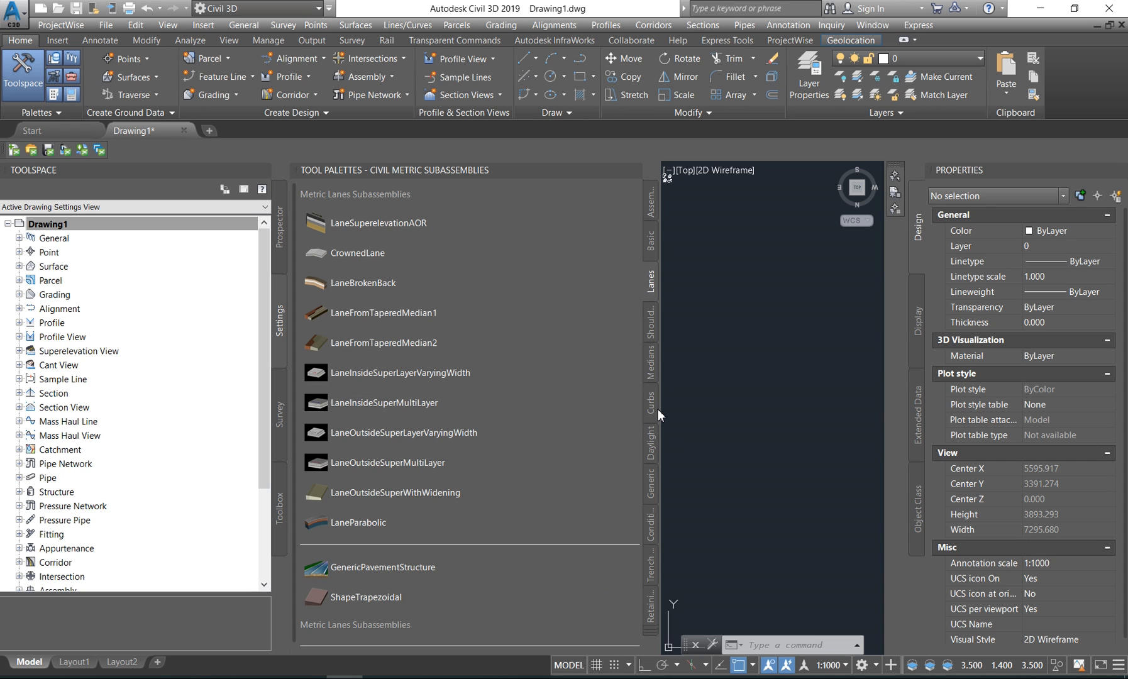
click(649, 403)
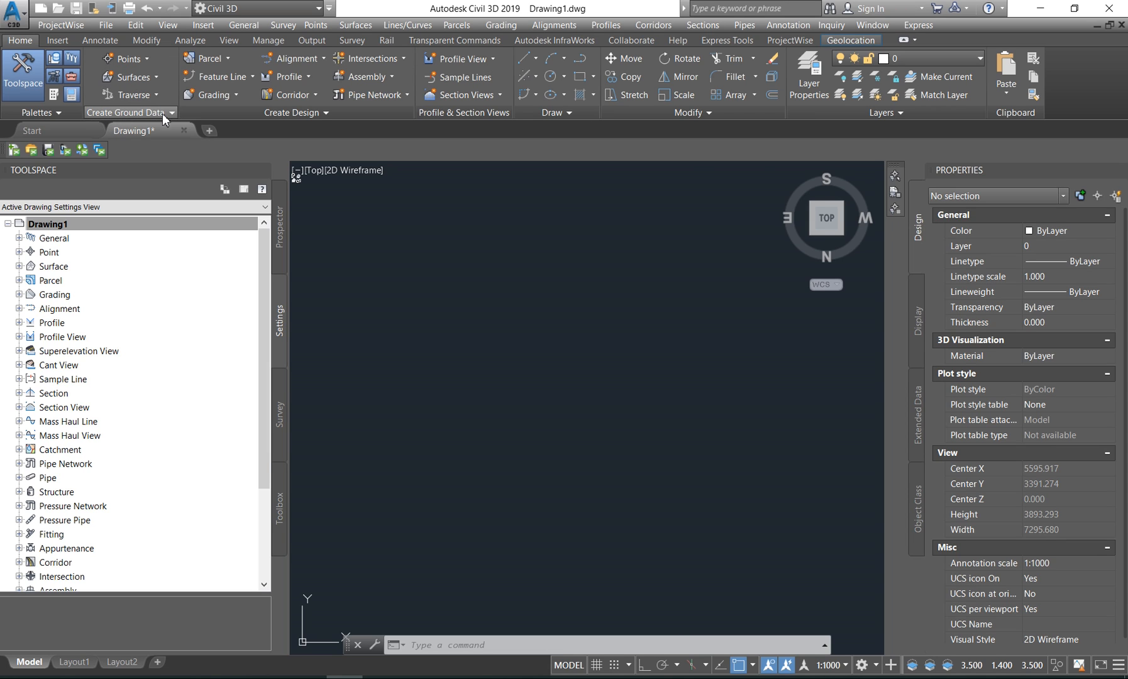
- Review the Create Surface dropdown, then show the Prospector tree in Toolspace
click(130, 76)
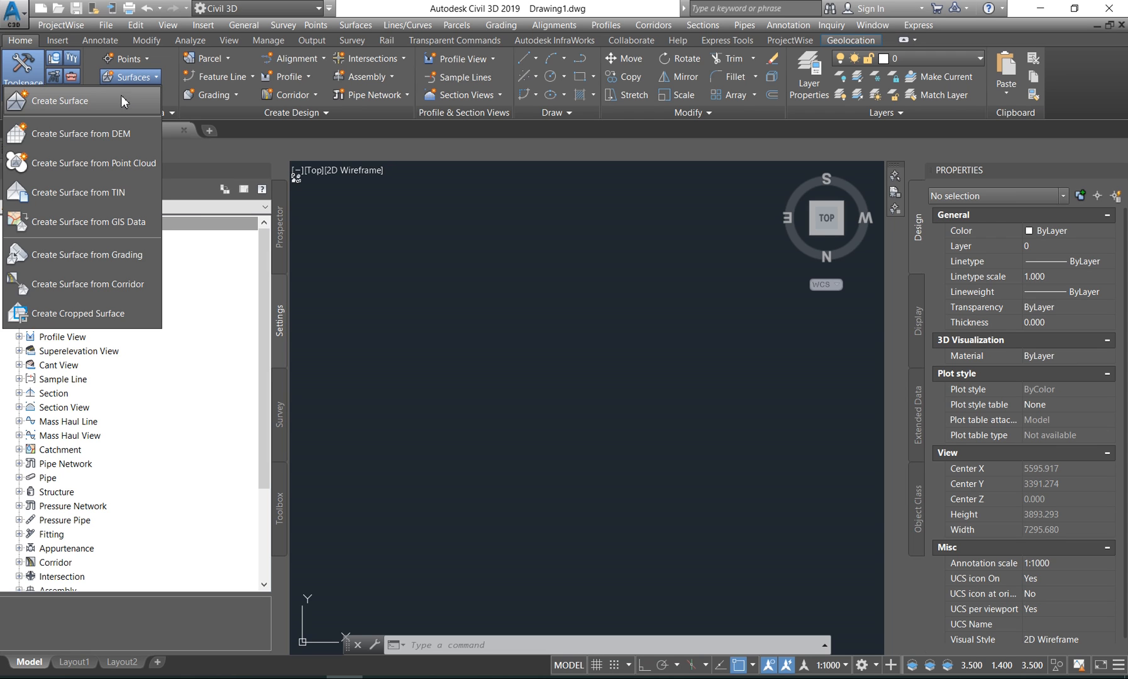
mouse_move(116, 101)
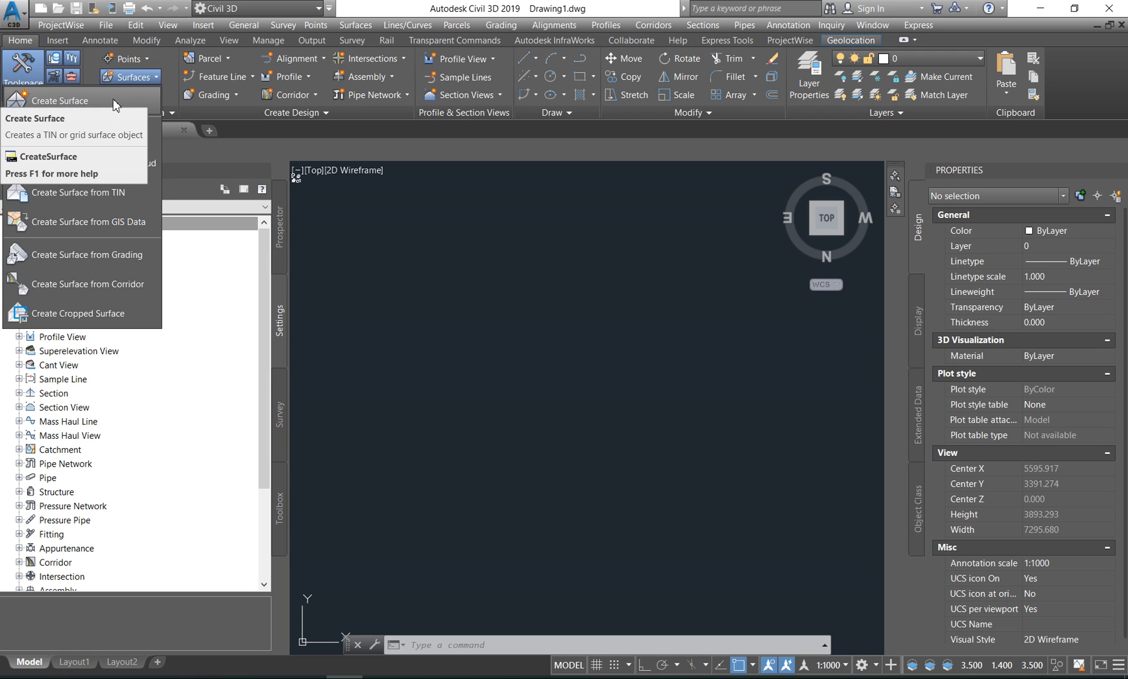
mouse_move(93, 164)
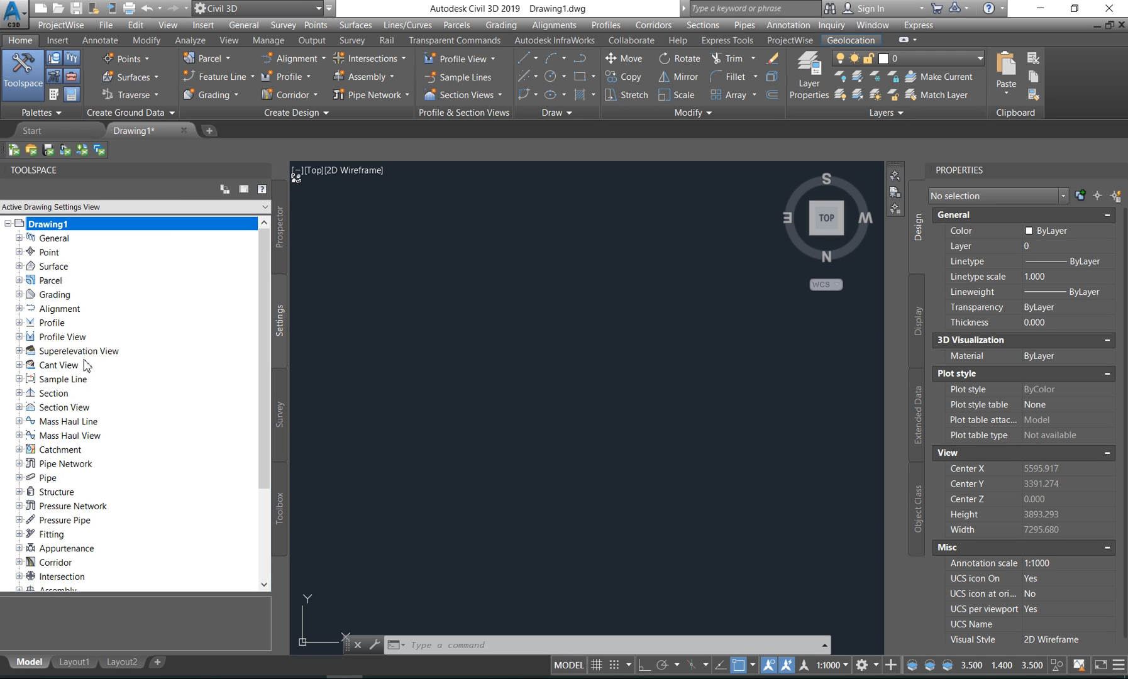
click(151, 77)
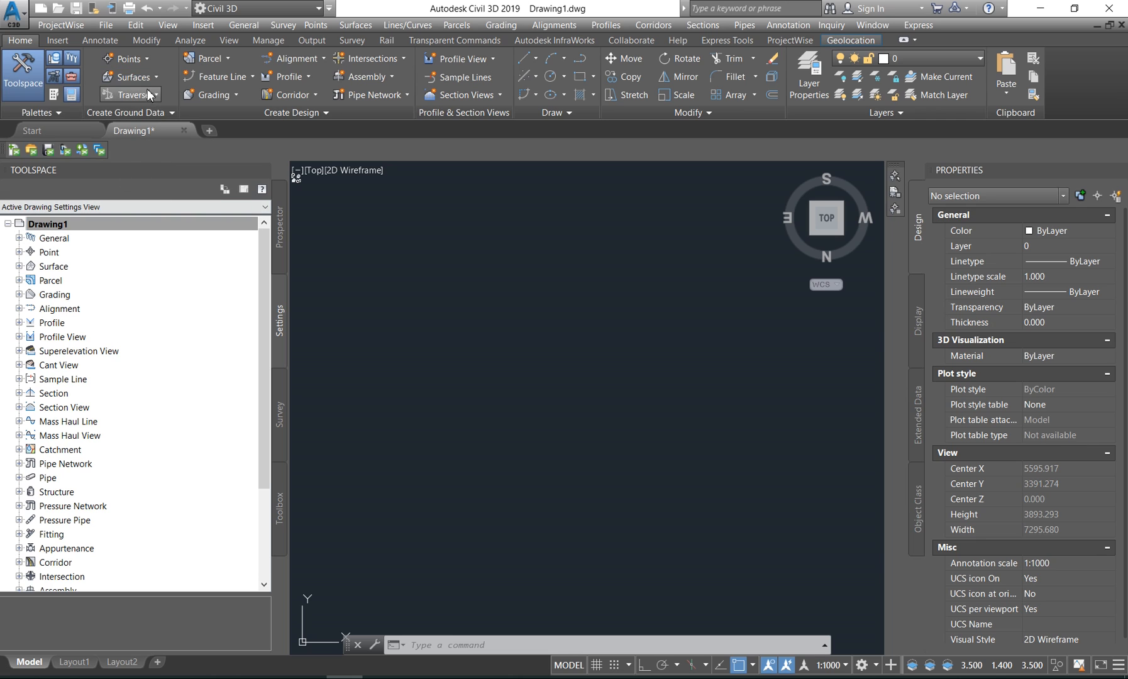
mouse_move(128, 77)
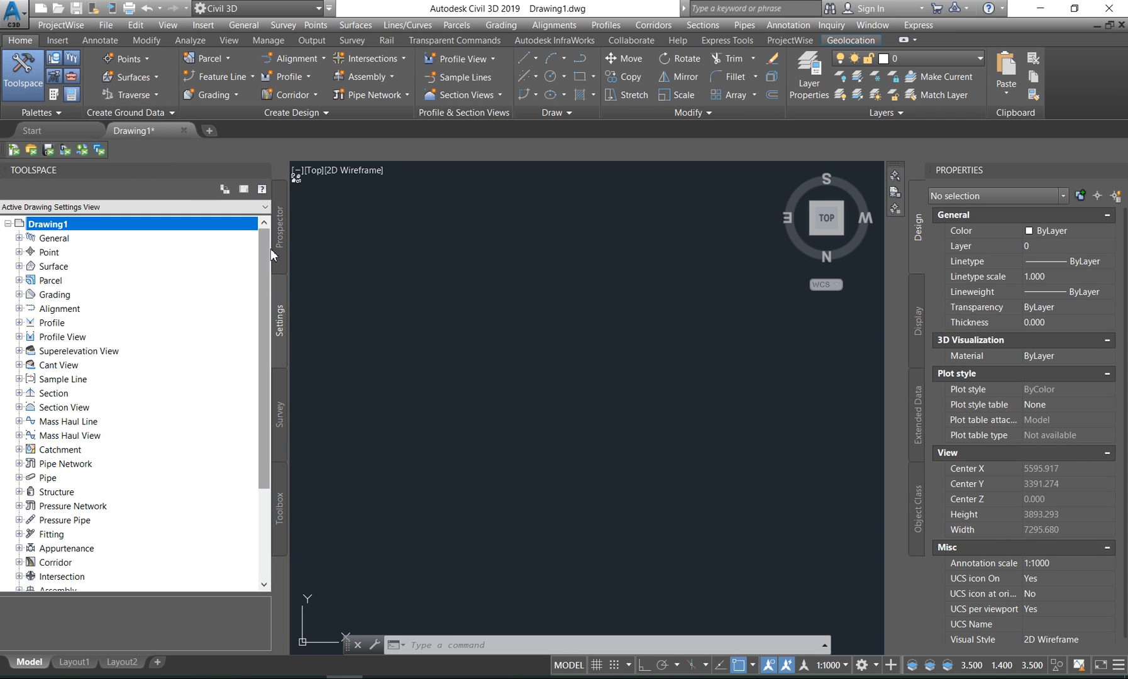
click(279, 223)
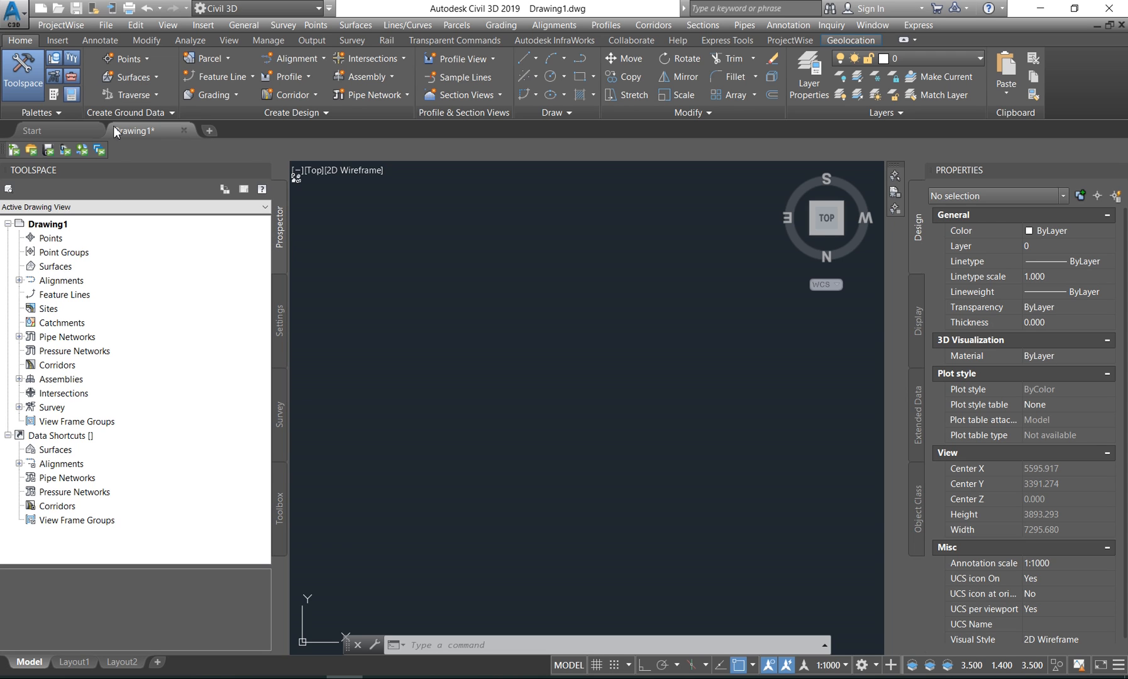
click(125, 59)
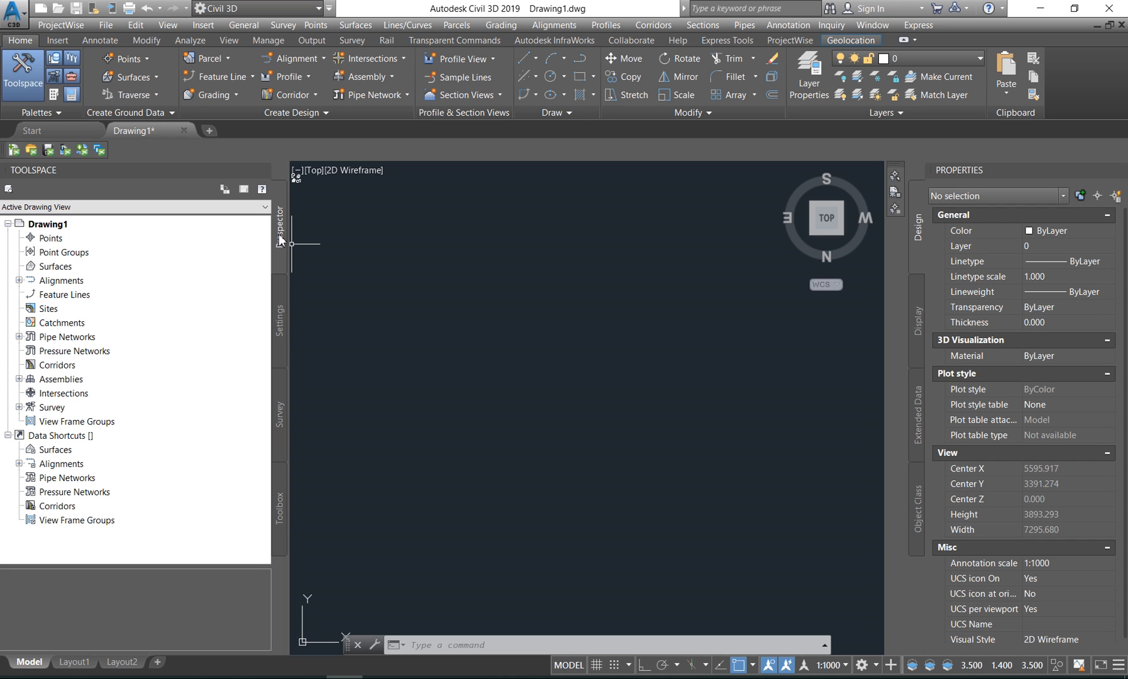
mouse_move(89, 223)
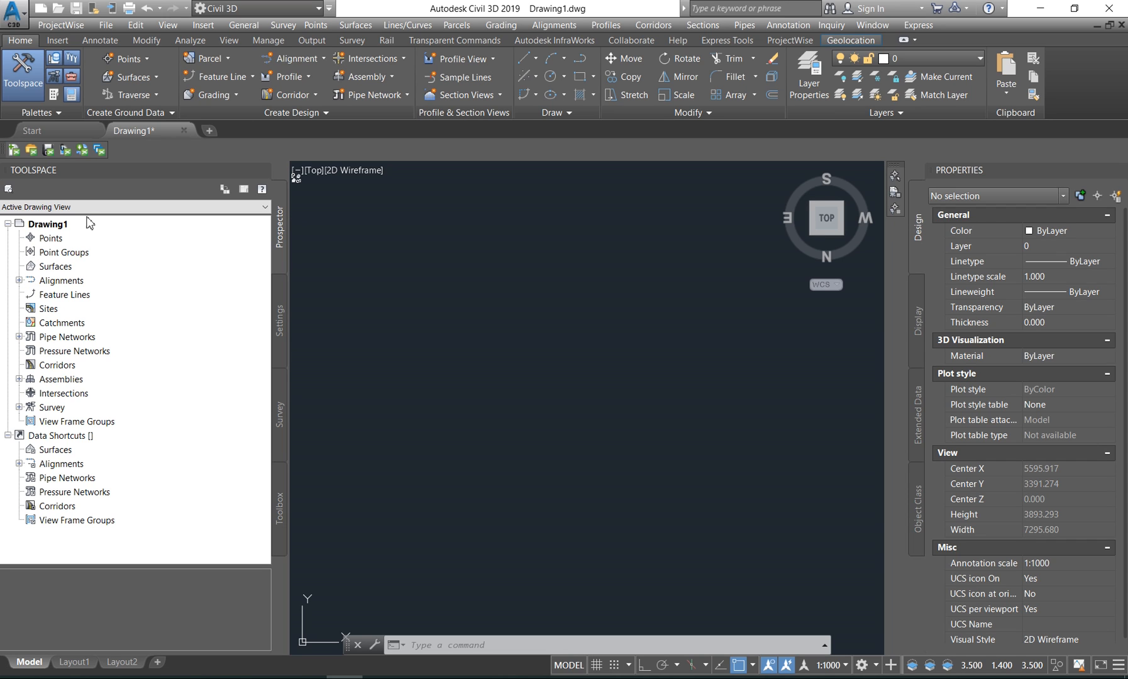
mouse_move(129, 94)
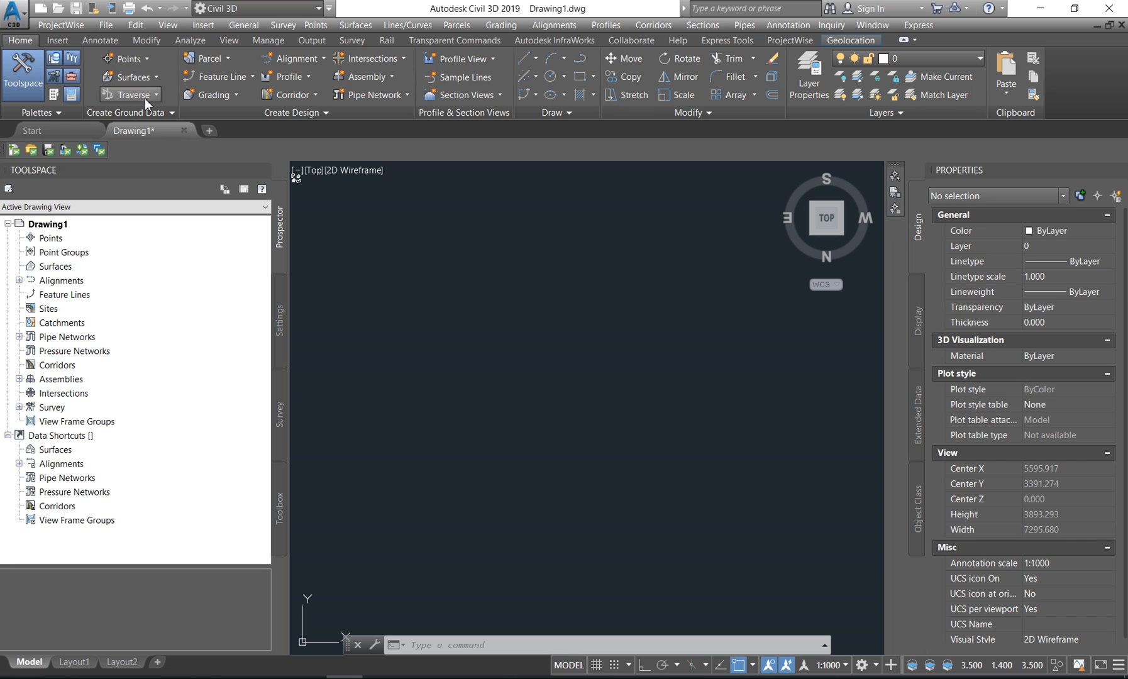
click(154, 94)
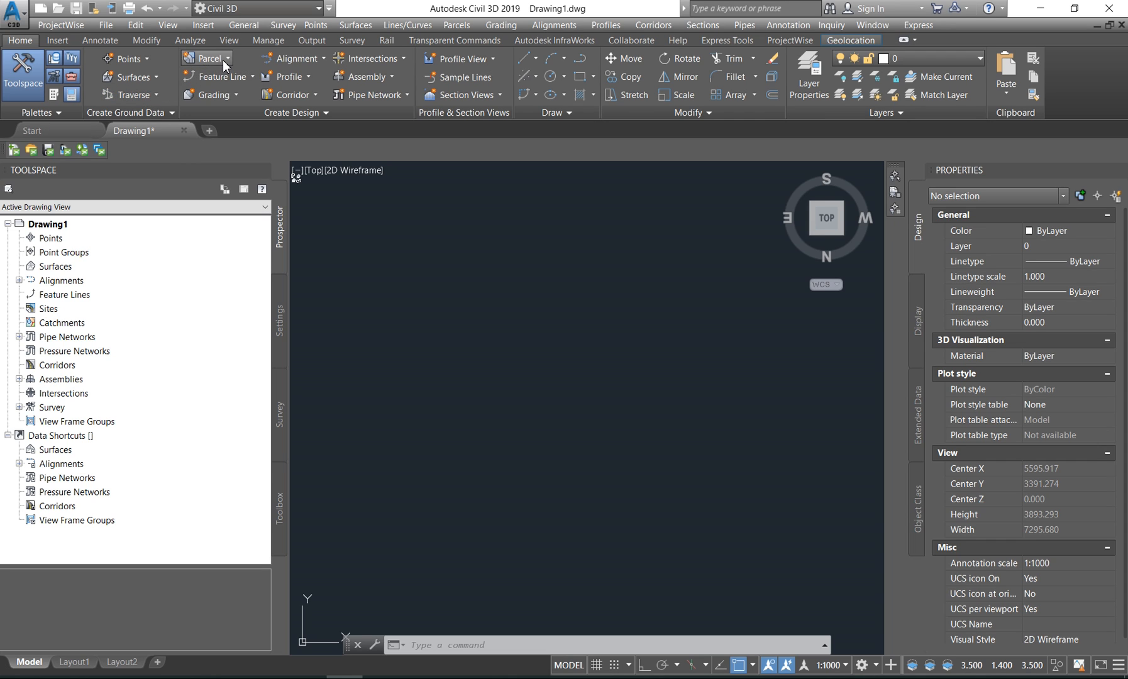
click(210, 59)
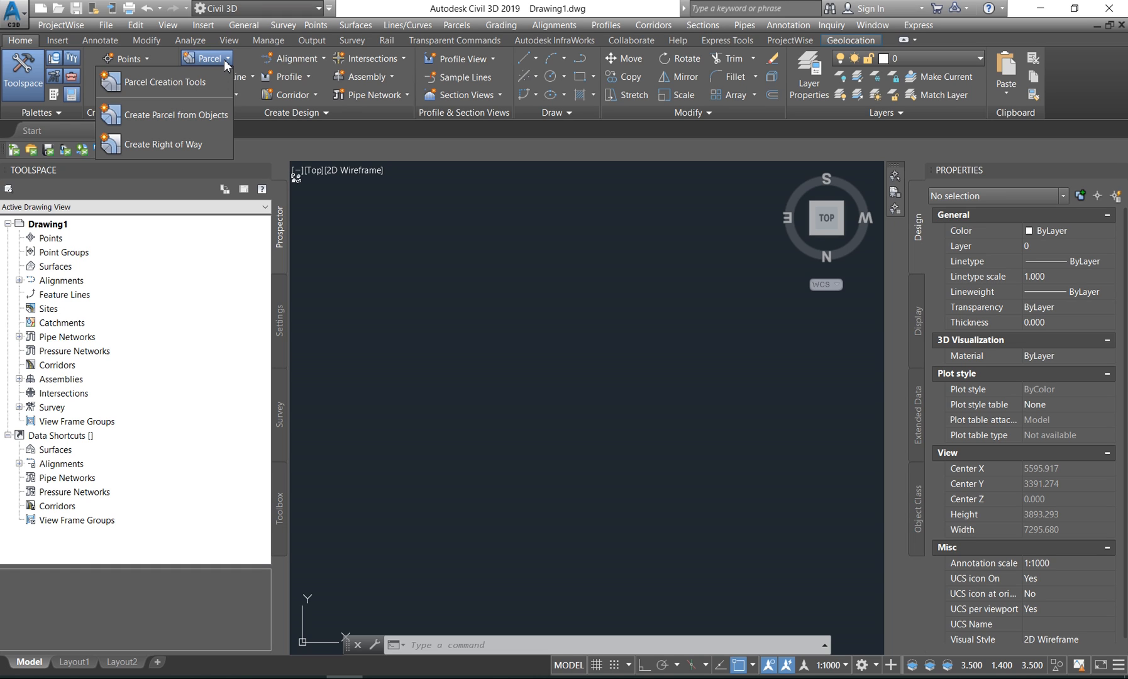
mouse_move(429, 329)
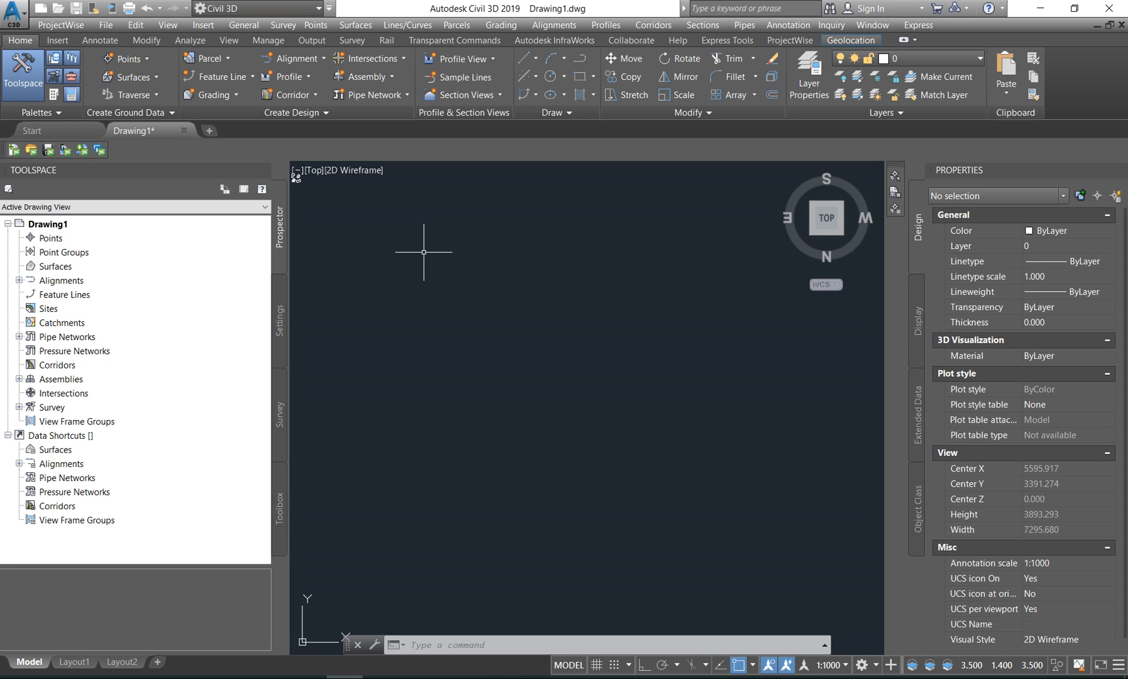
mouse_move(219, 76)
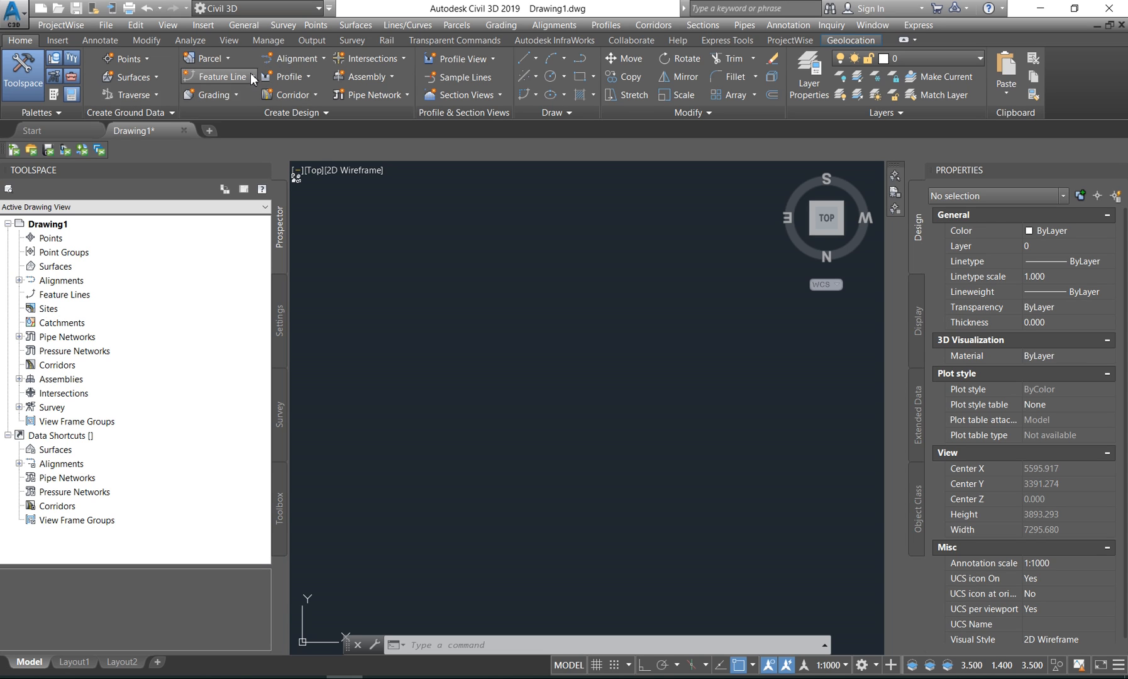
click(218, 76)
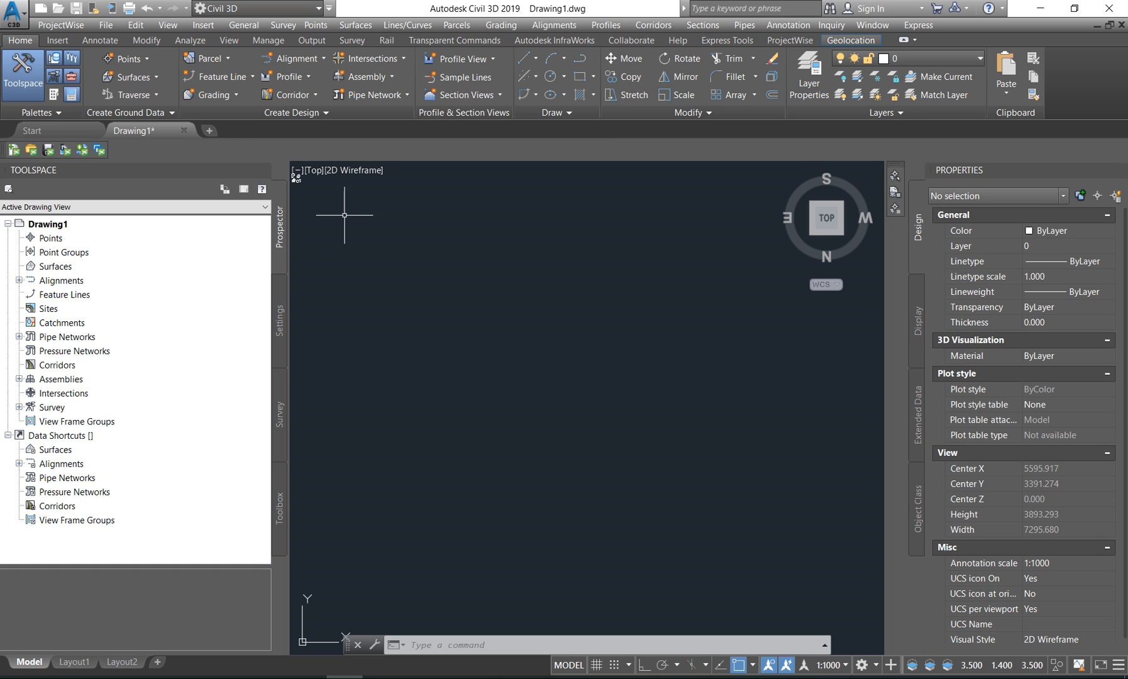
mouse_move(643, 222)
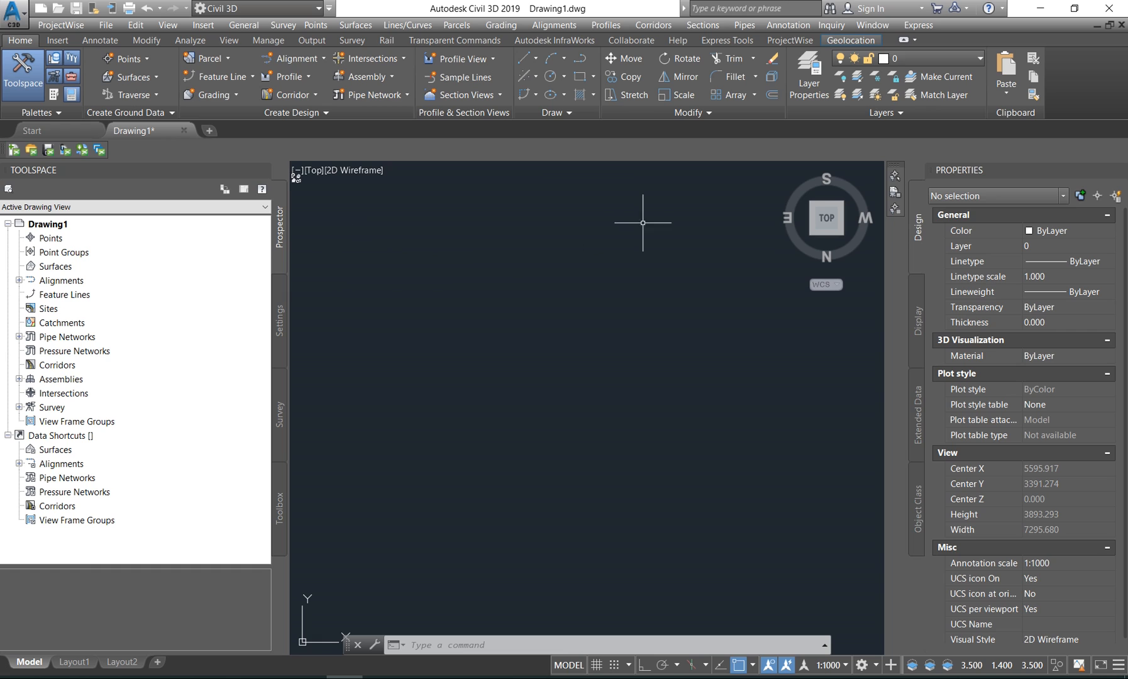
mouse_move(545, 275)
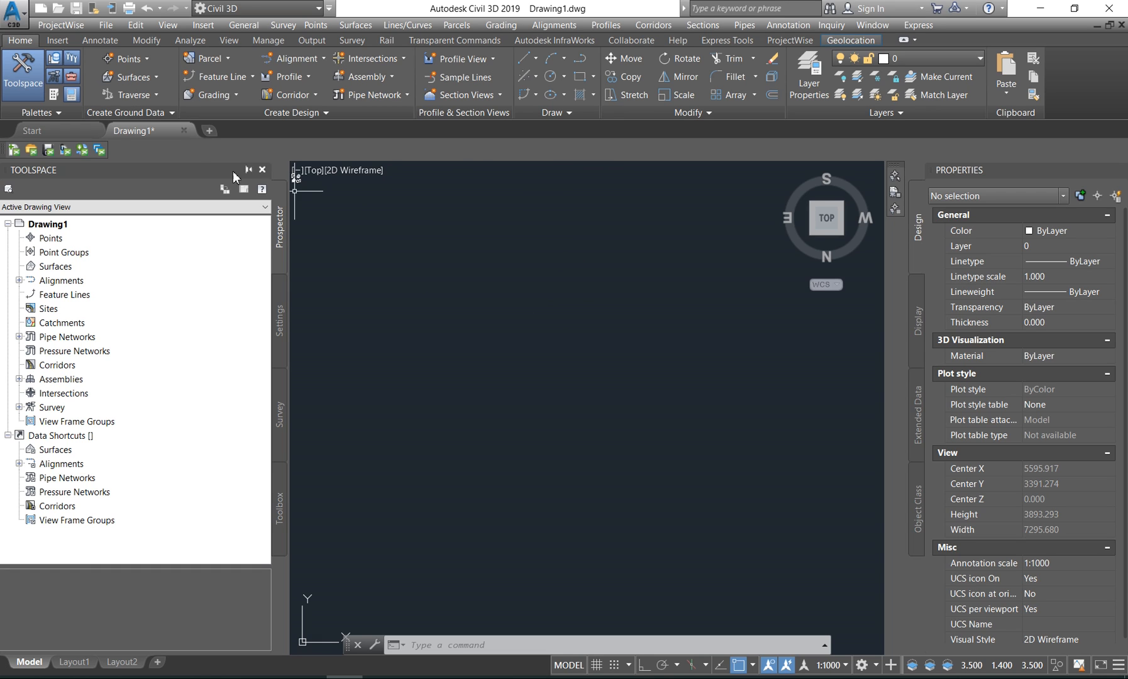
click(210, 95)
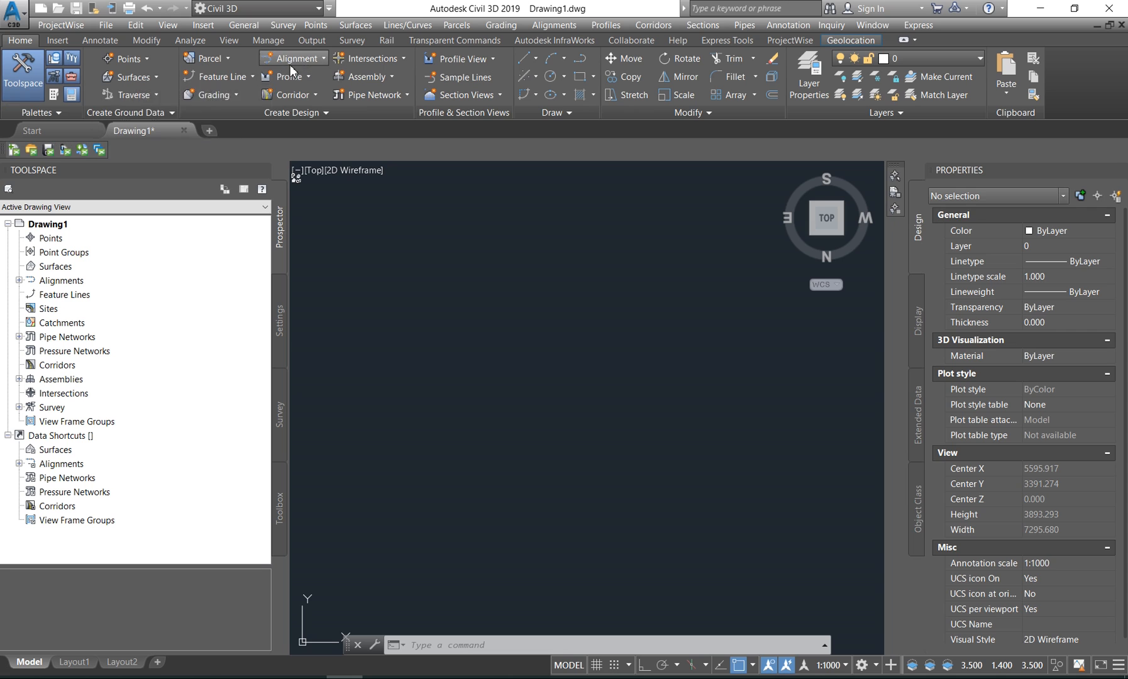
click(291, 59)
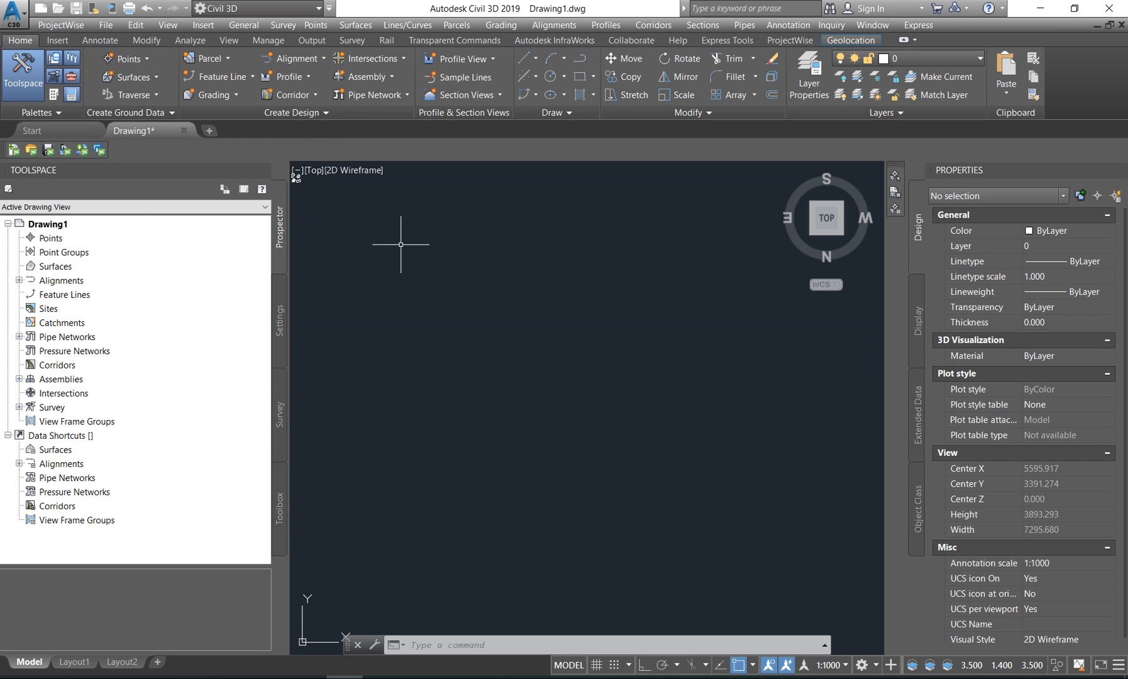
click(289, 76)
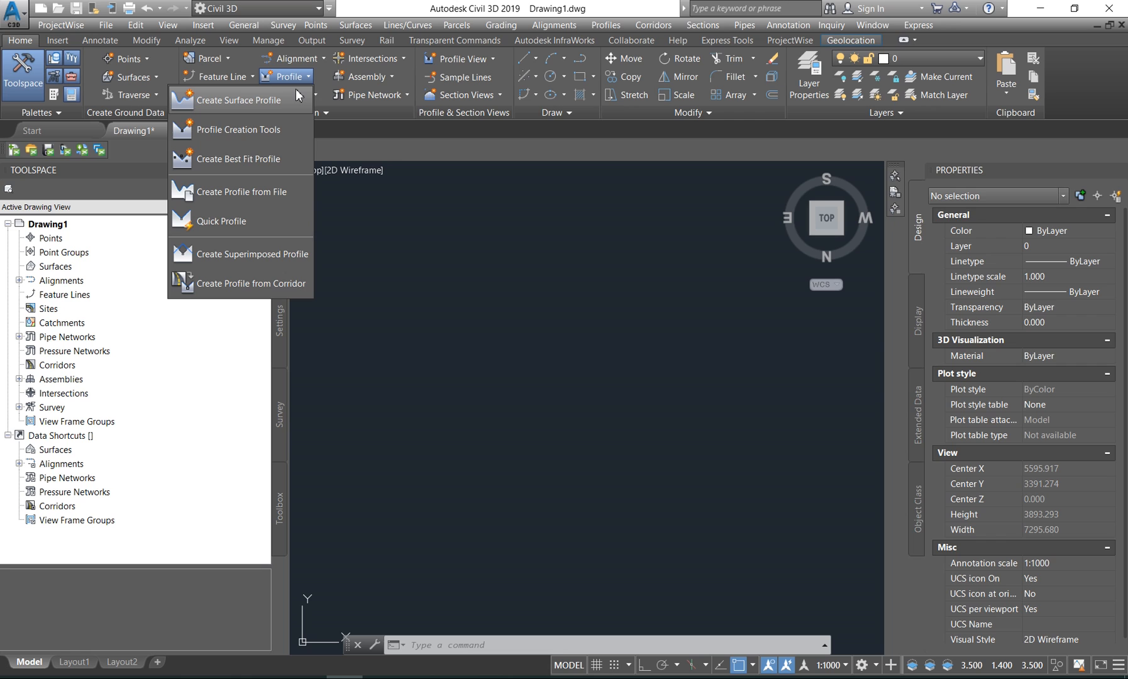
mouse_move(238, 99)
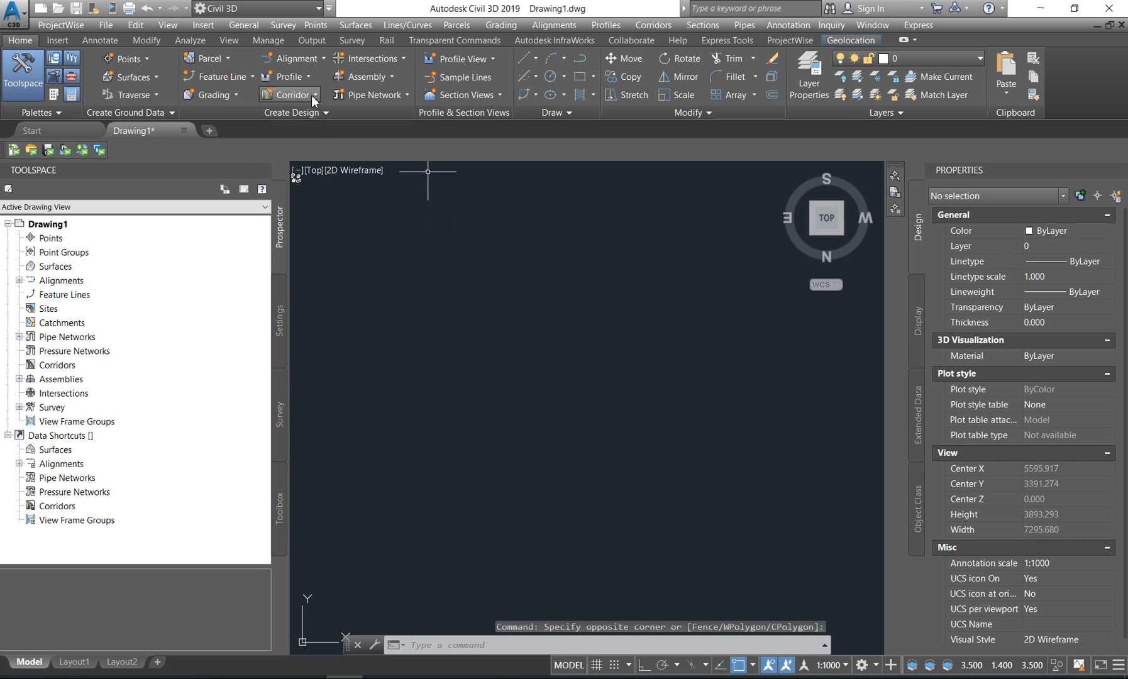
click(295, 94)
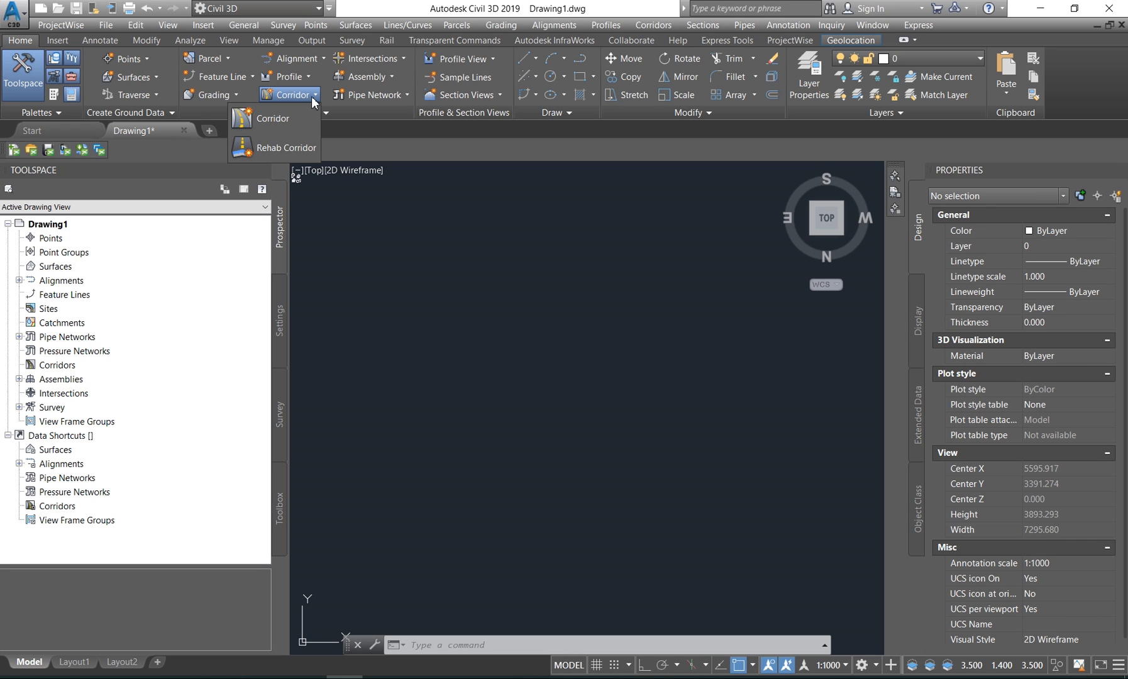
mouse_move(400, 64)
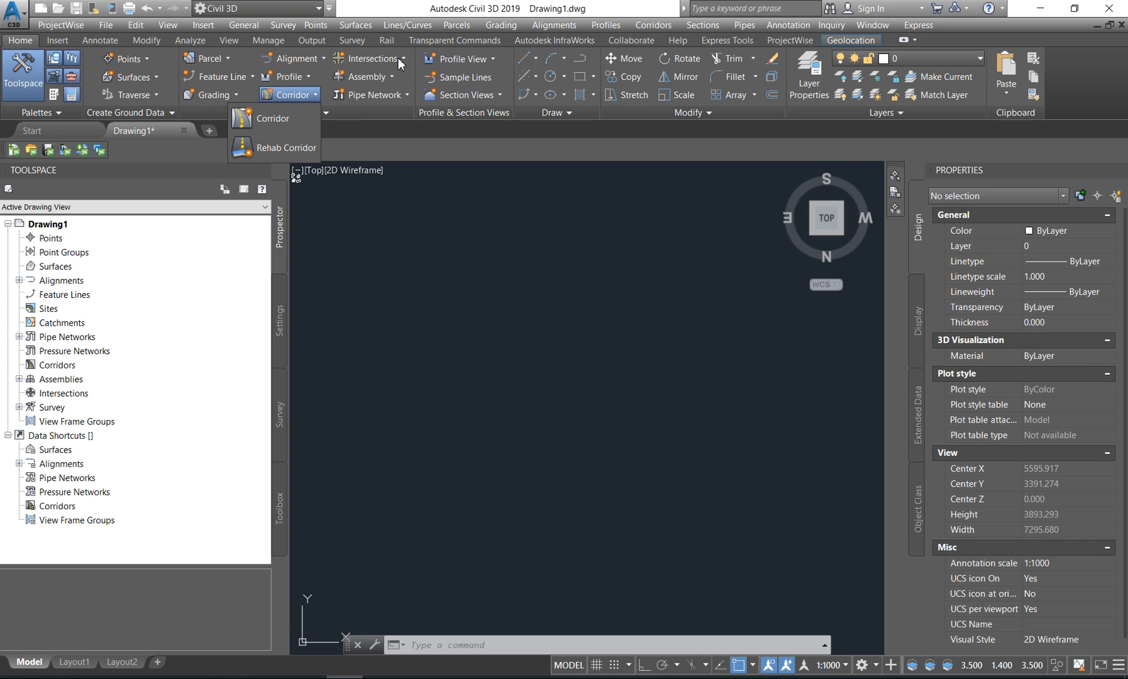
click(369, 59)
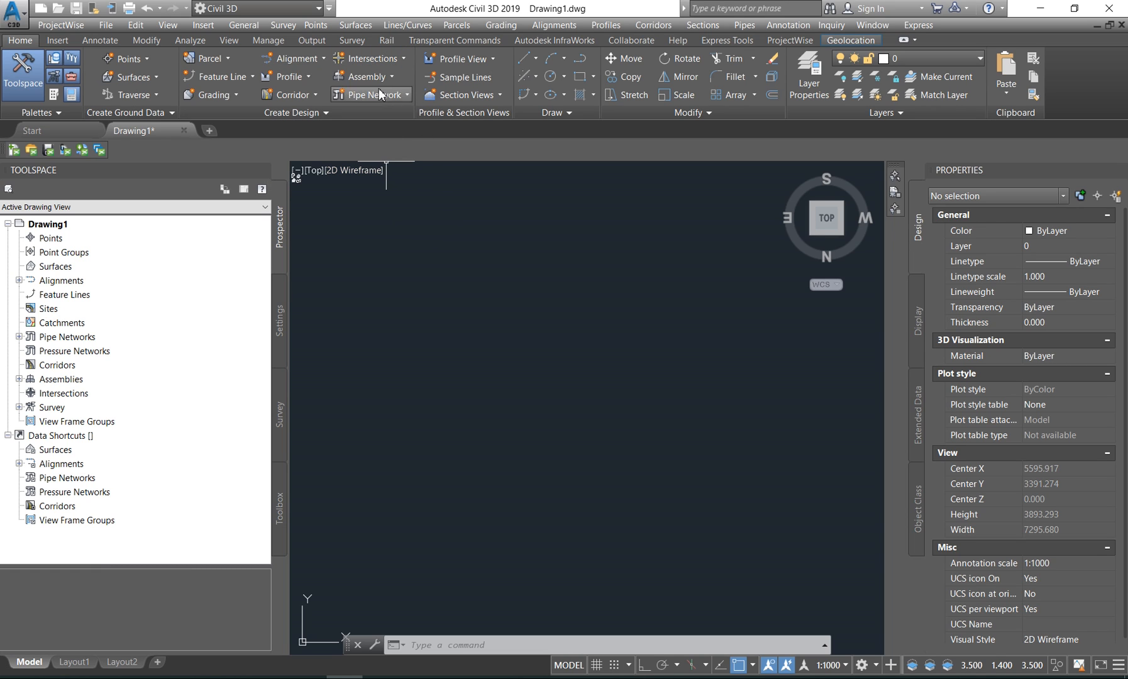
click(393, 76)
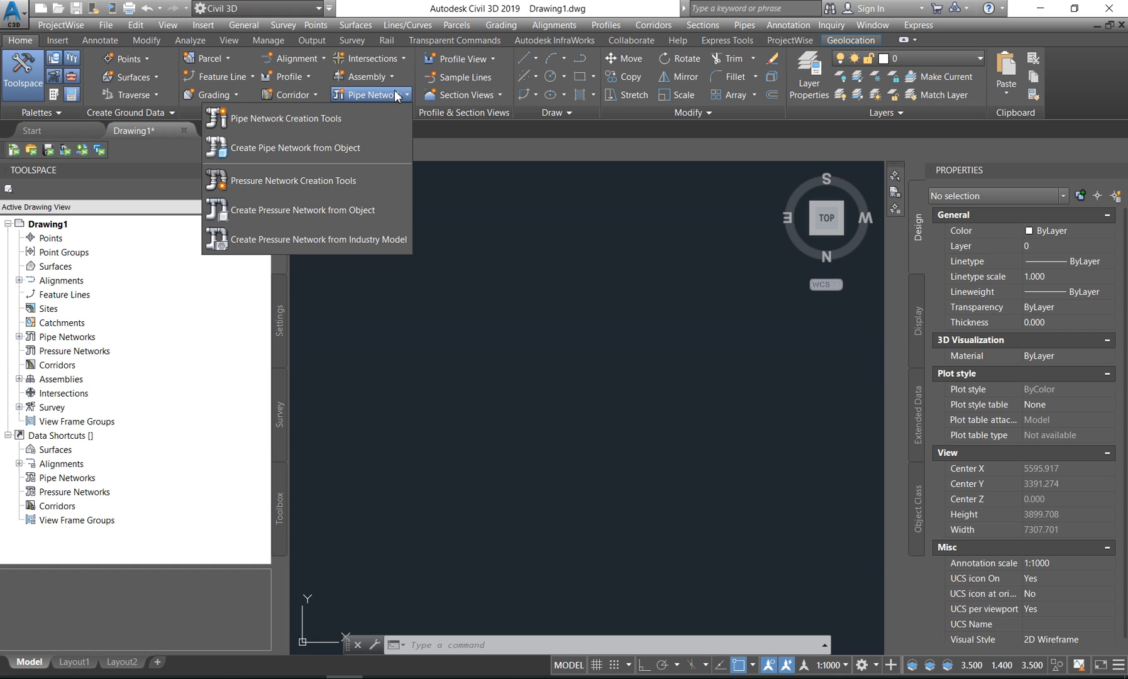
mouse_move(391, 99)
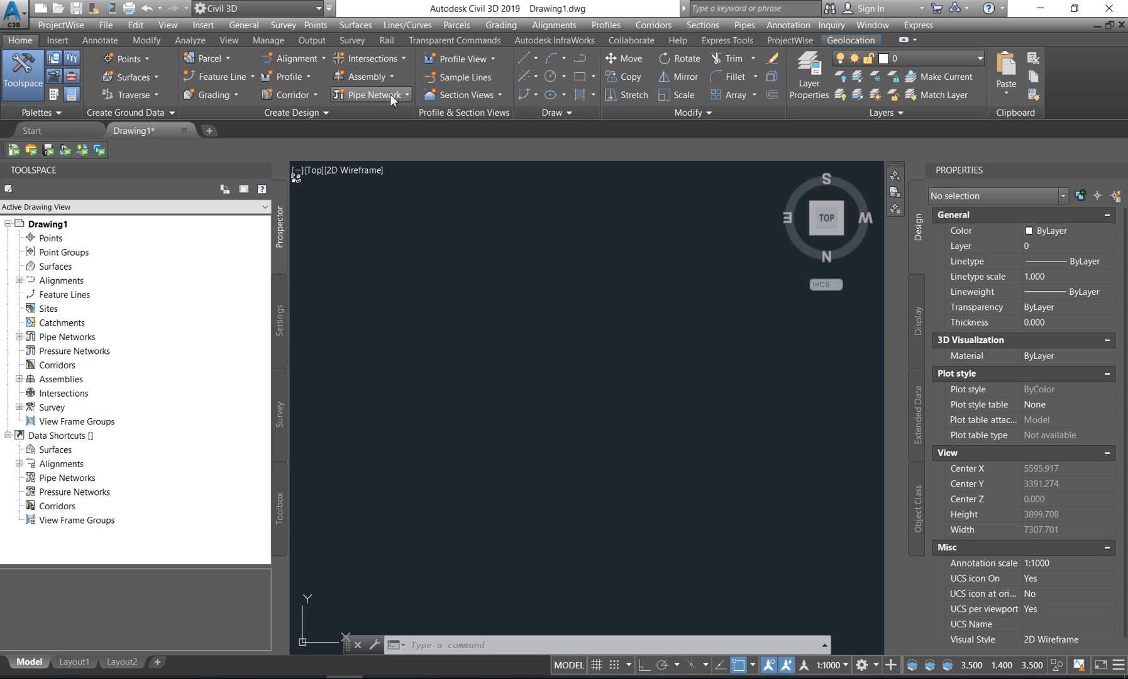
mouse_move(413, 156)
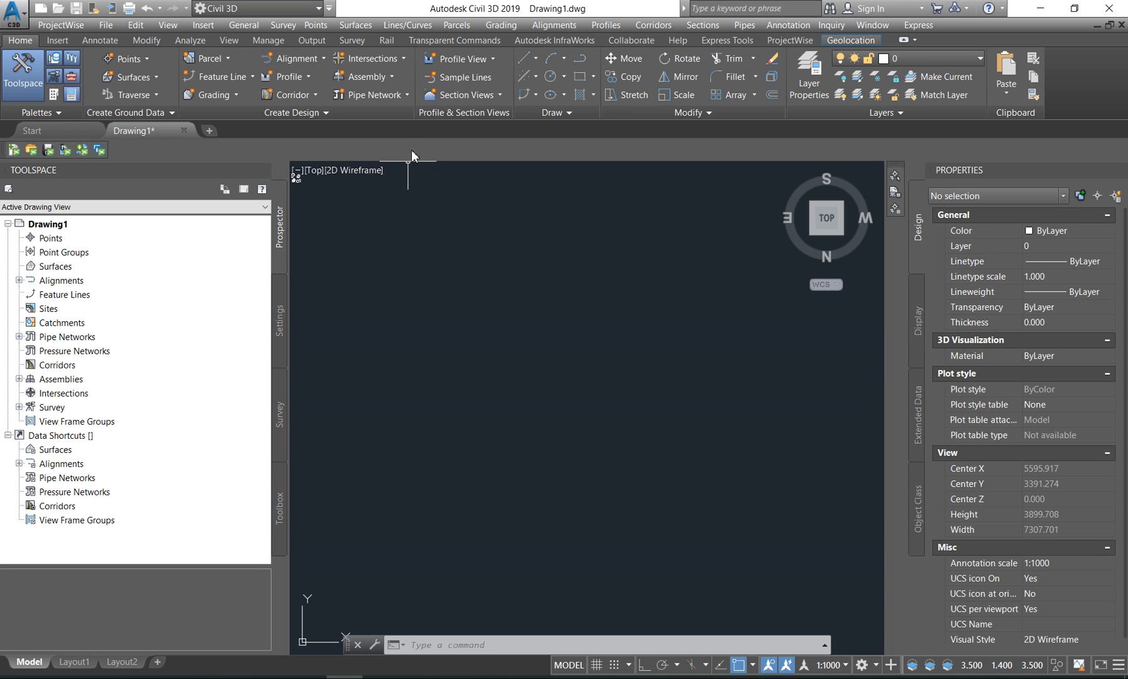
mouse_move(423, 124)
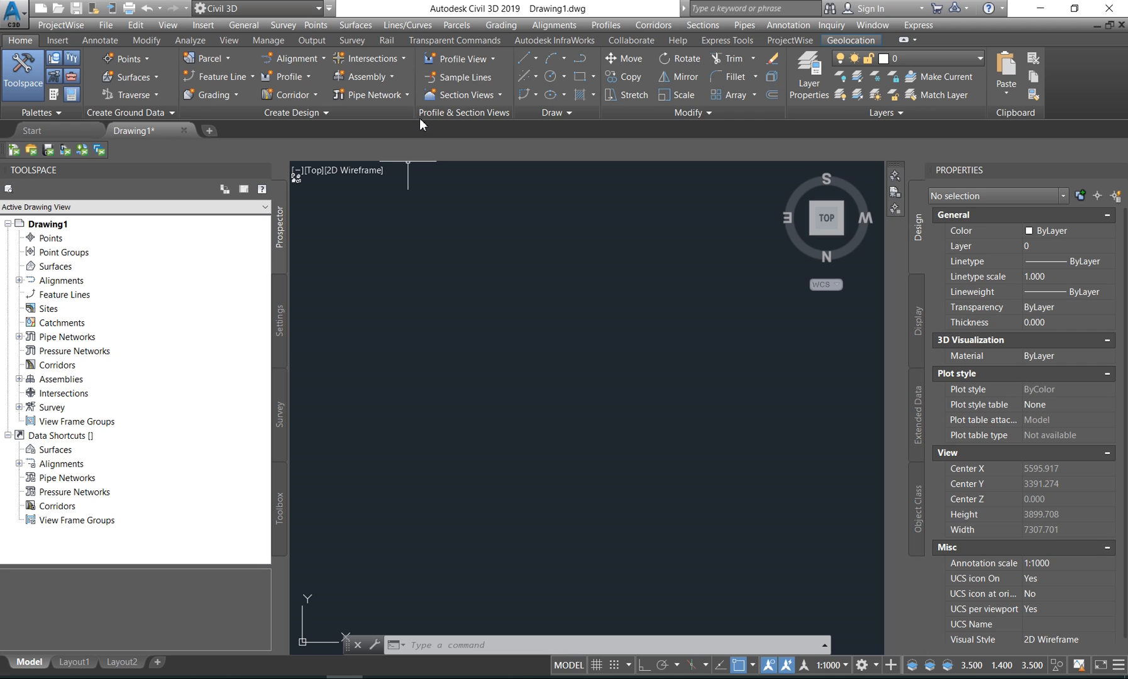
mouse_move(459, 77)
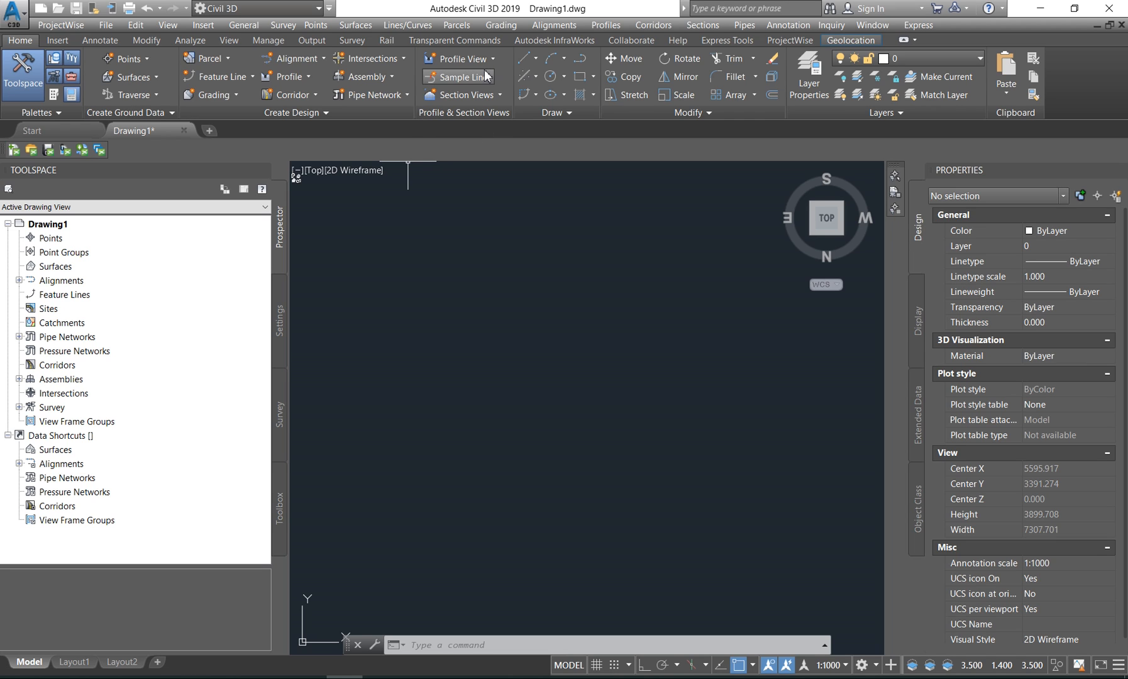
click(460, 59)
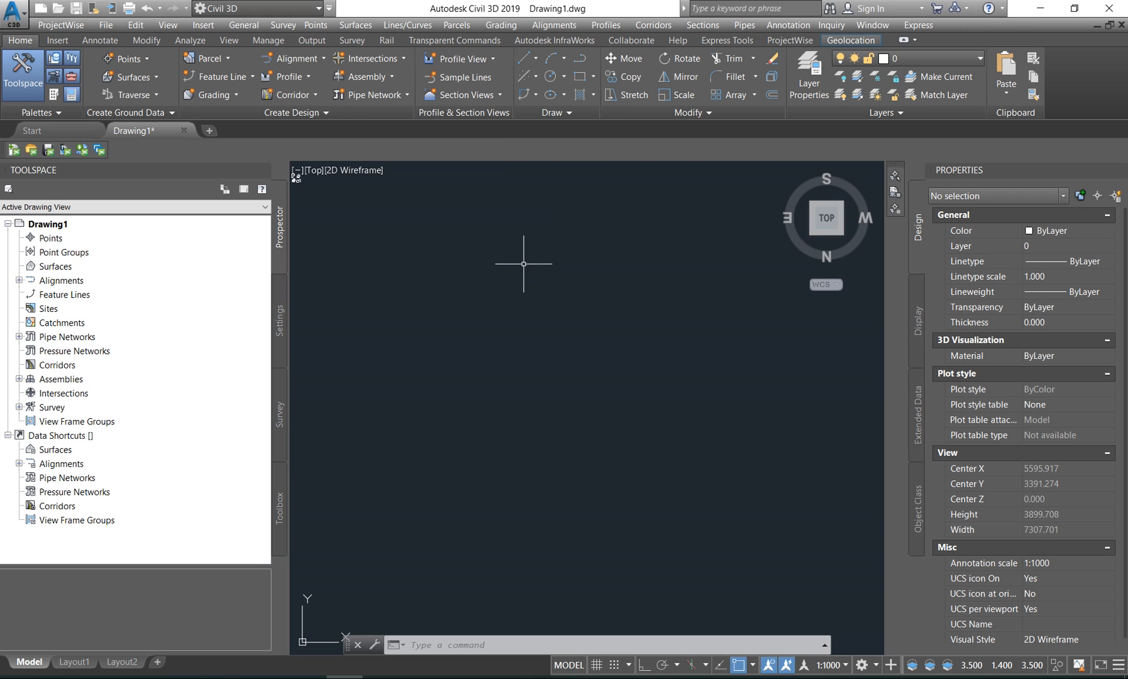
mouse_move(464, 77)
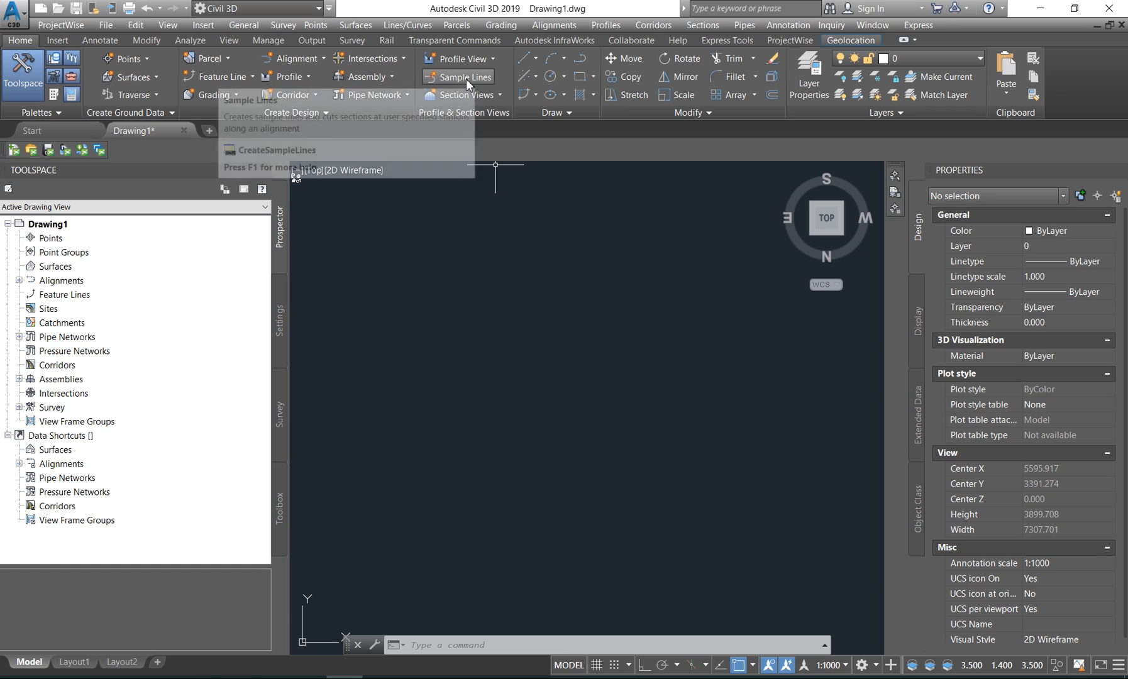
mouse_move(466, 77)
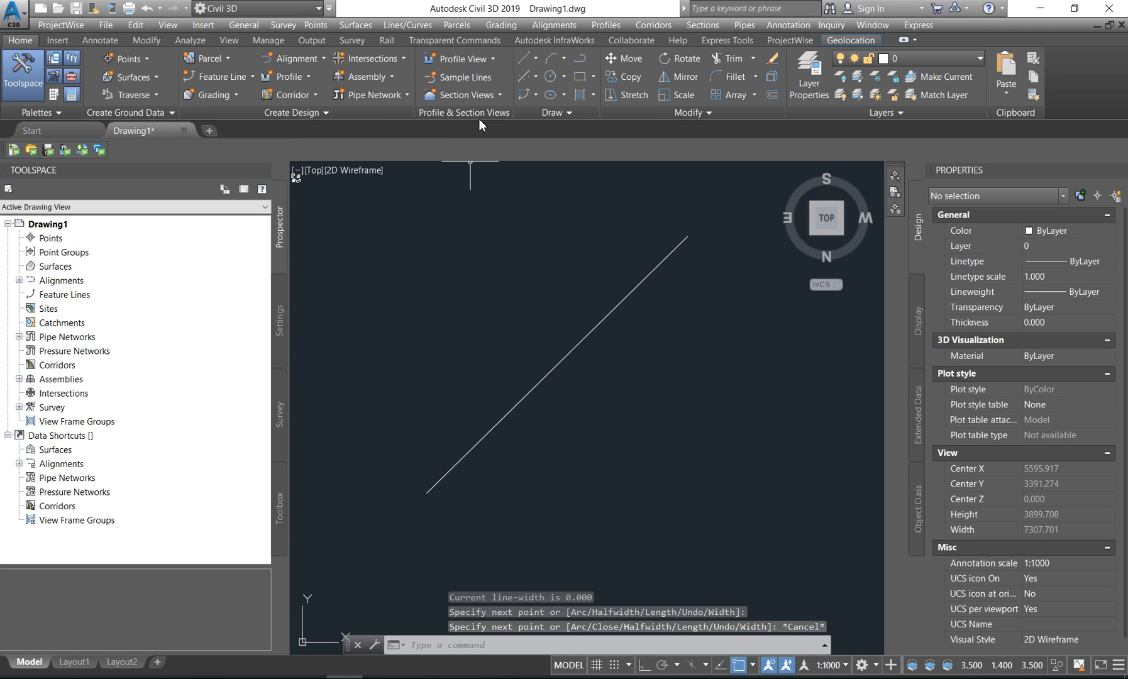
mouse_move(618, 168)
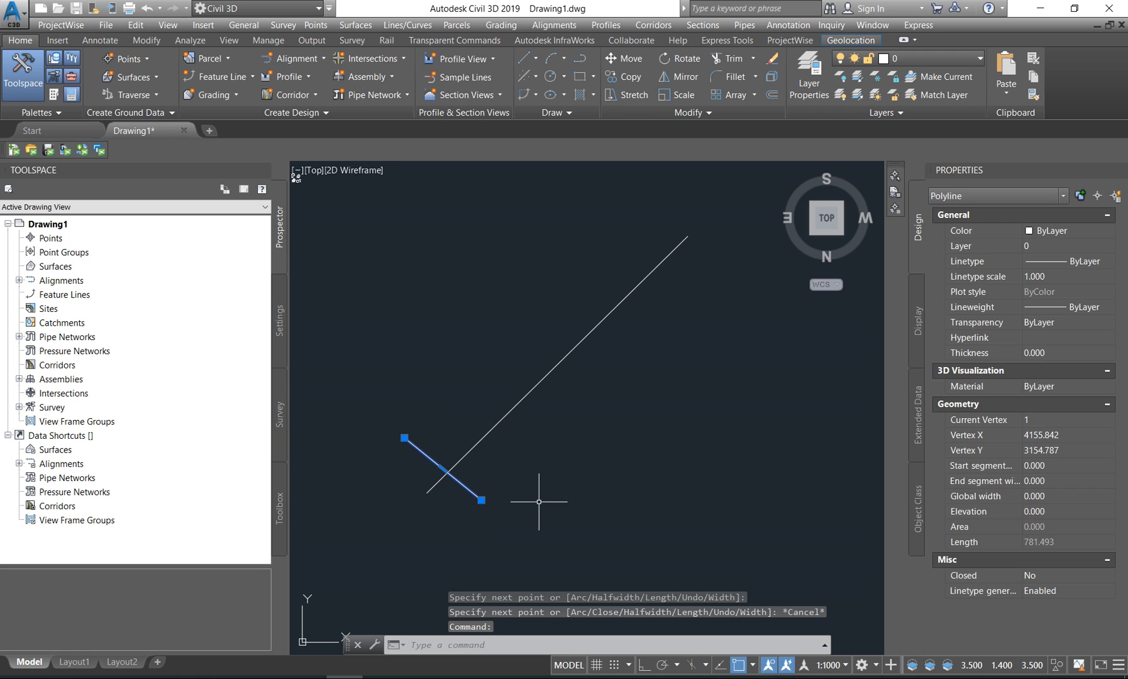
text(OFFSET Specify offset distance or [Through Erase Layer)
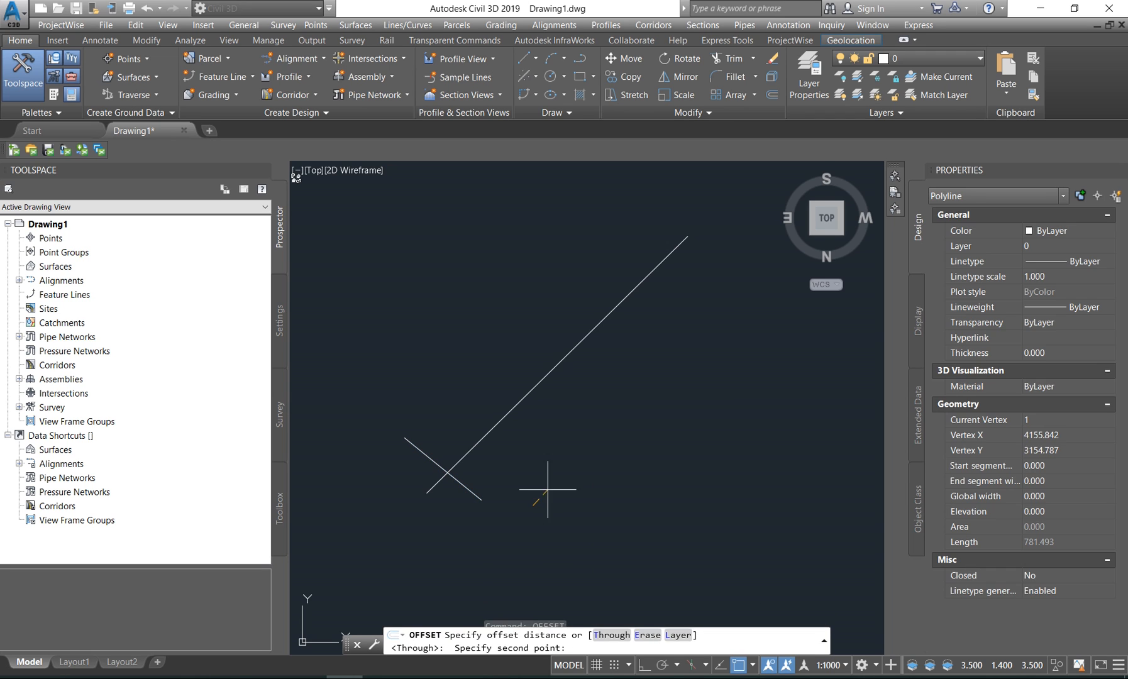
click(554, 433)
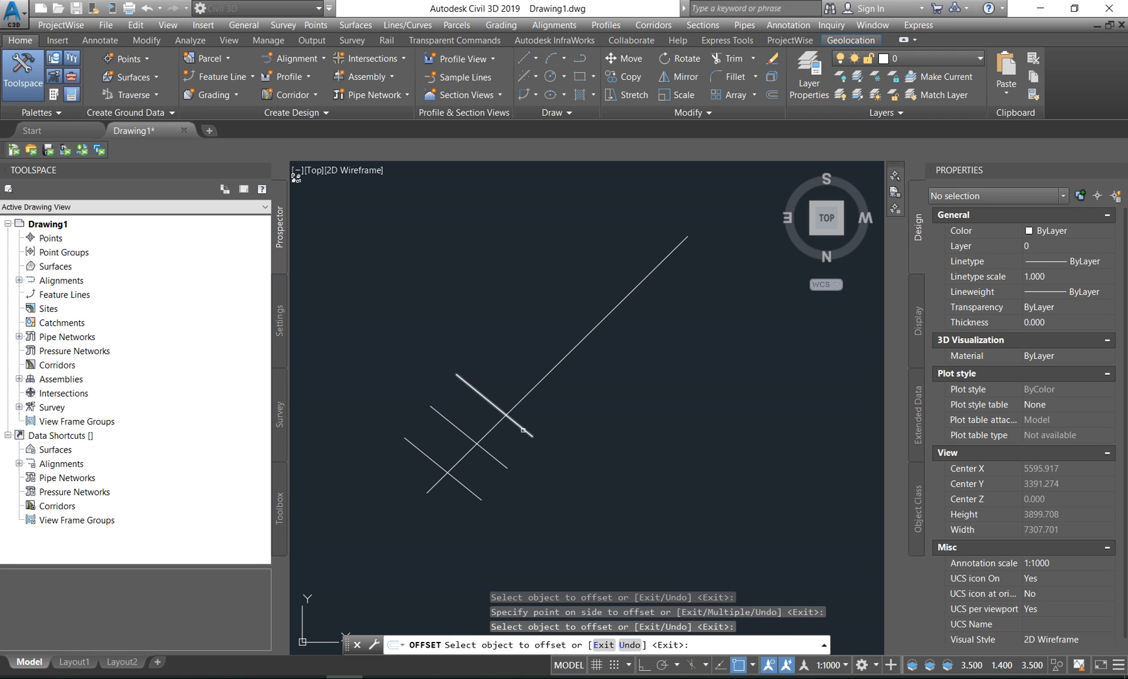
key(Escape)
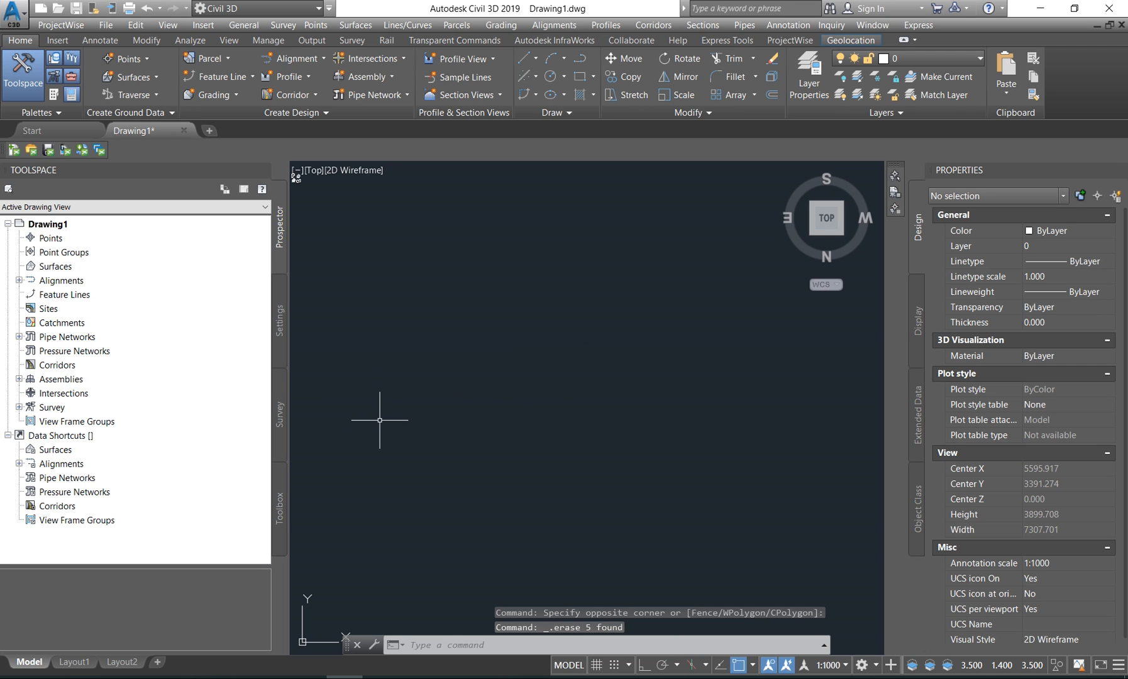
mouse_move(463, 77)
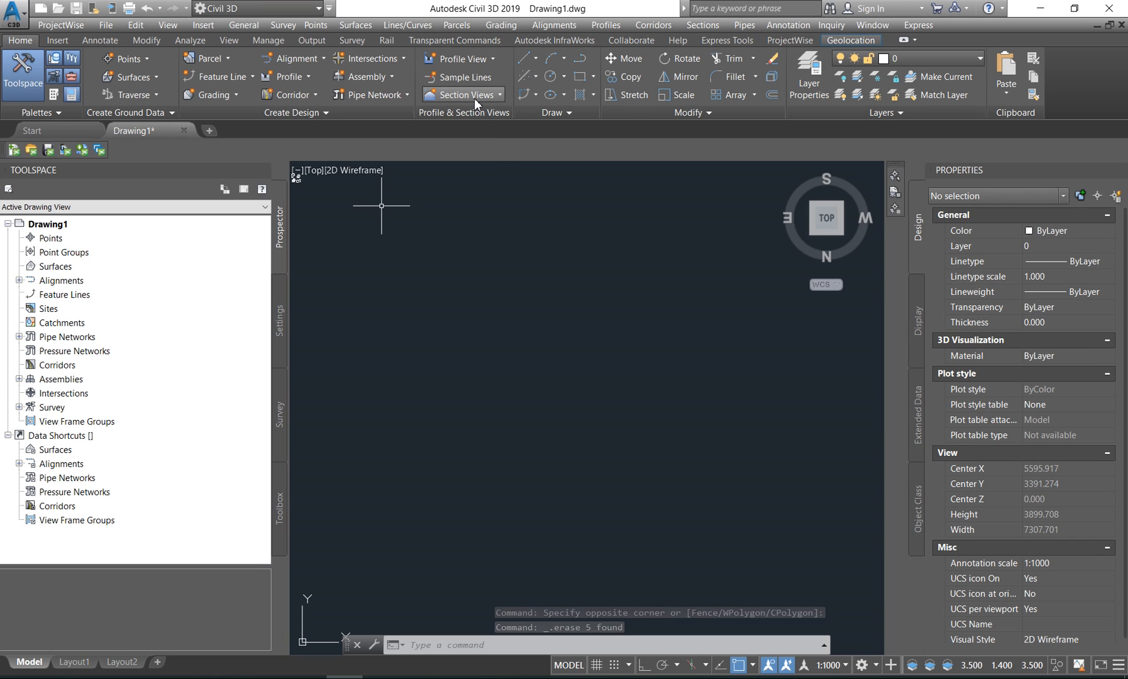
click(463, 95)
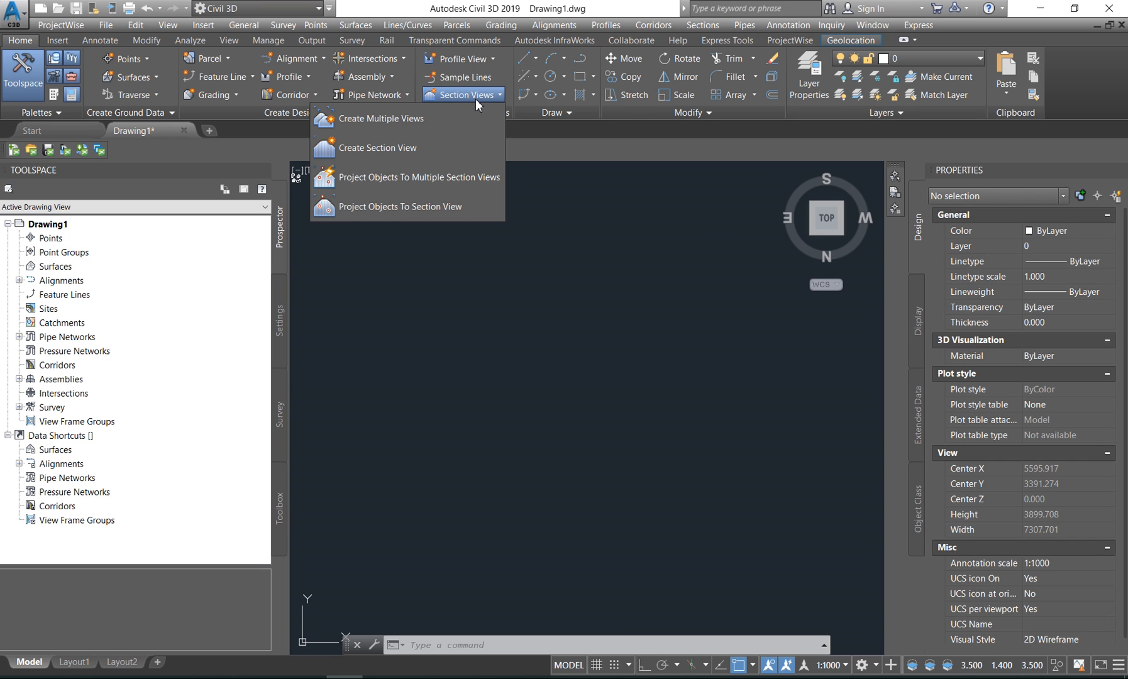
mouse_move(524, 180)
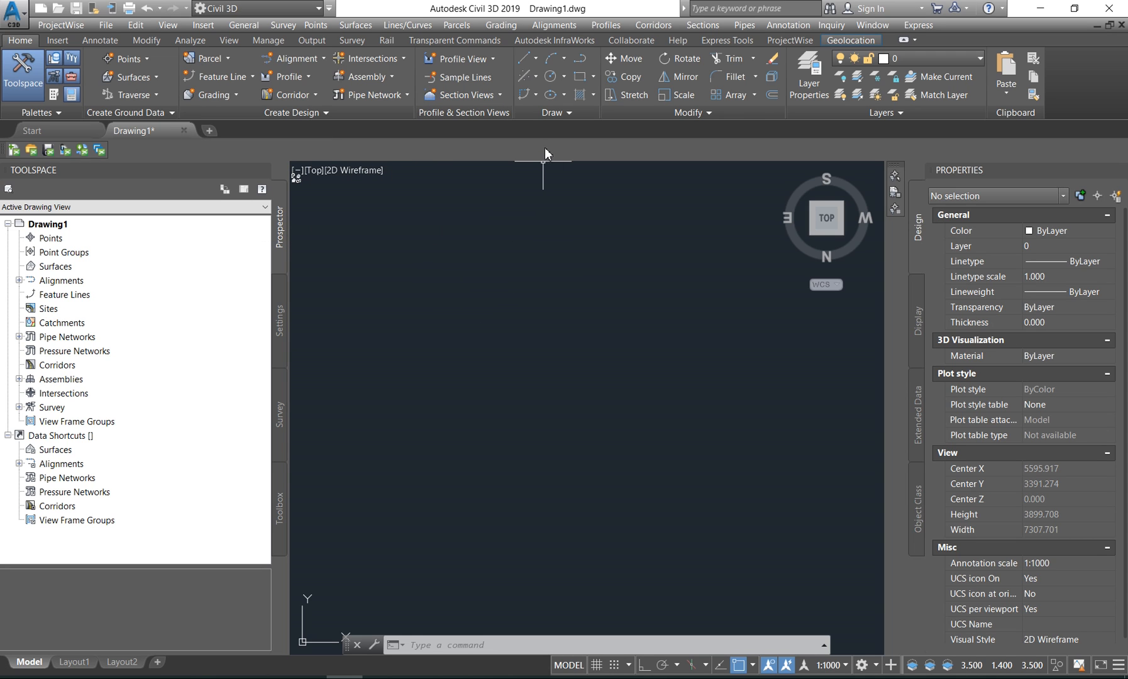
mouse_move(579, 94)
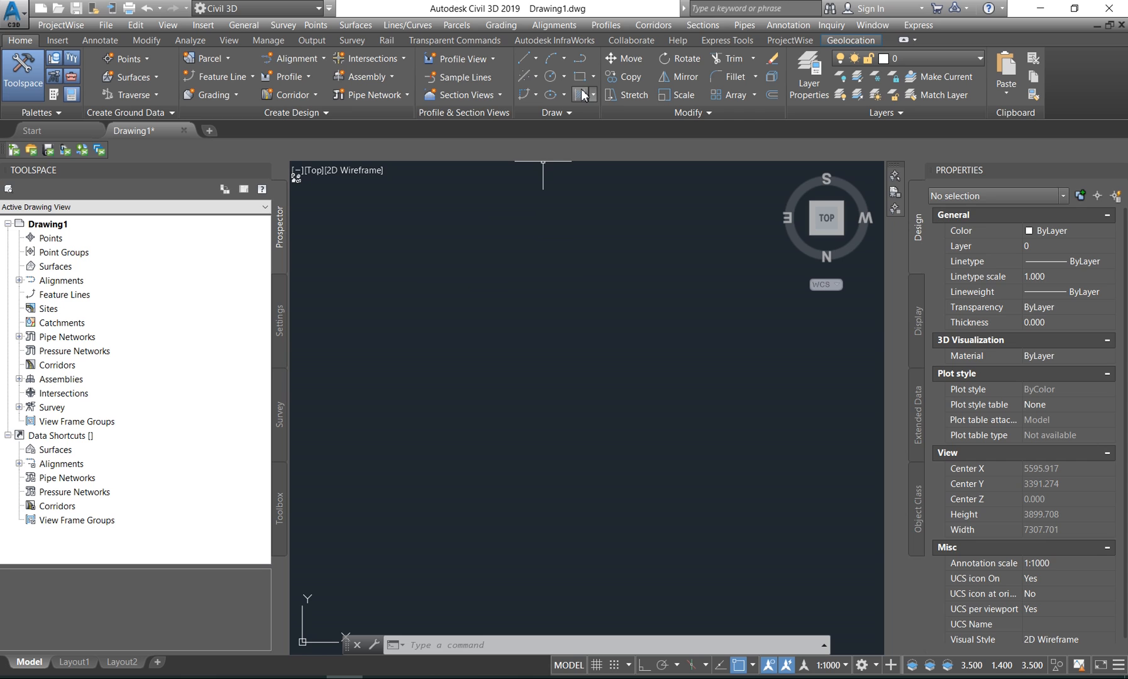
mouse_move(578, 95)
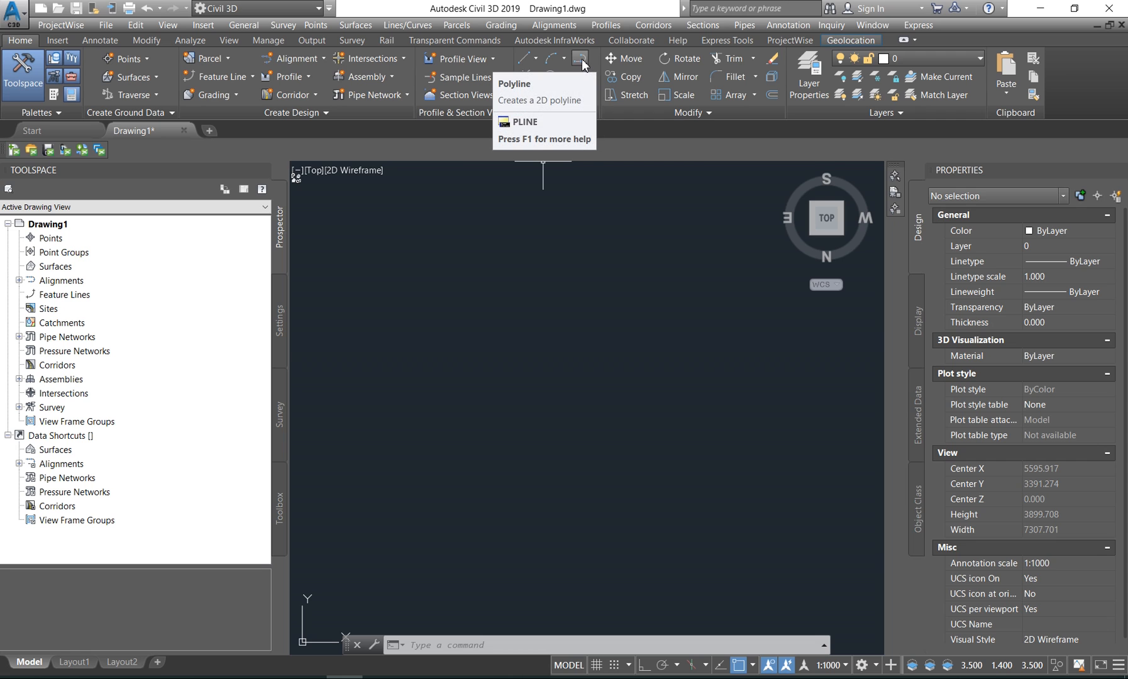
mouse_move(550, 59)
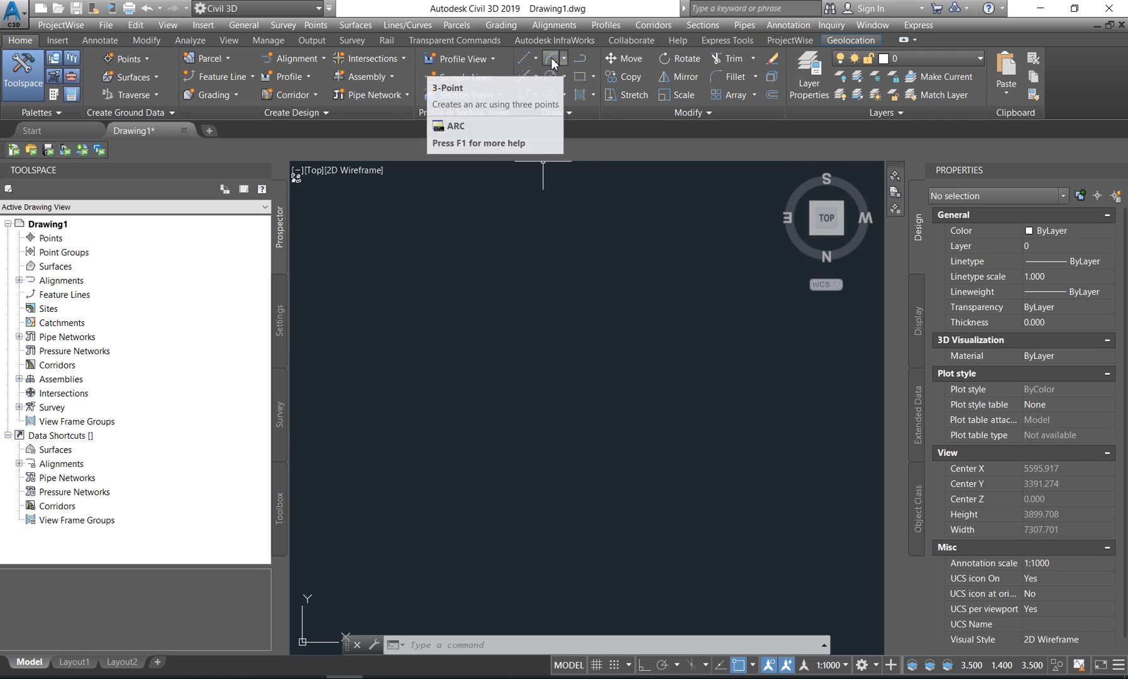
mouse_move(551, 76)
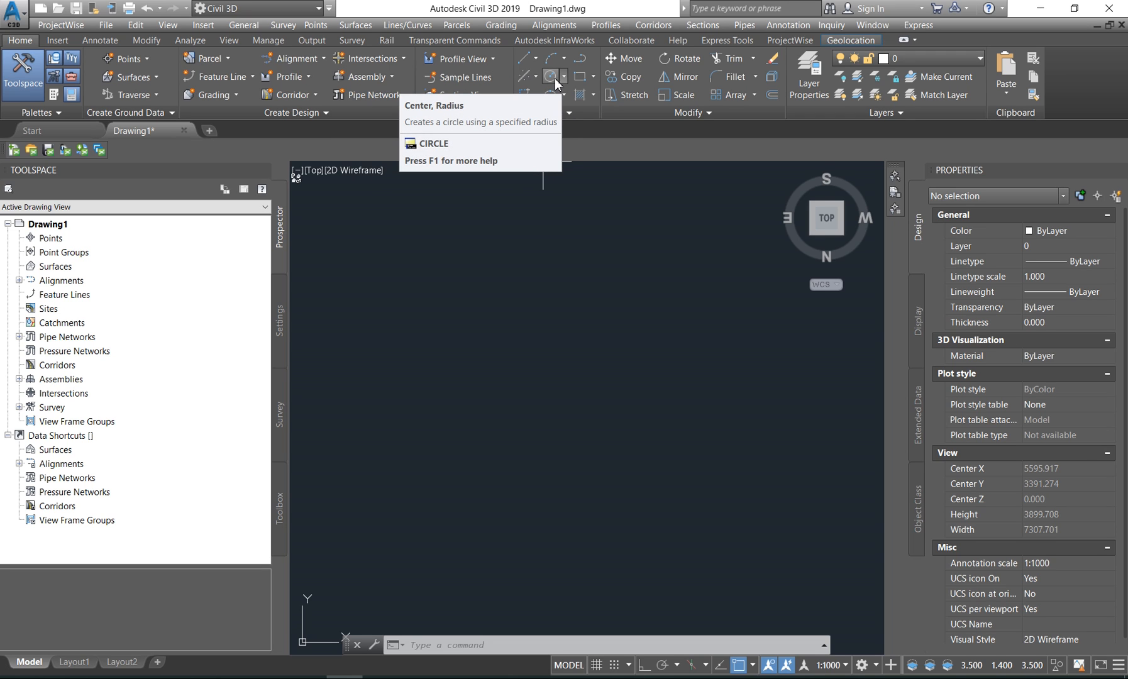
click(565, 76)
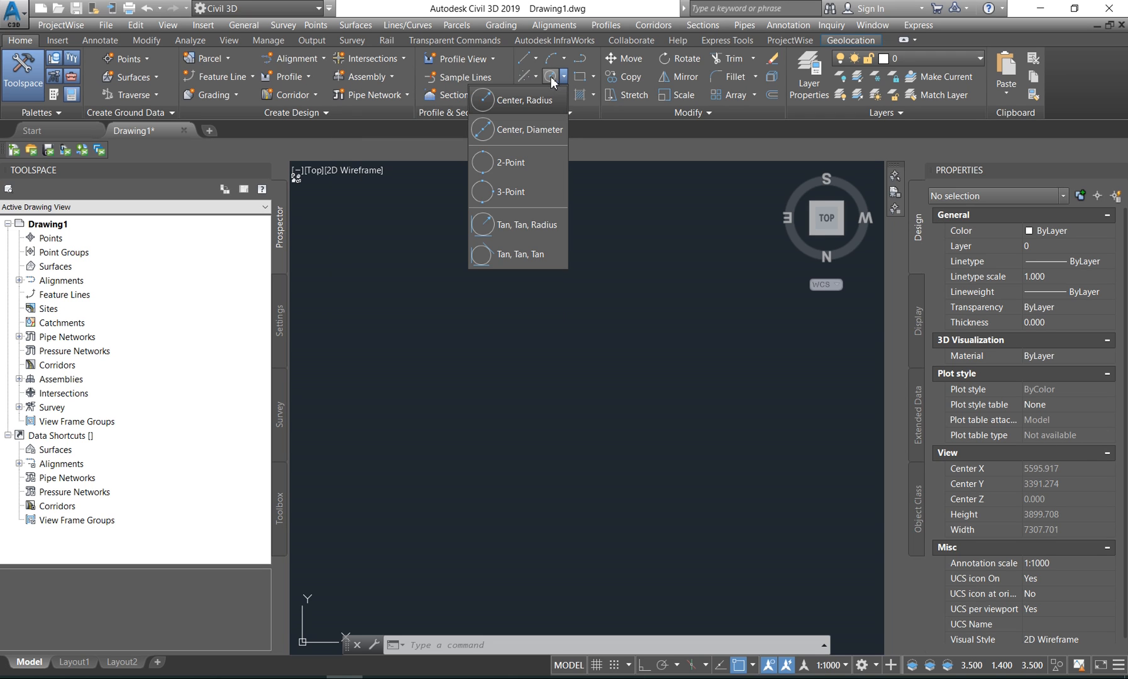
mouse_move(529, 100)
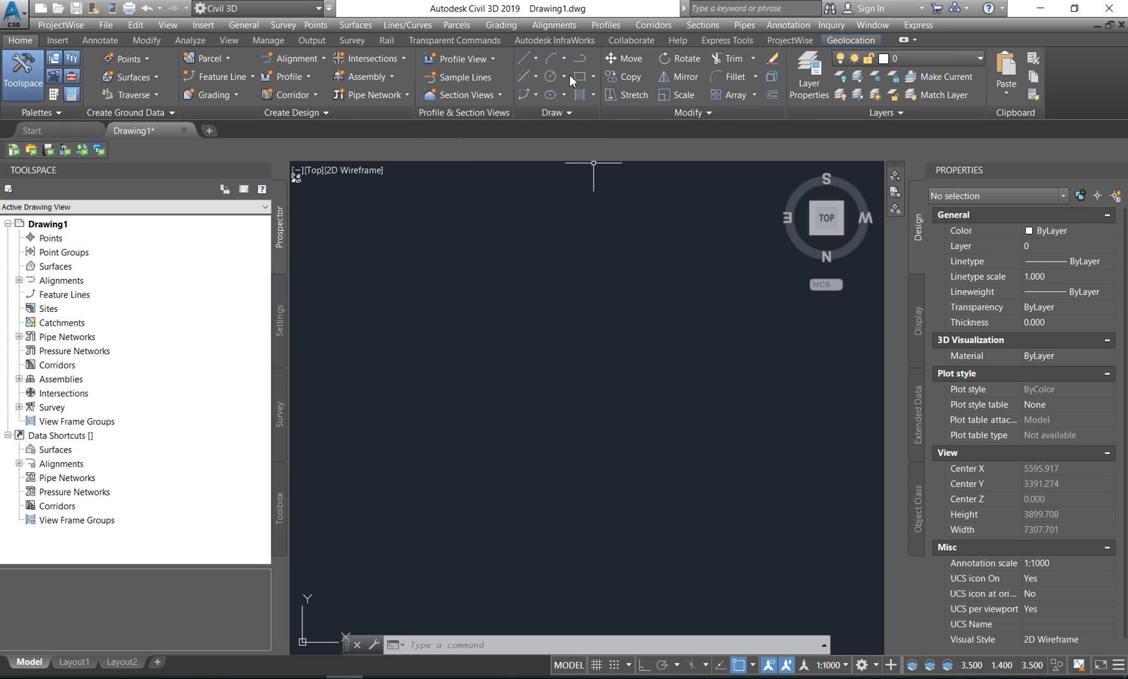
mouse_move(558, 195)
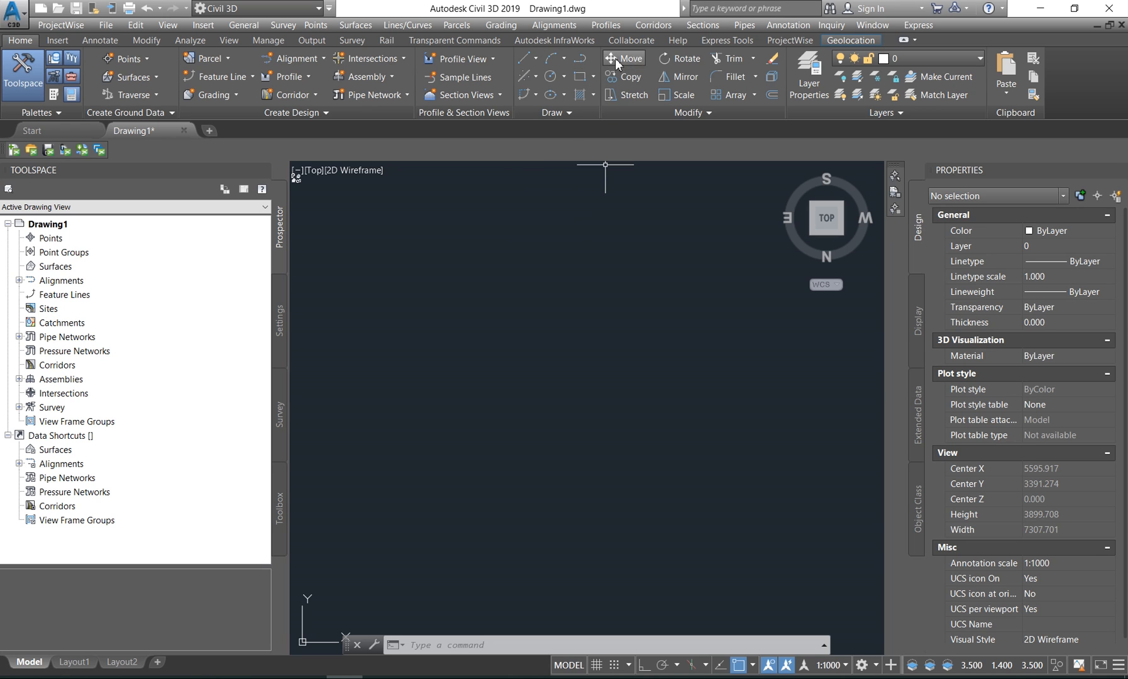
mouse_move(661, 115)
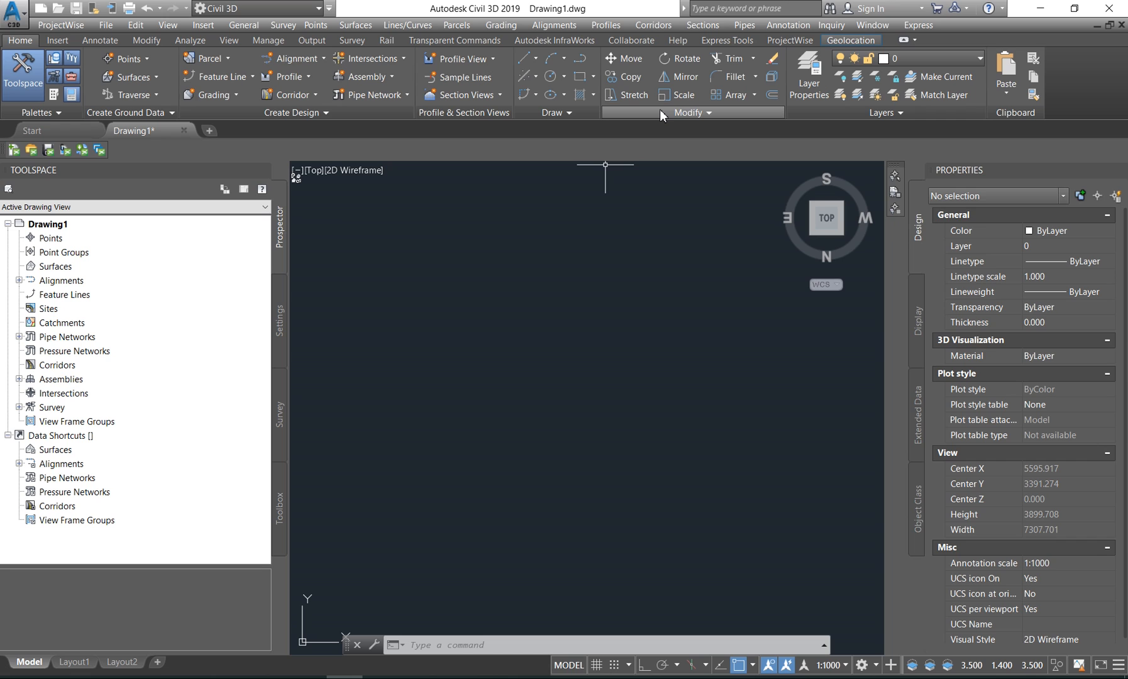
mouse_move(677, 76)
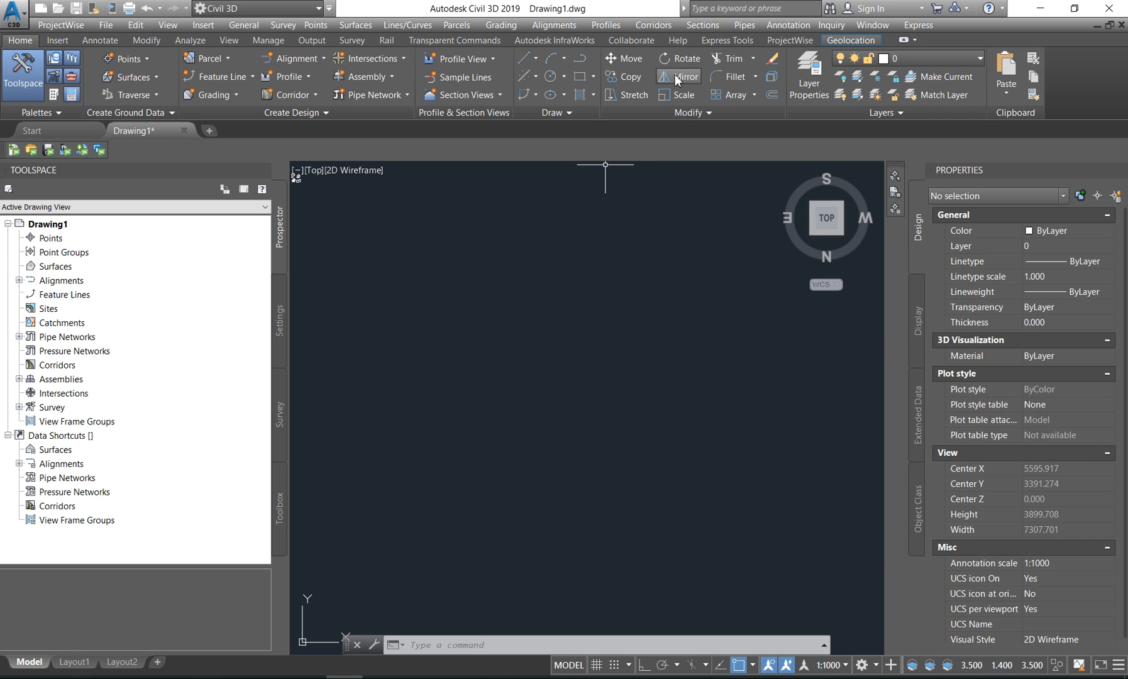
mouse_move(365, 386)
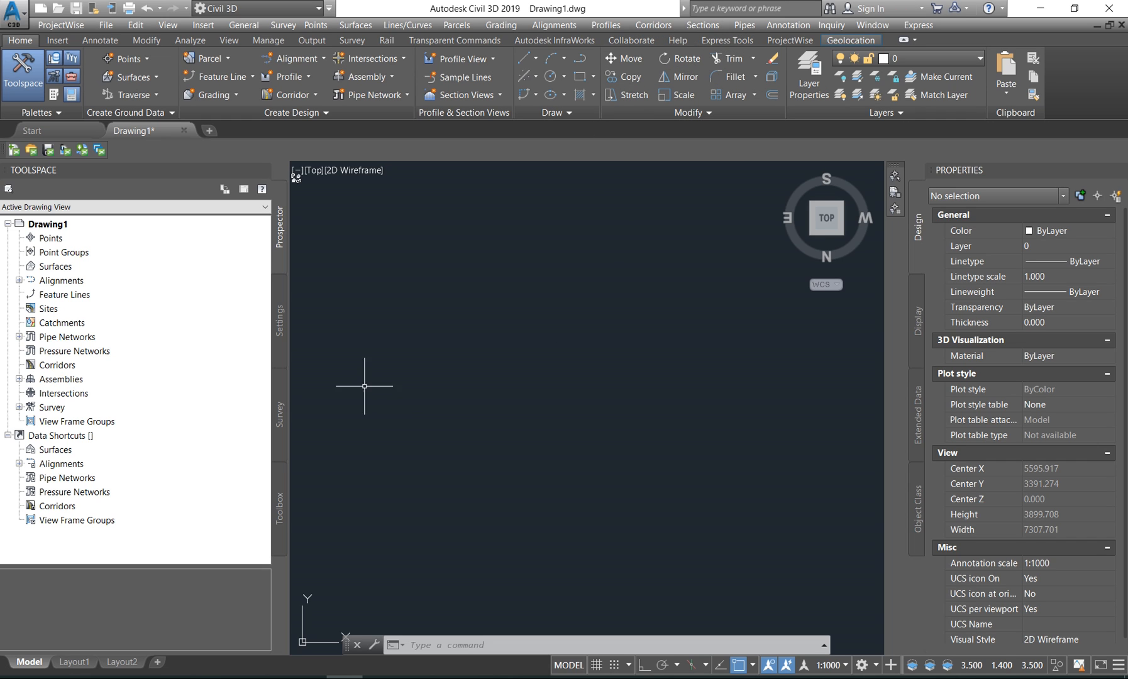
mouse_move(493, 205)
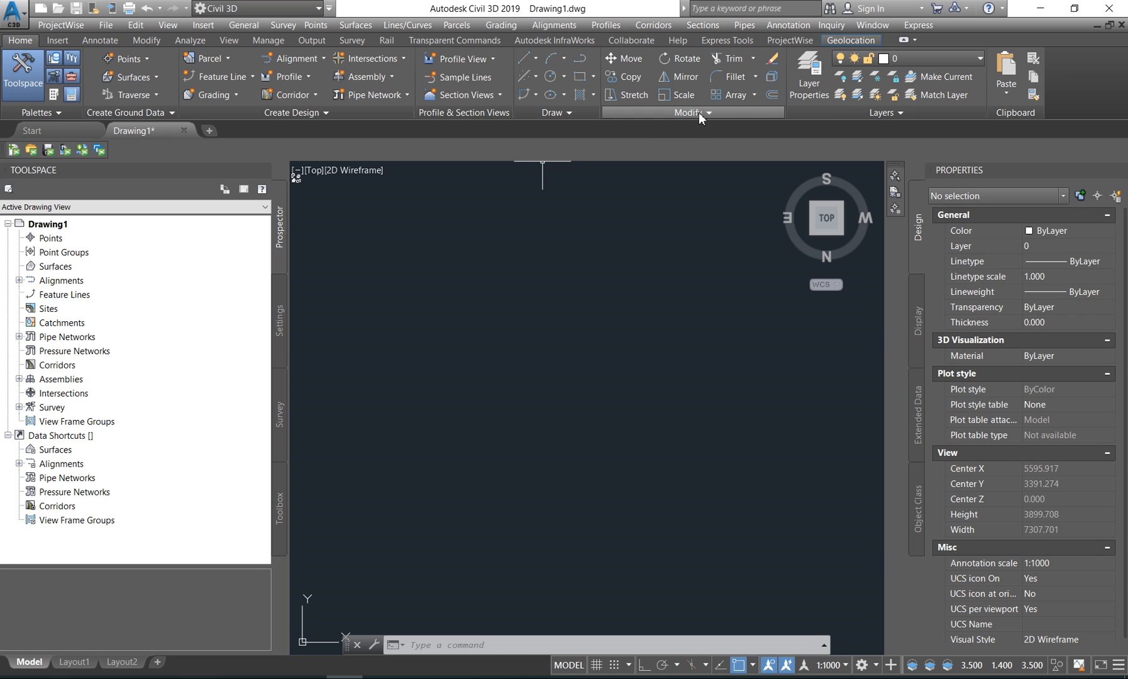
mouse_move(625, 77)
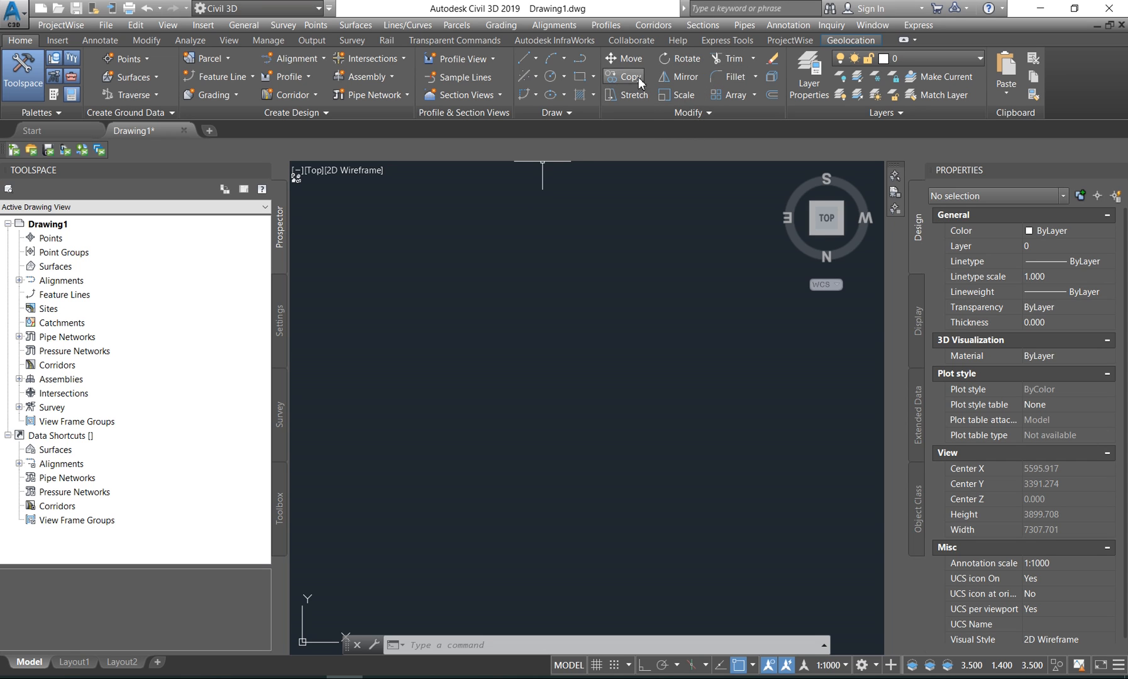
mouse_move(811, 75)
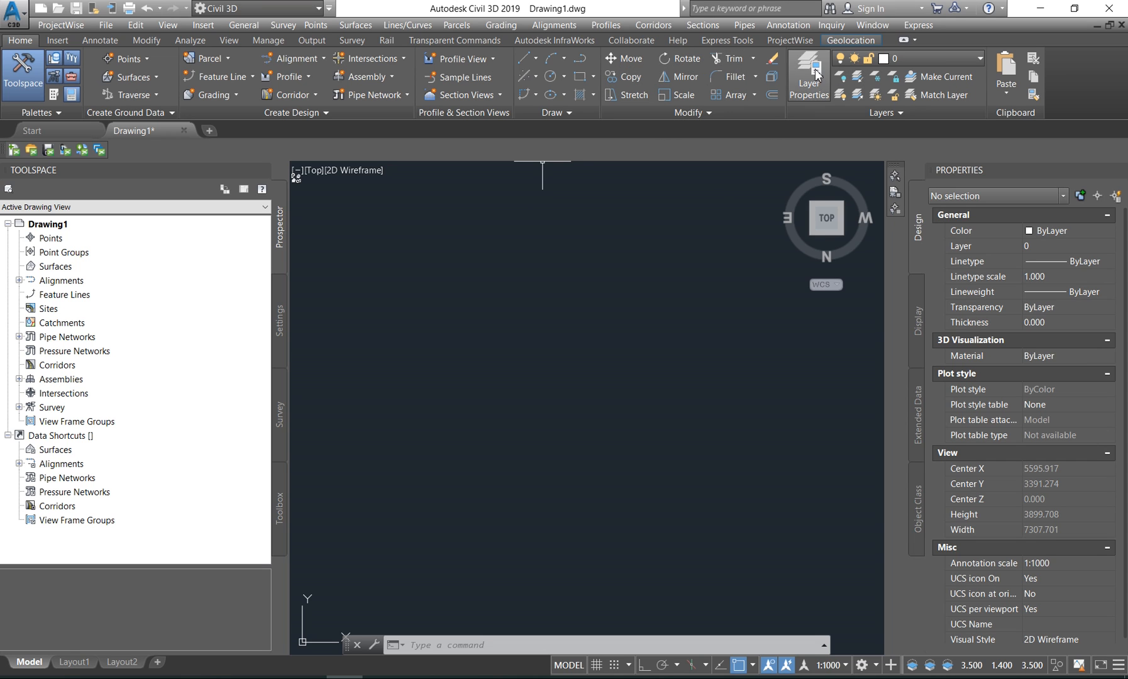
- Create a new layer named Layer1 after selecting C-ANNO-TABL in the Layer Properties Manager
click(808, 77)
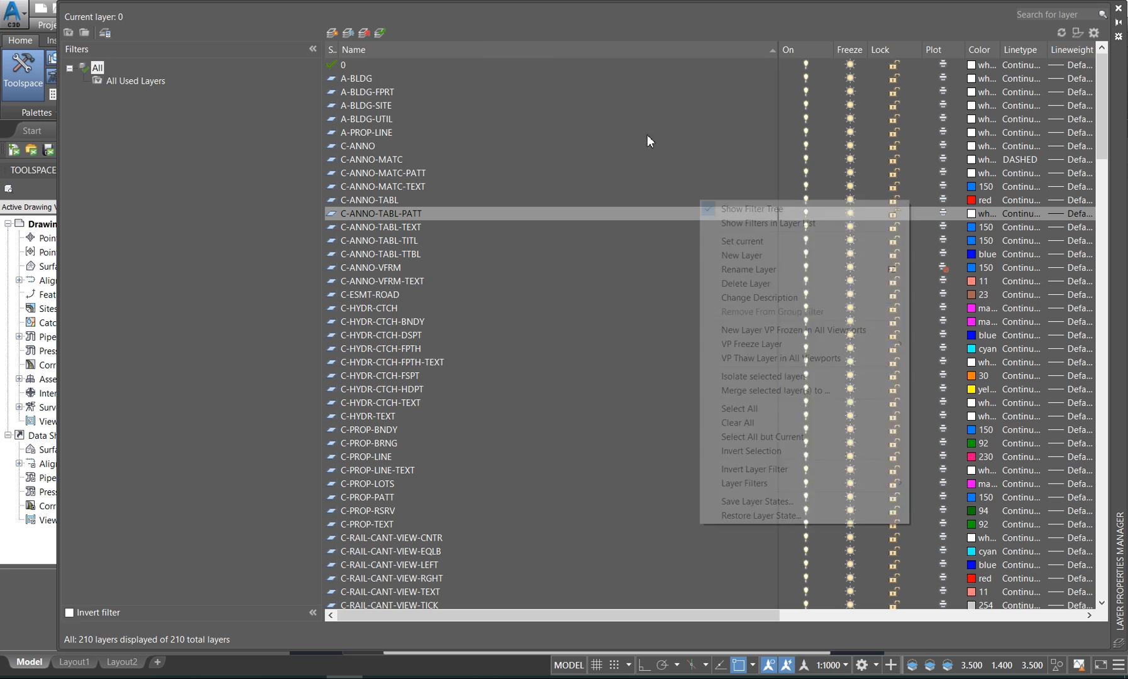
click(369, 200)
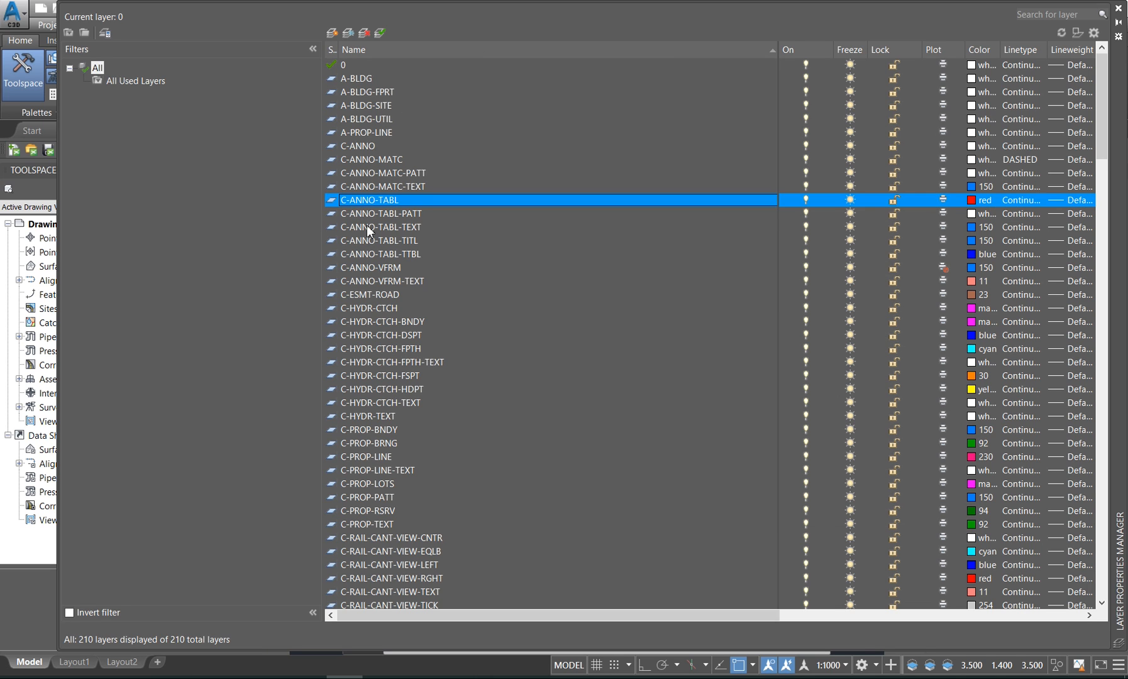
click(333, 34)
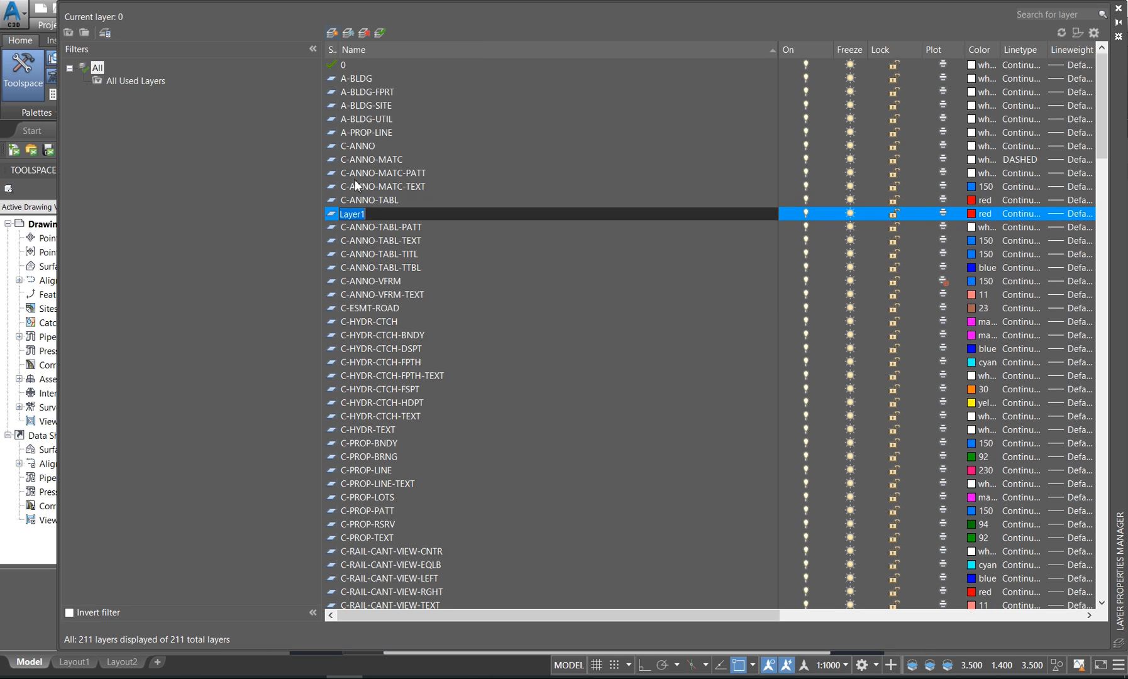
click(380, 255)
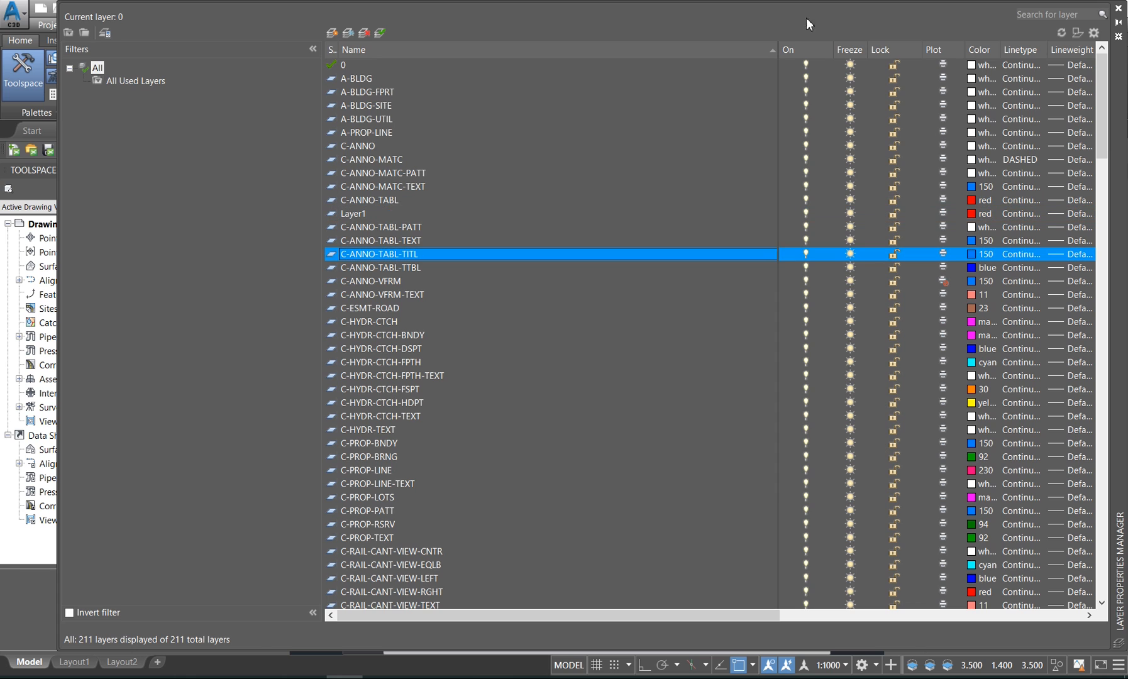
mouse_move(804, 52)
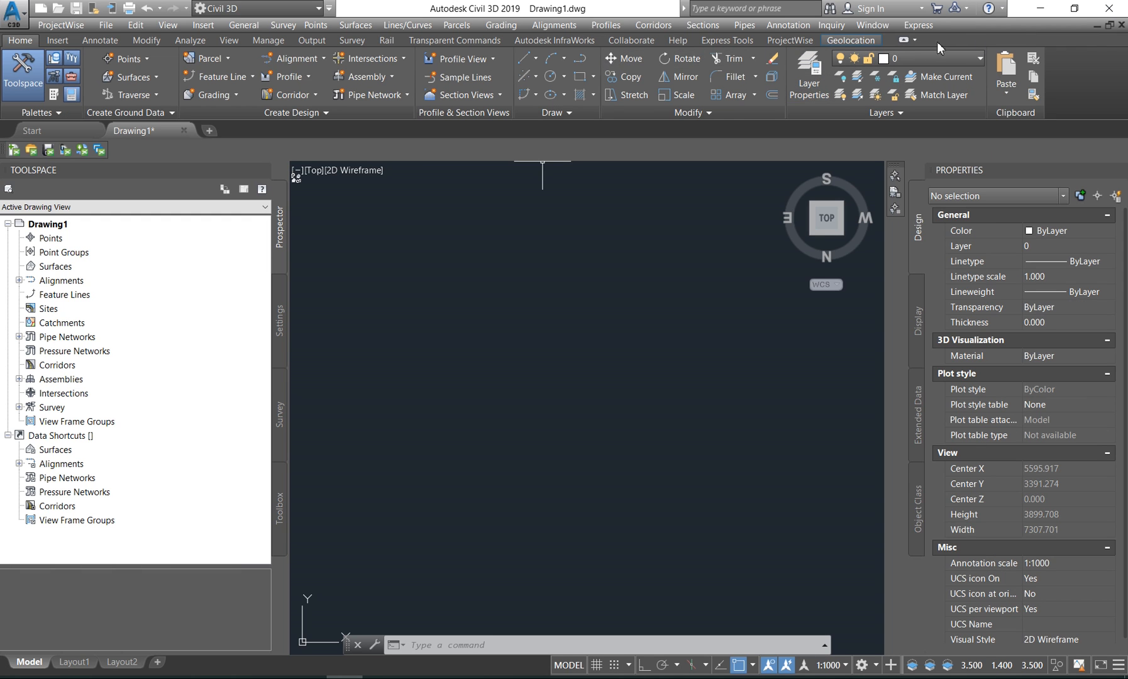
mouse_move(854, 129)
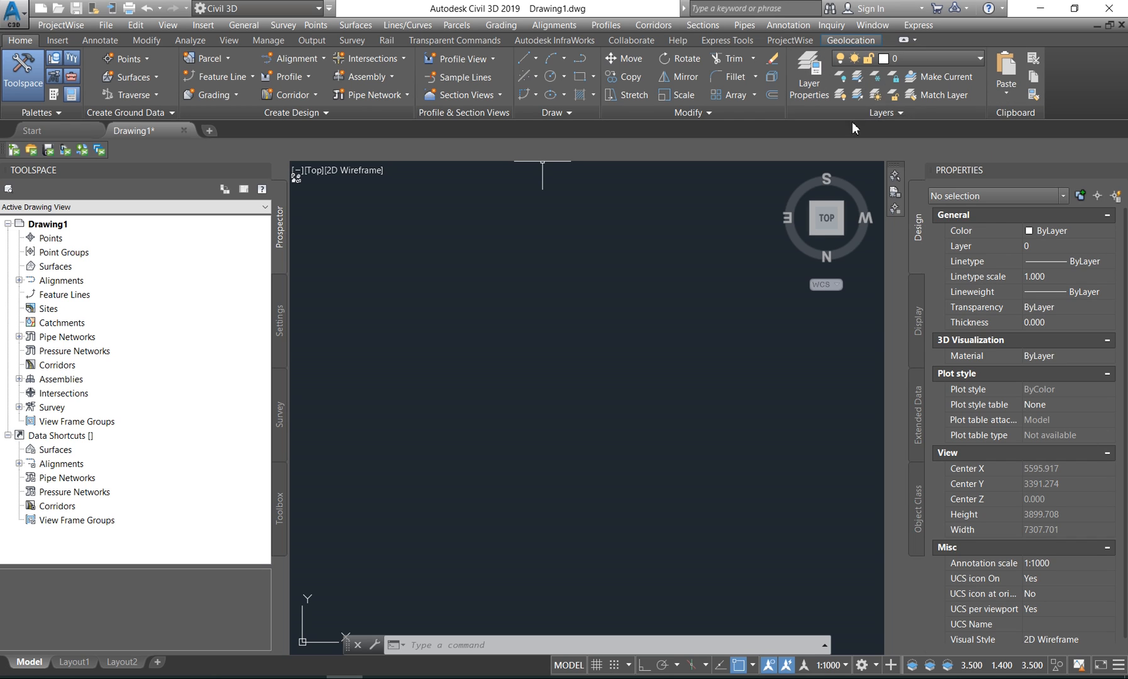
mouse_move(1005, 72)
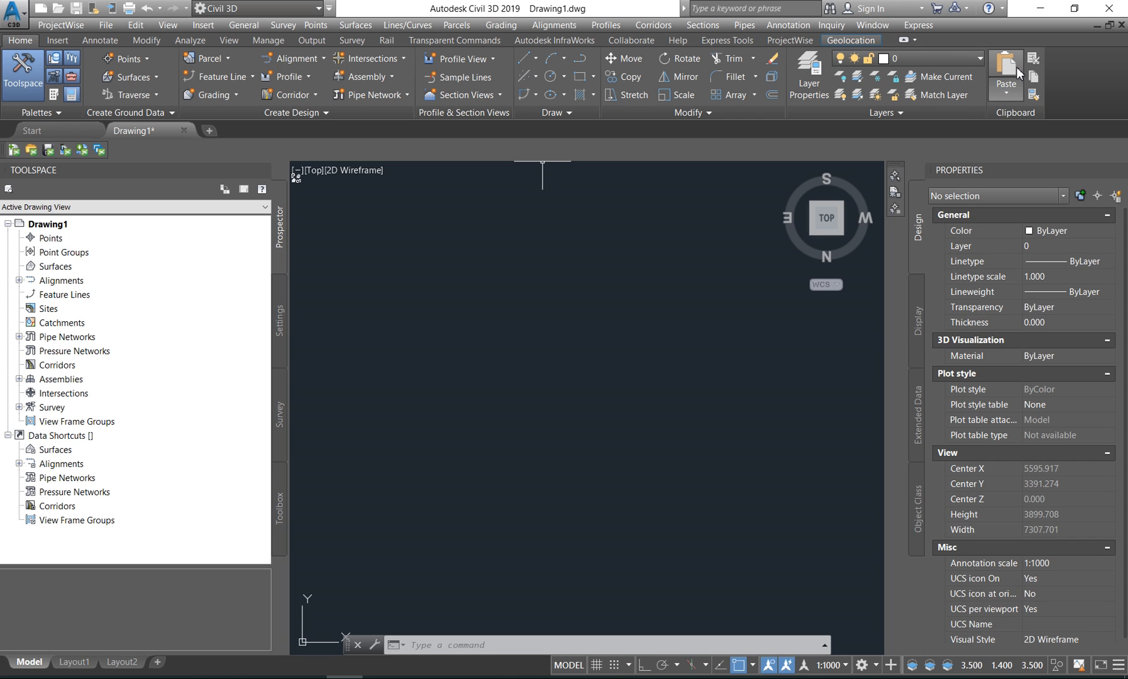
mouse_move(623, 172)
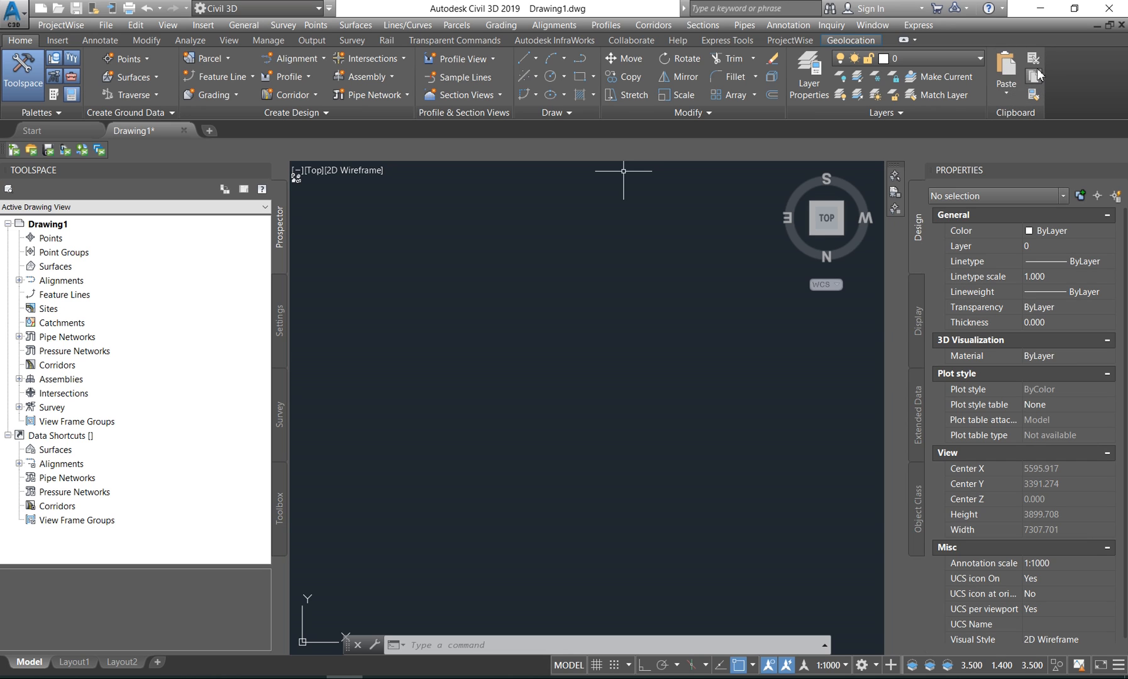
mouse_move(1034, 95)
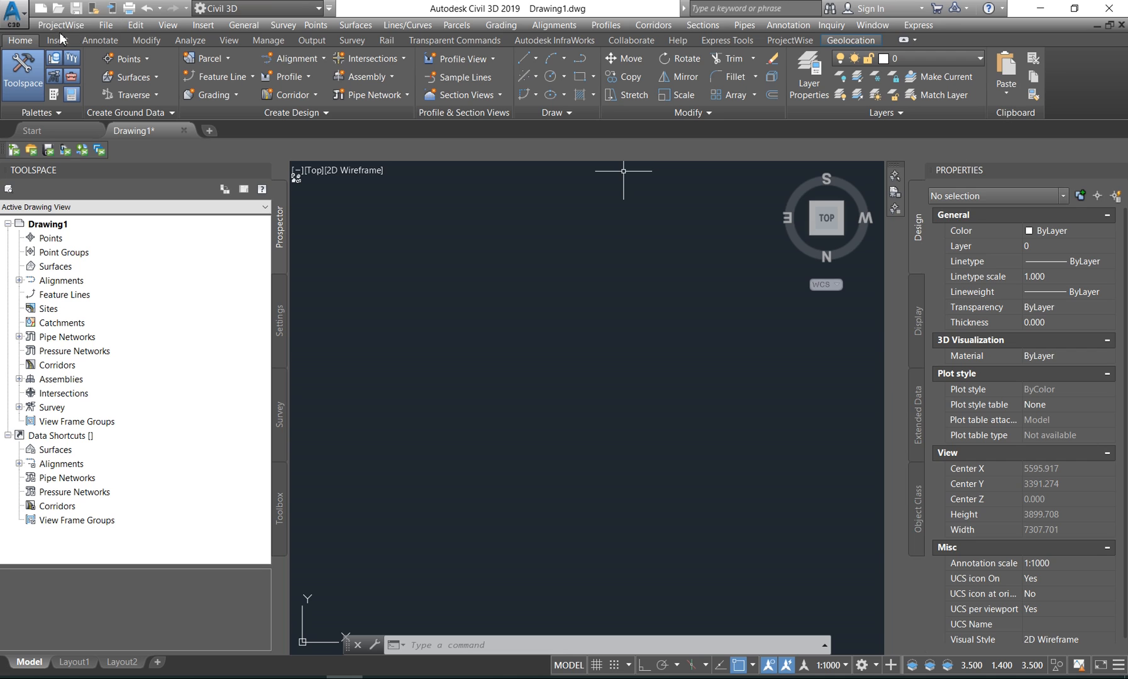
mouse_move(459, 59)
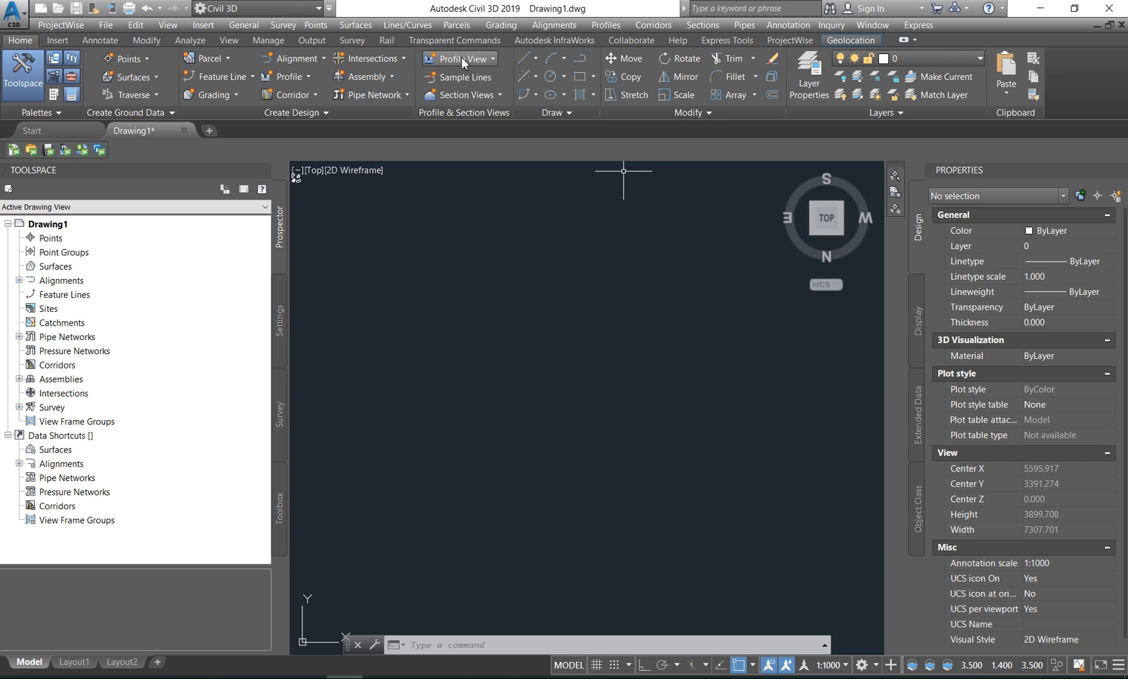
mouse_move(653, 25)
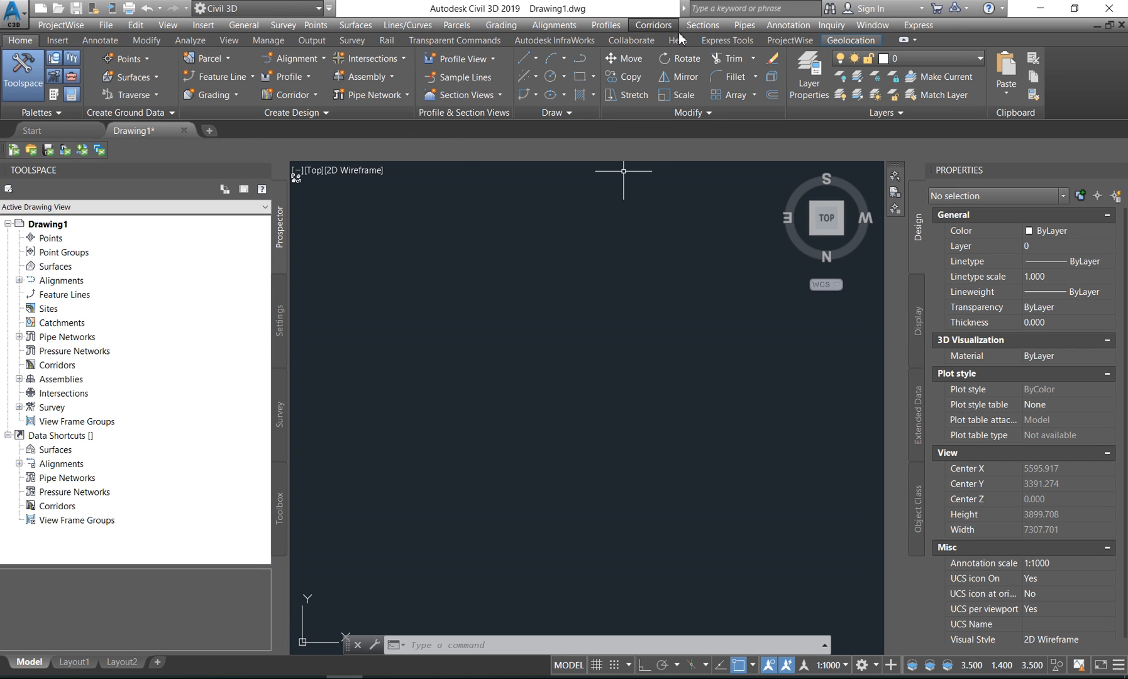
click(703, 24)
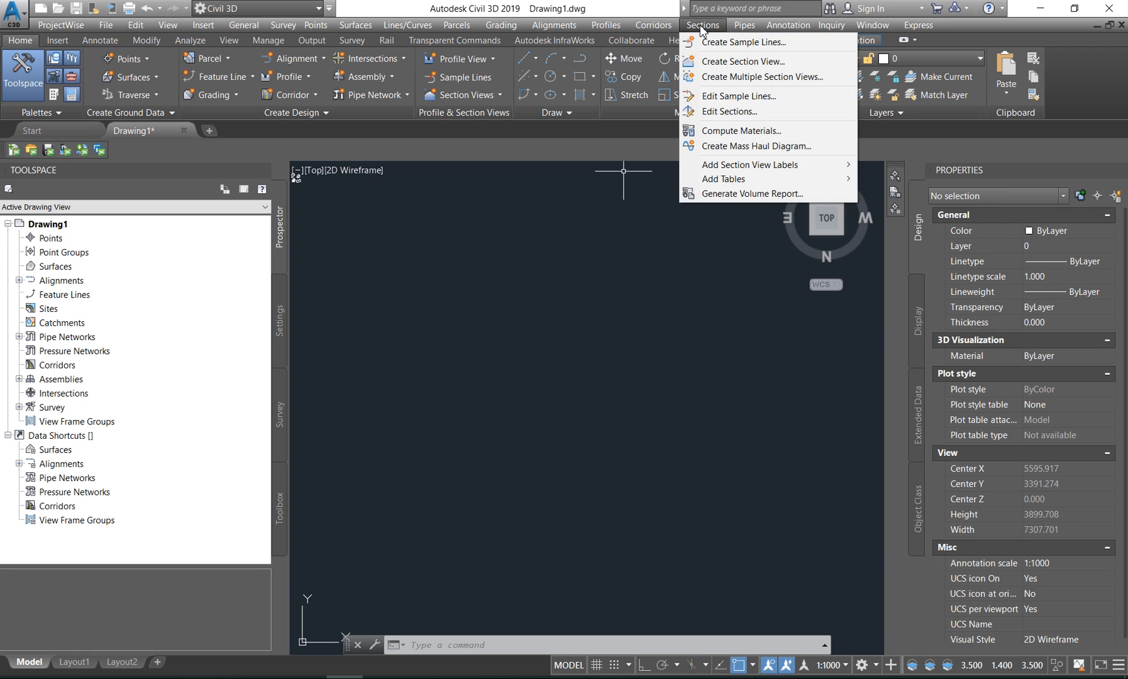
mouse_move(608, 97)
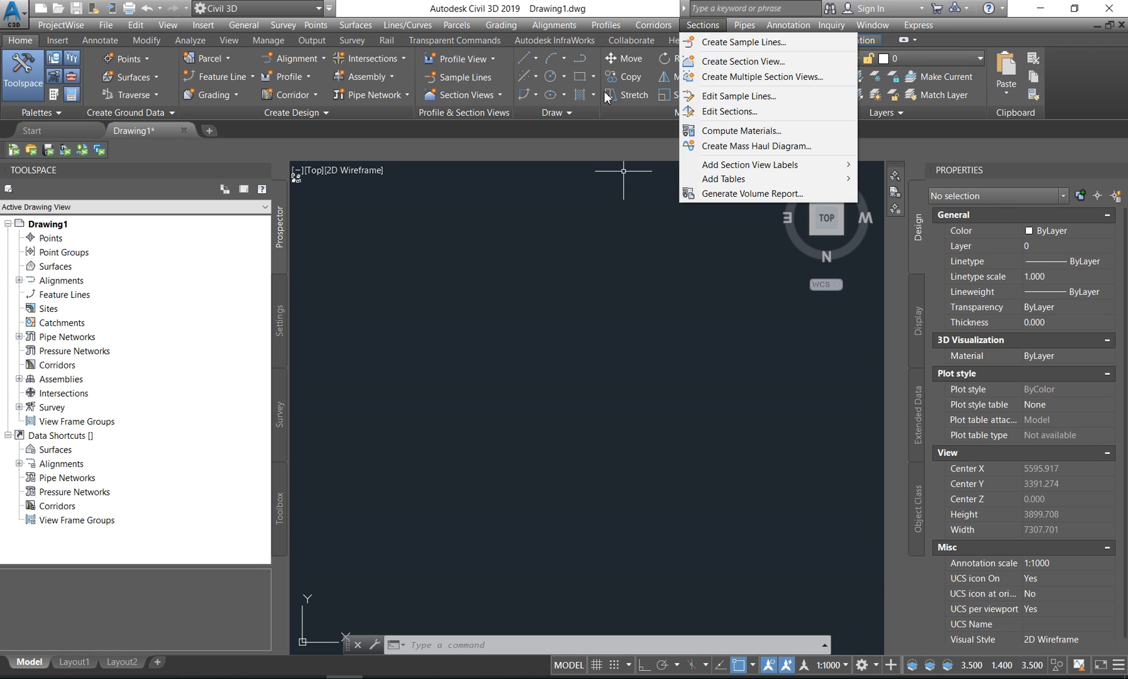
mouse_move(448, 96)
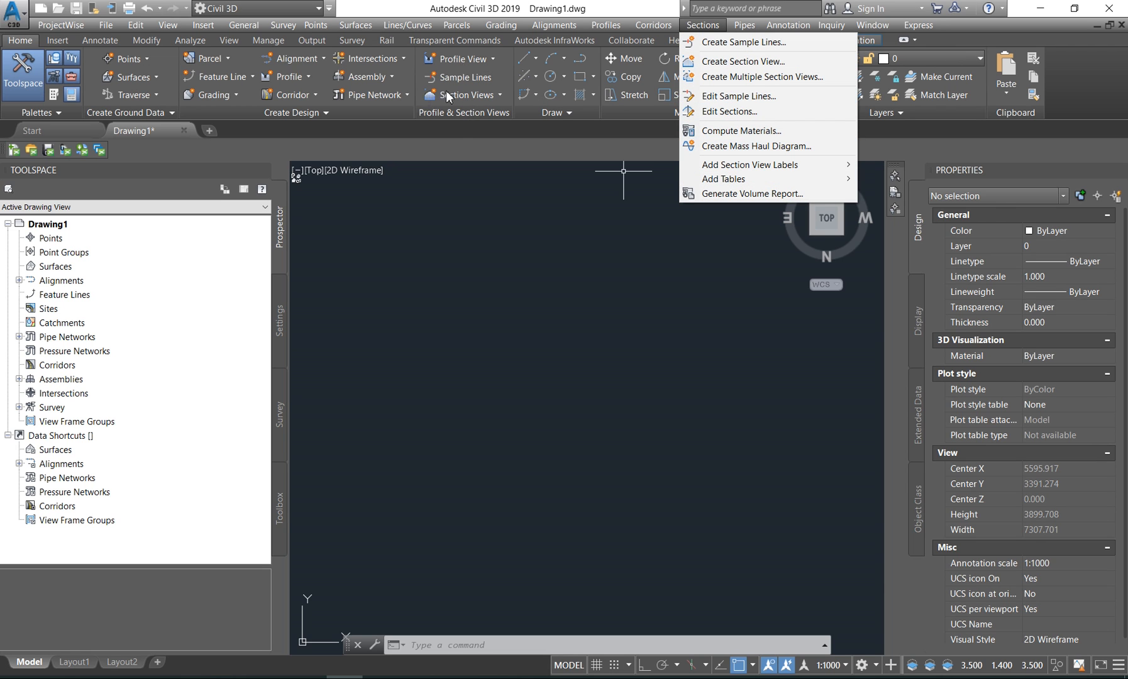
mouse_move(767, 76)
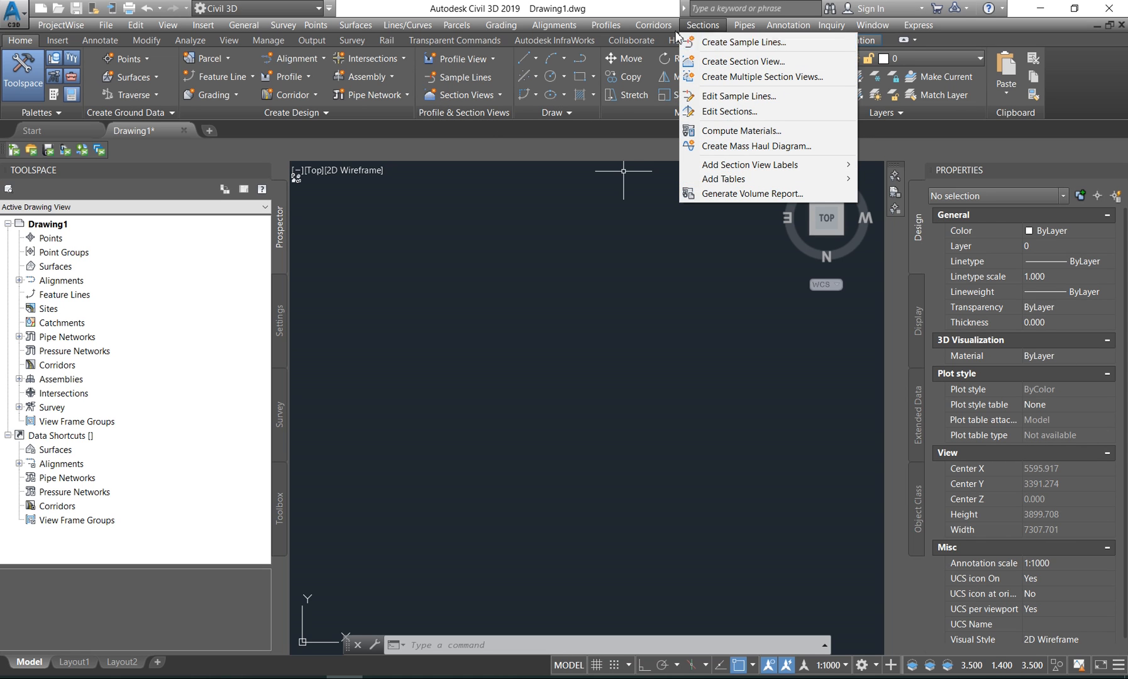
click(744, 25)
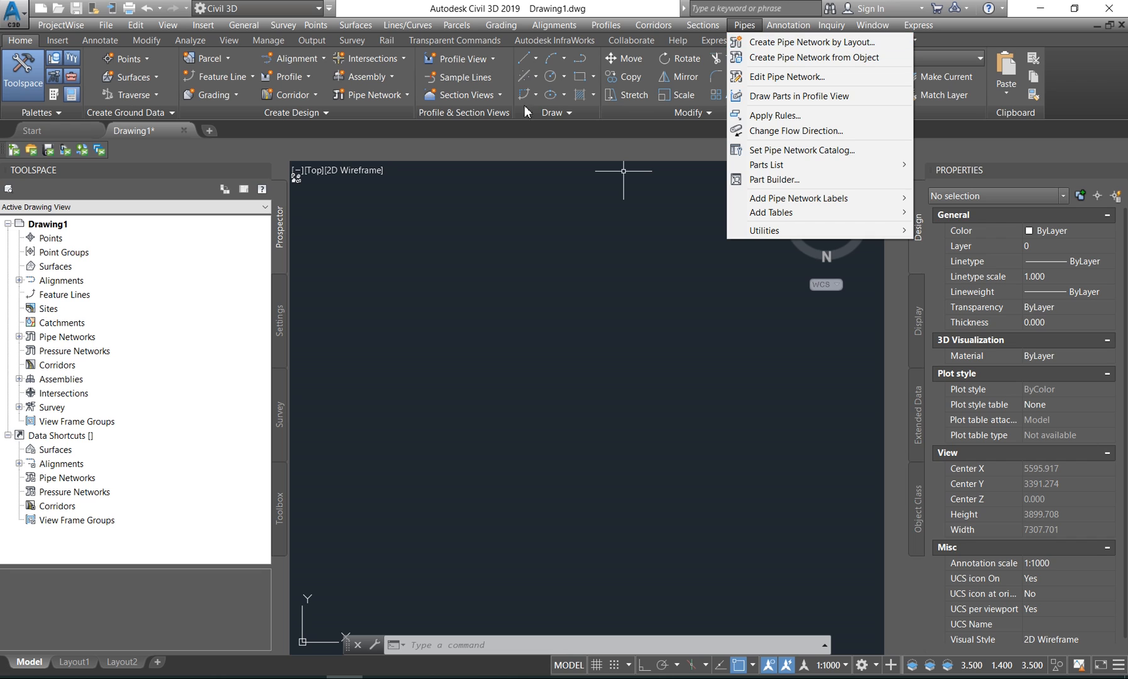
mouse_move(411, 95)
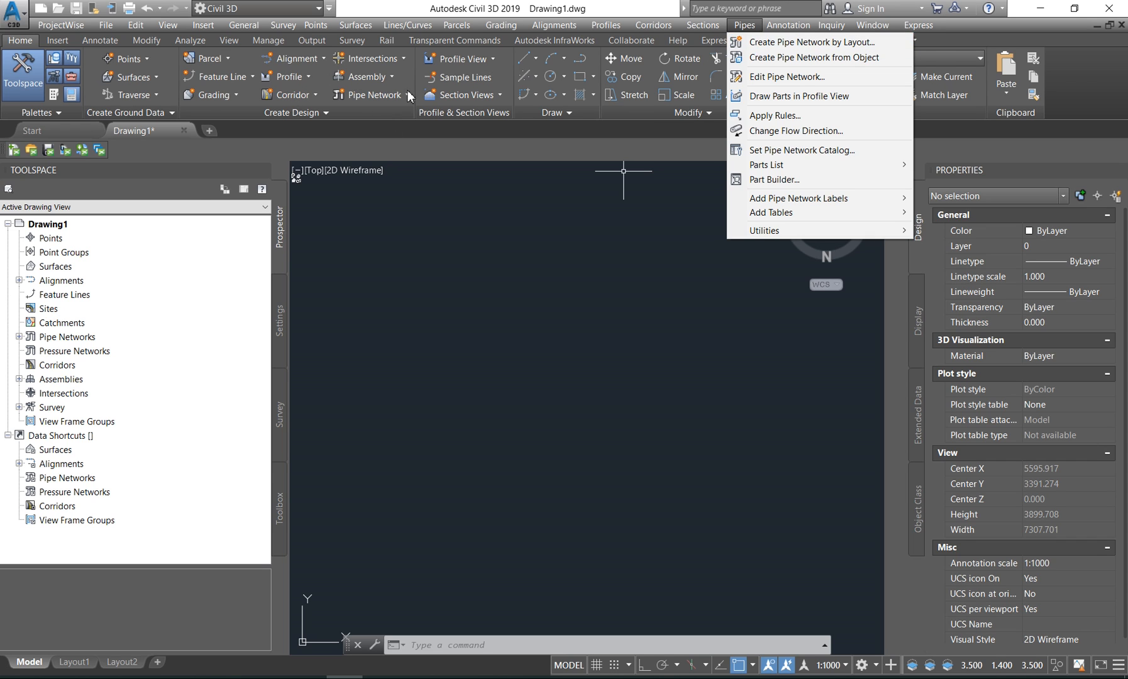
click(370, 94)
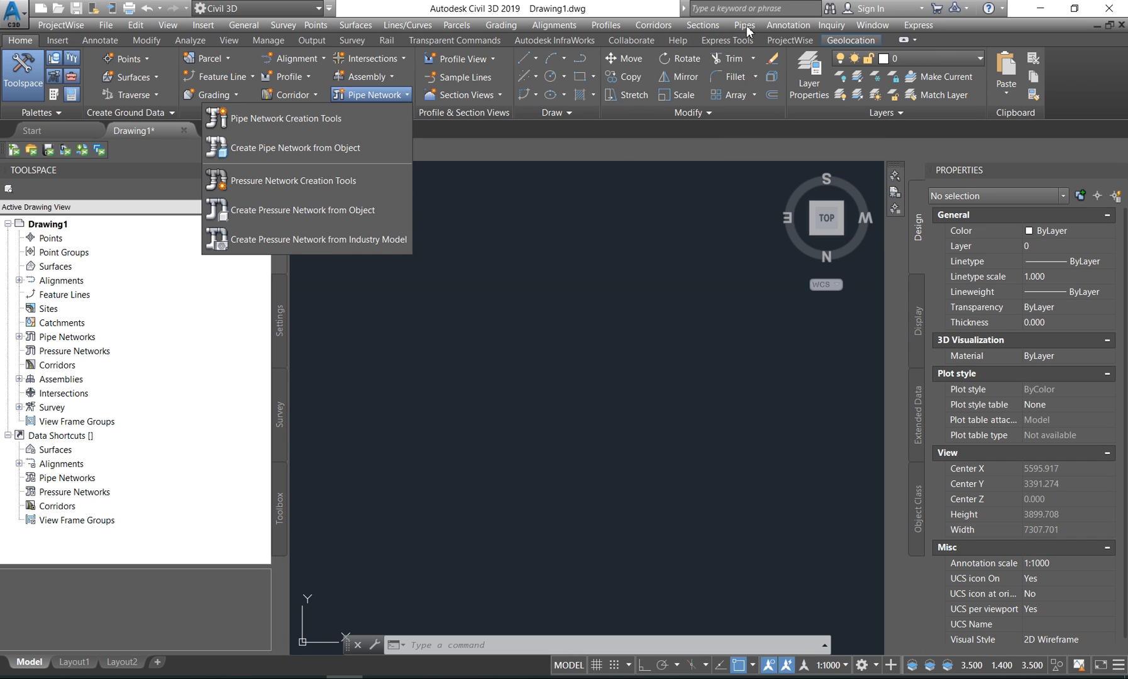
click(744, 24)
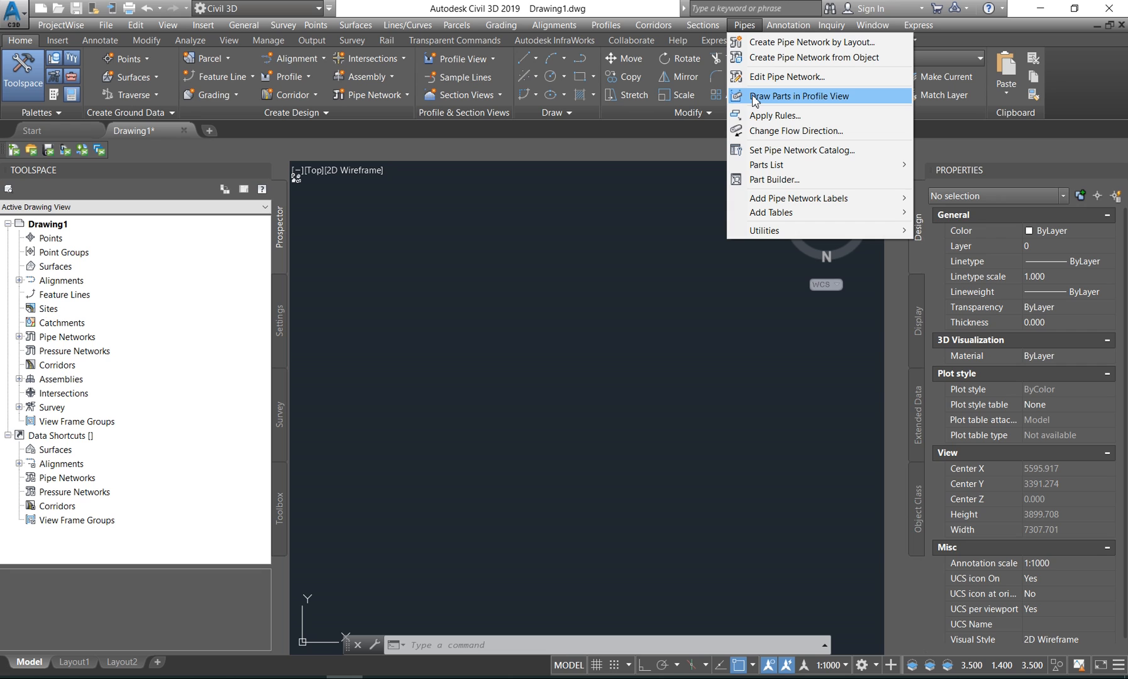
mouse_move(773, 115)
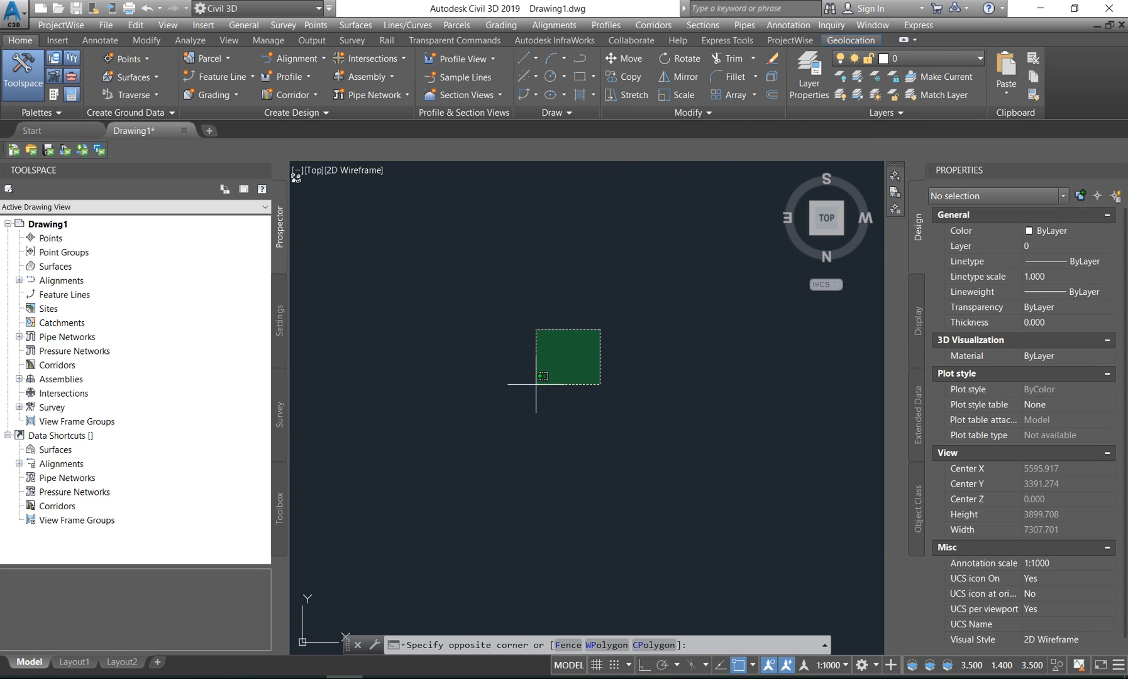
key(Escape)
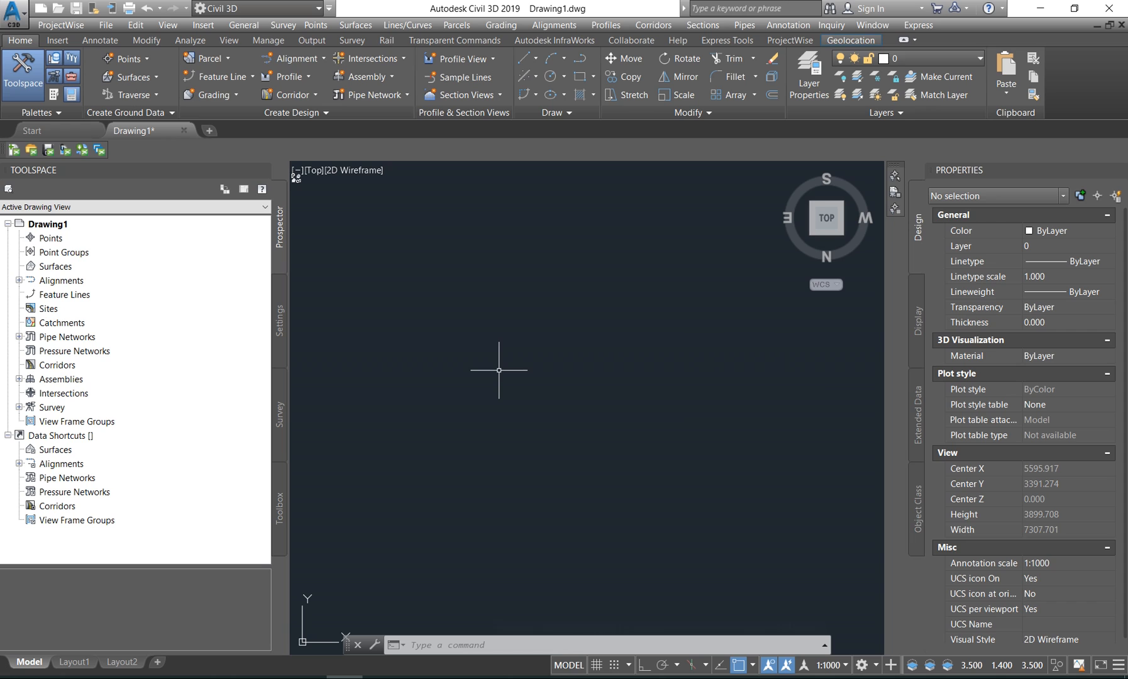
mouse_move(594, 401)
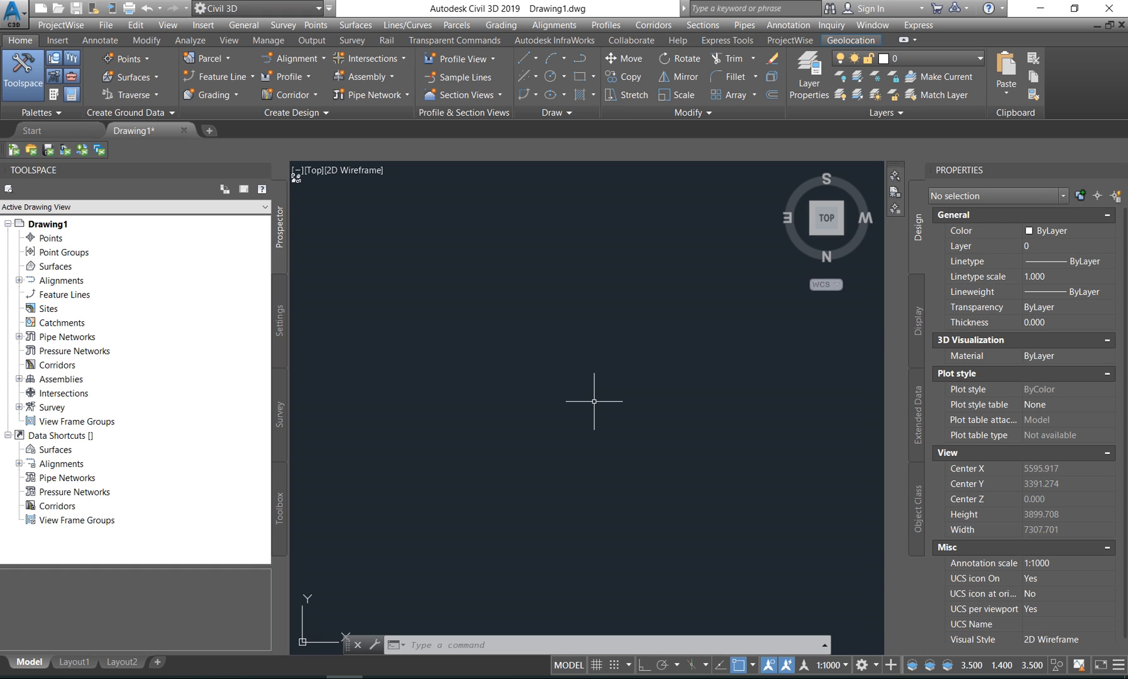
mouse_move(779, 632)
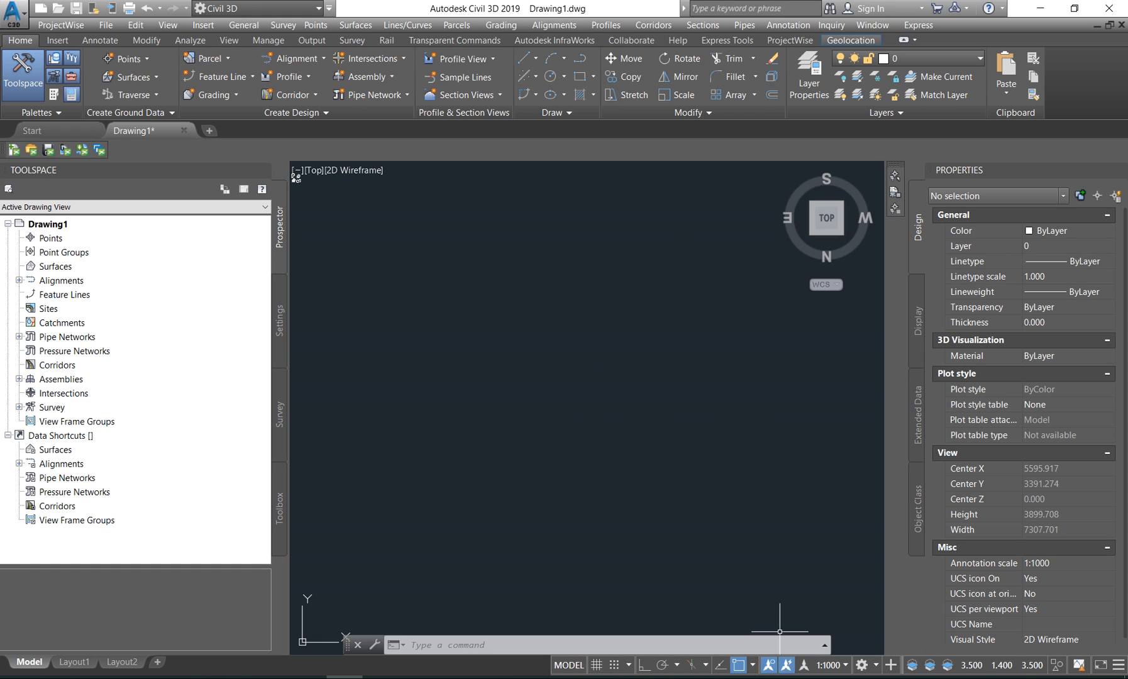